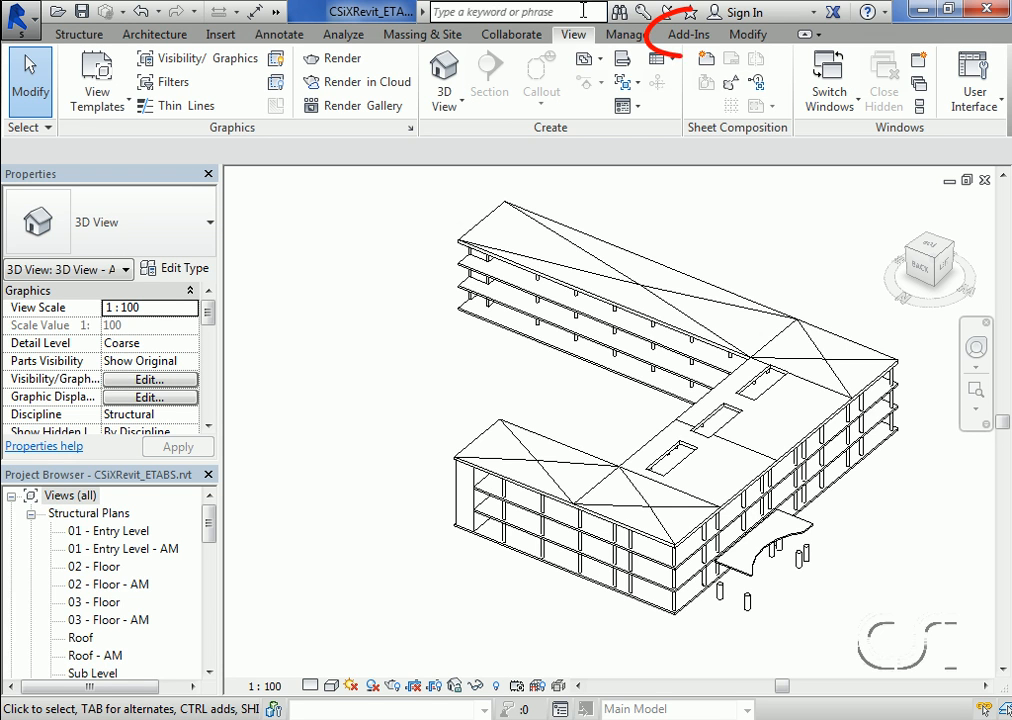
# Show the four CSiXRevit export and import commands under Add-Ins External Tools
pyautogui.click(688, 36)
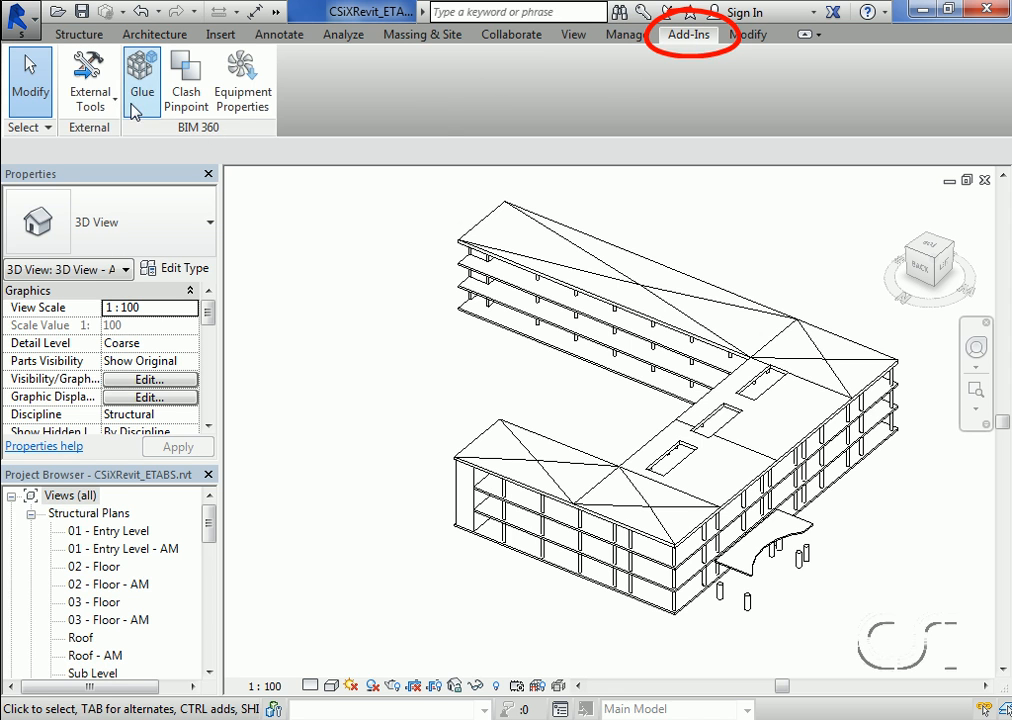
pyautogui.click(79, 80)
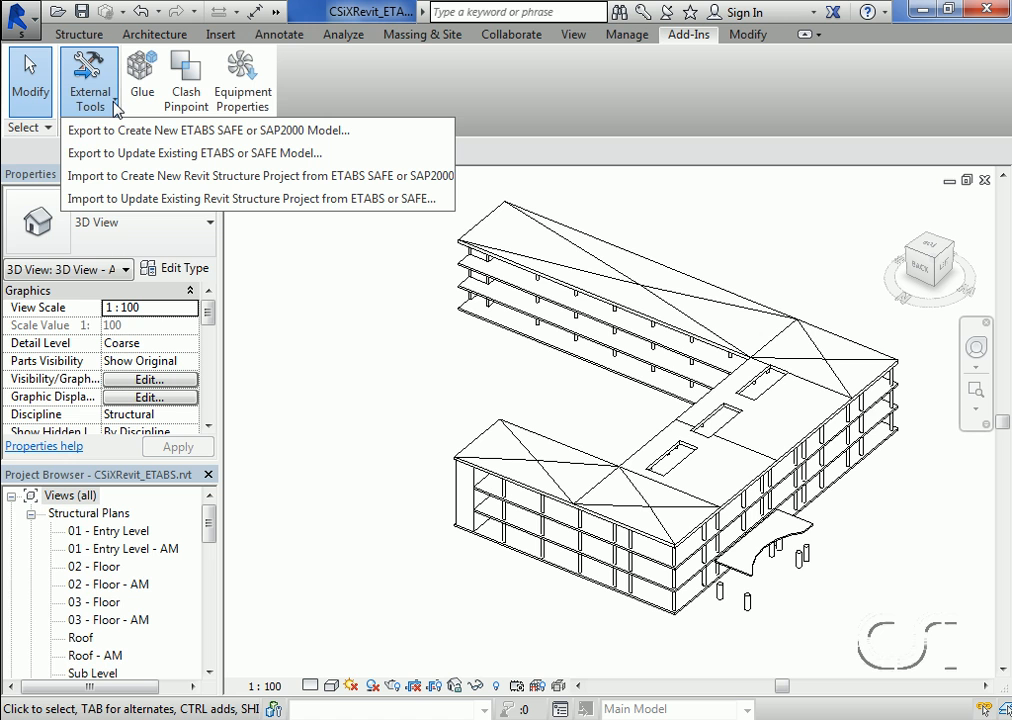
pyautogui.moveTo(115, 130)
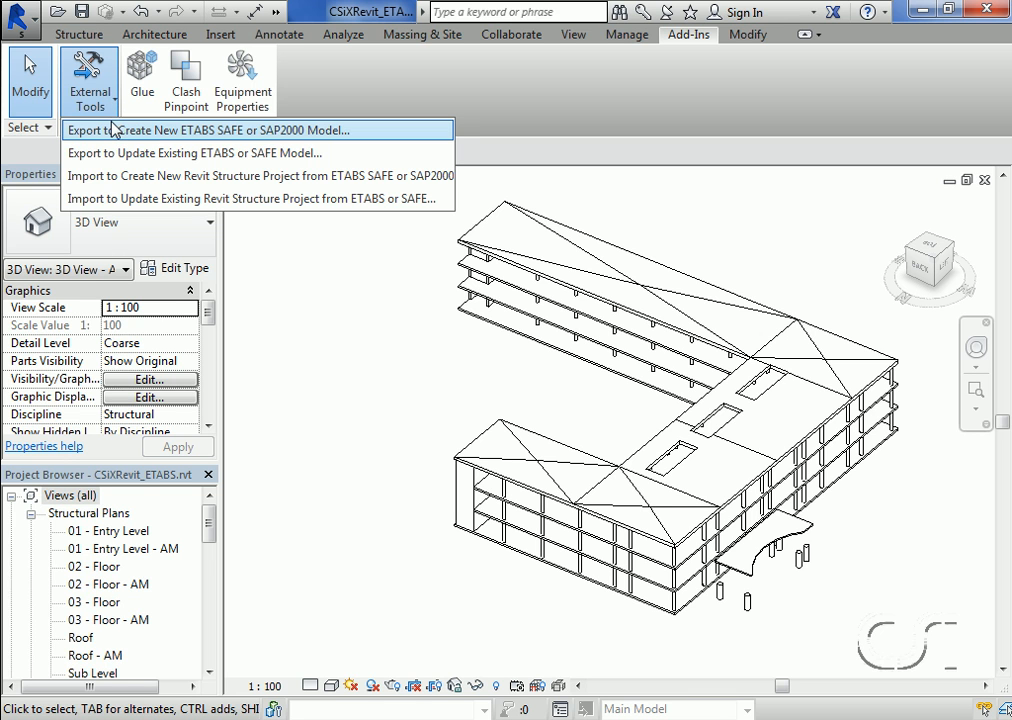
pyautogui.moveTo(115, 130)
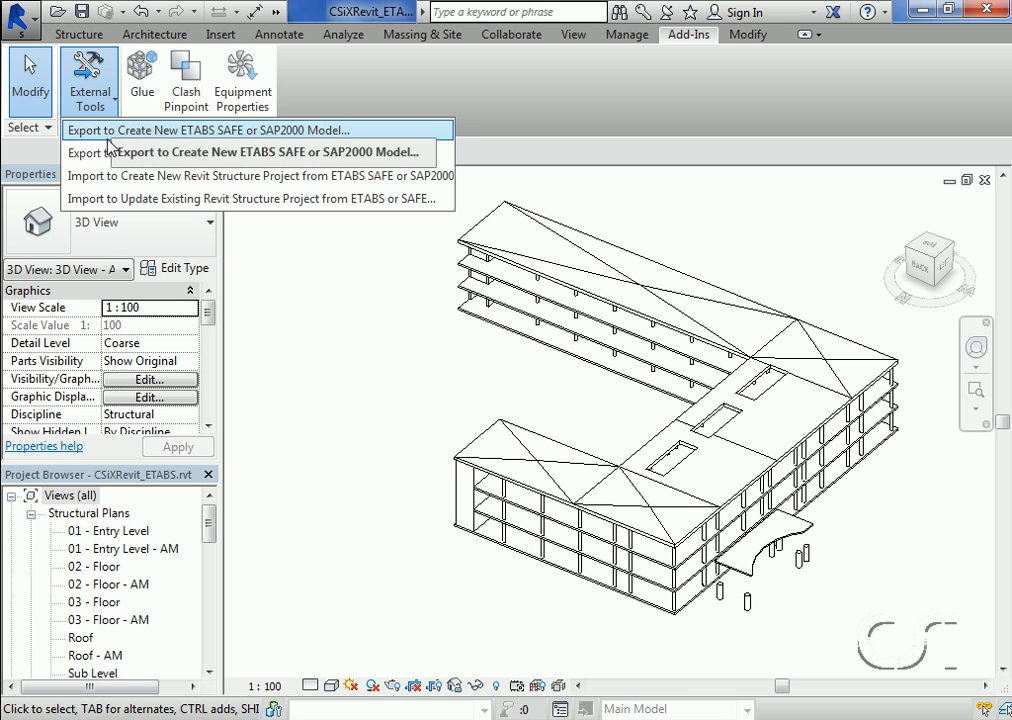
pyautogui.moveTo(106, 152)
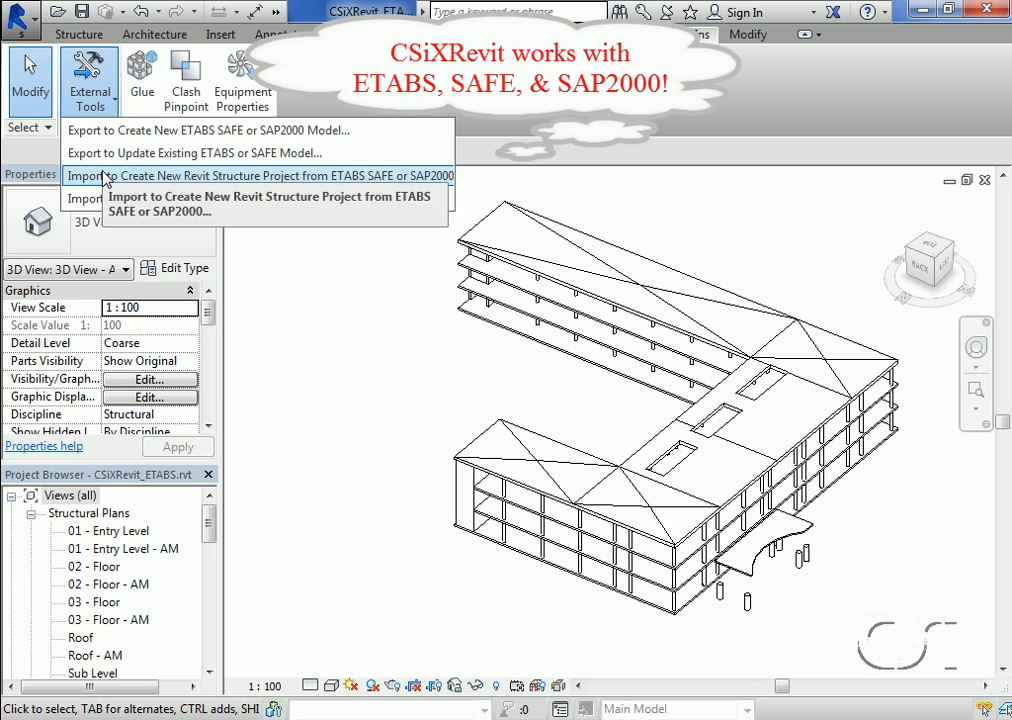
pyautogui.moveTo(108, 198)
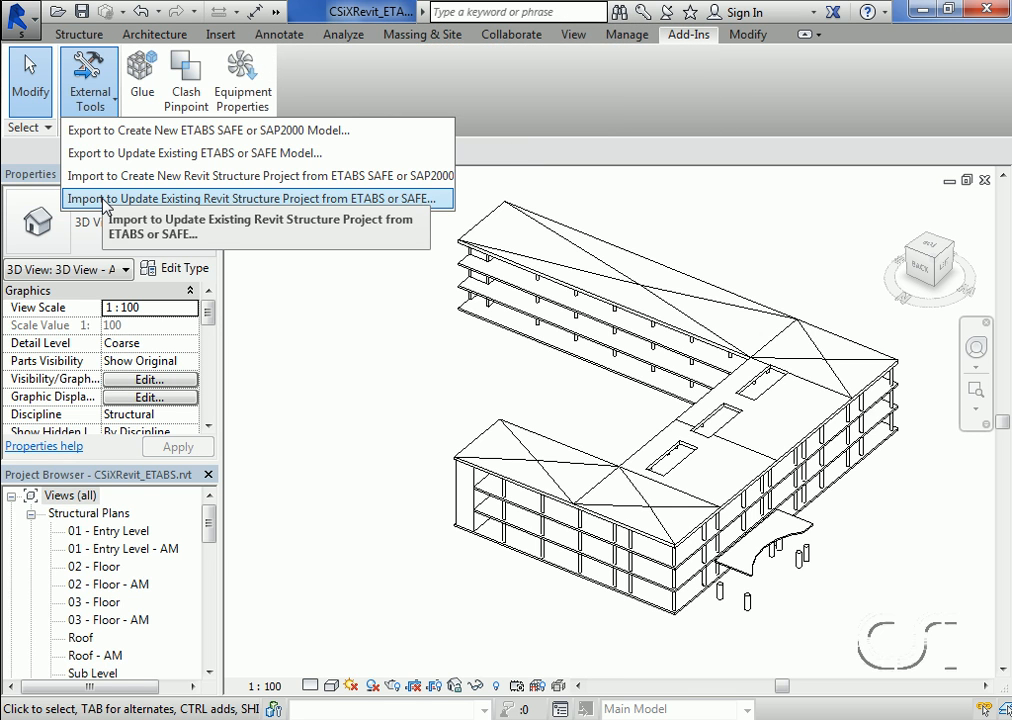
pyautogui.moveTo(440, 328)
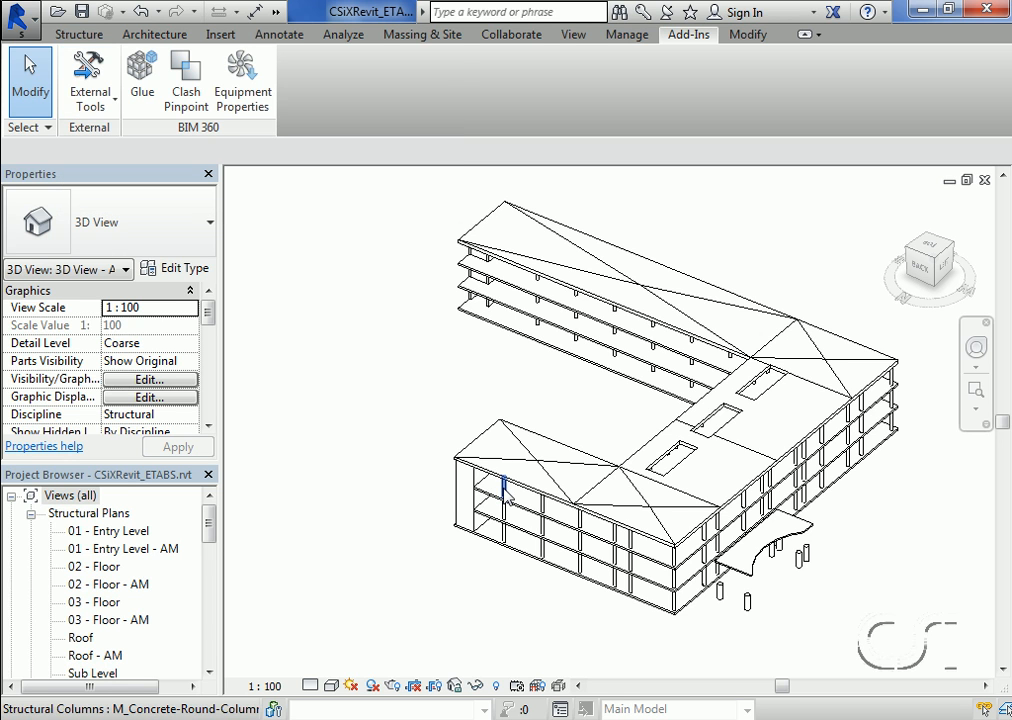
pyautogui.moveTo(523, 497)
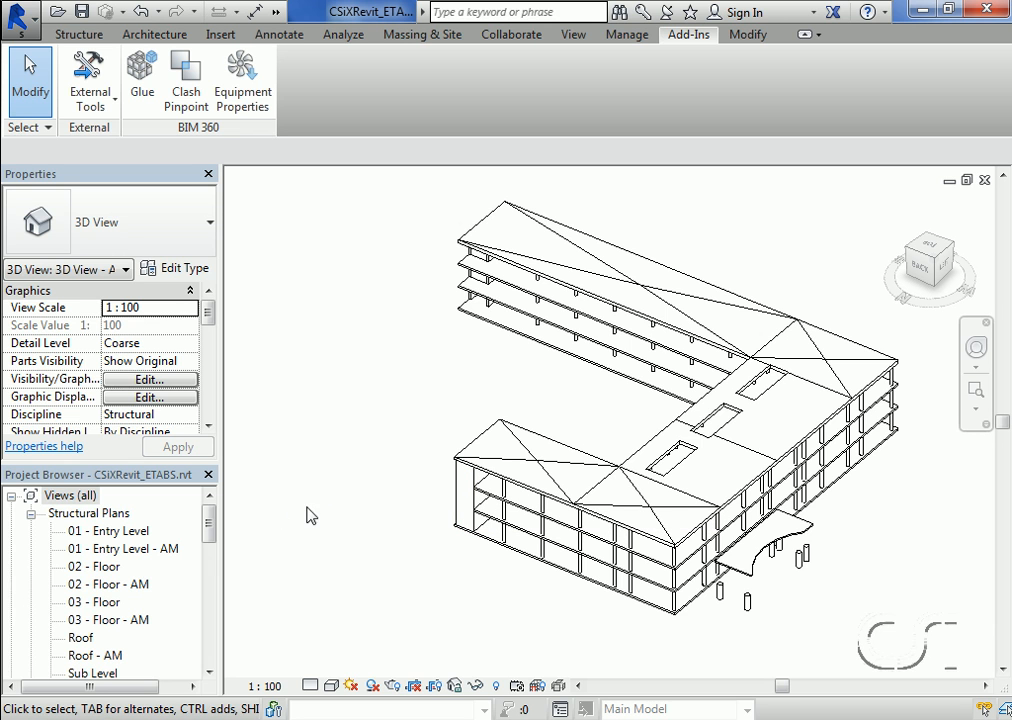
# Expand M_Concrete-Round-Column under Families > Structural Columns in the Project Browser
pyautogui.scroll(-3)
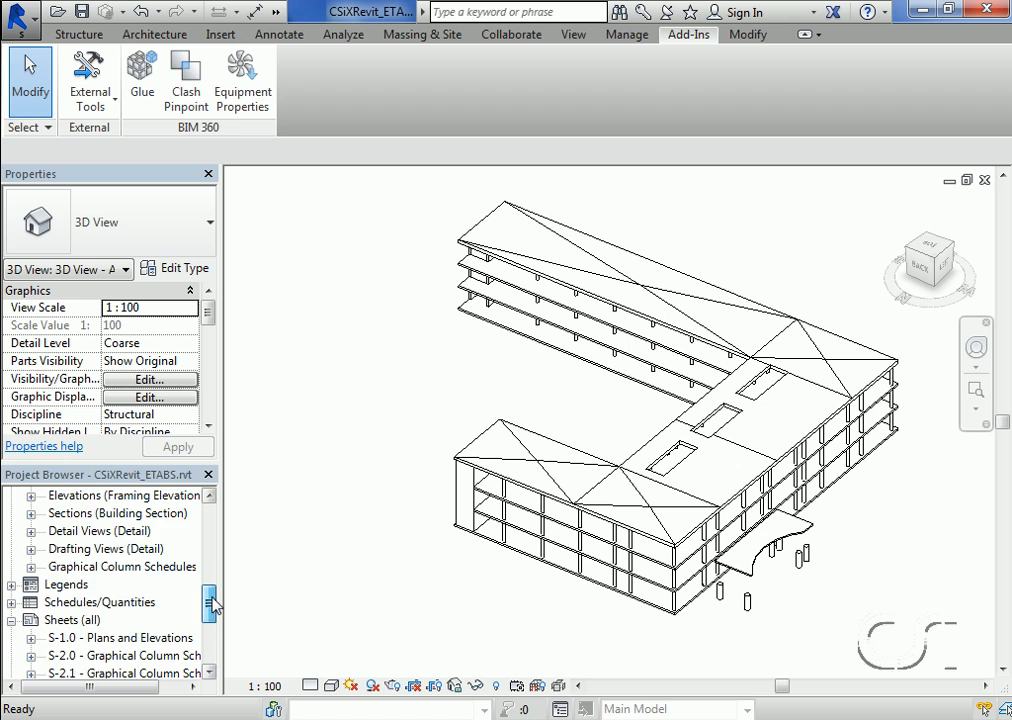
pyautogui.scroll(-3)
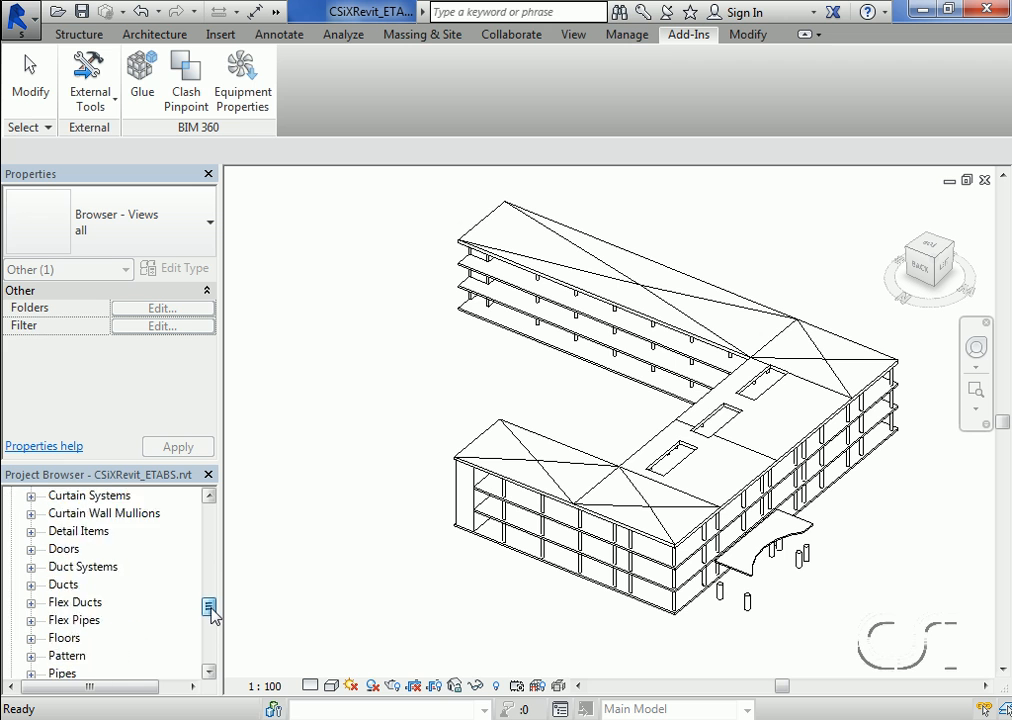
pyautogui.scroll(-3)
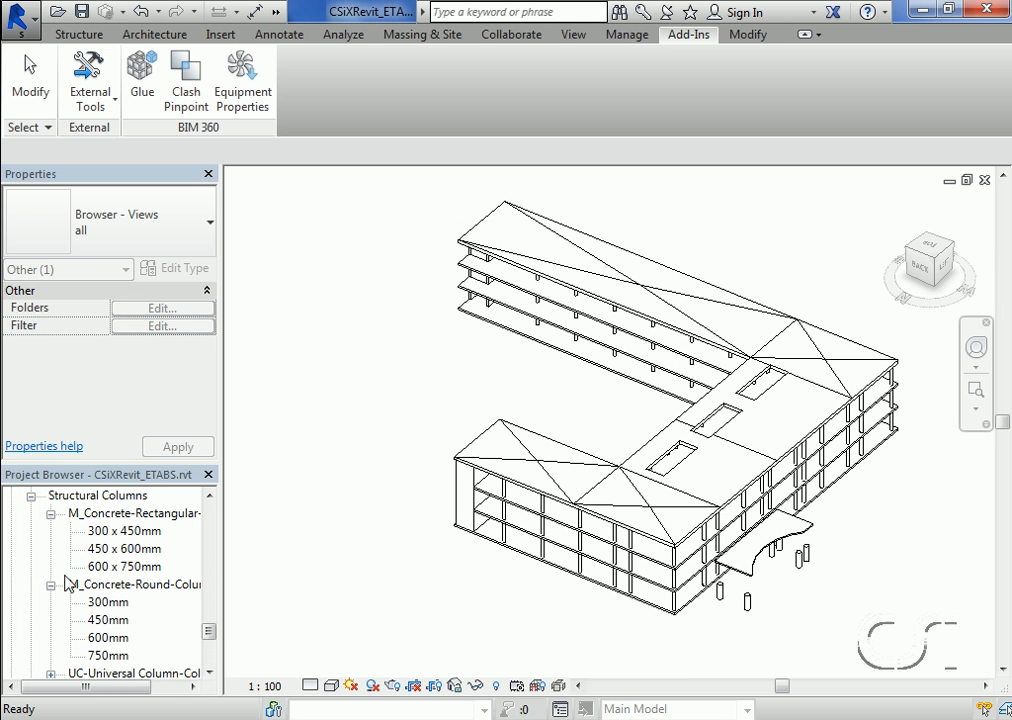
pyautogui.click(135, 584)
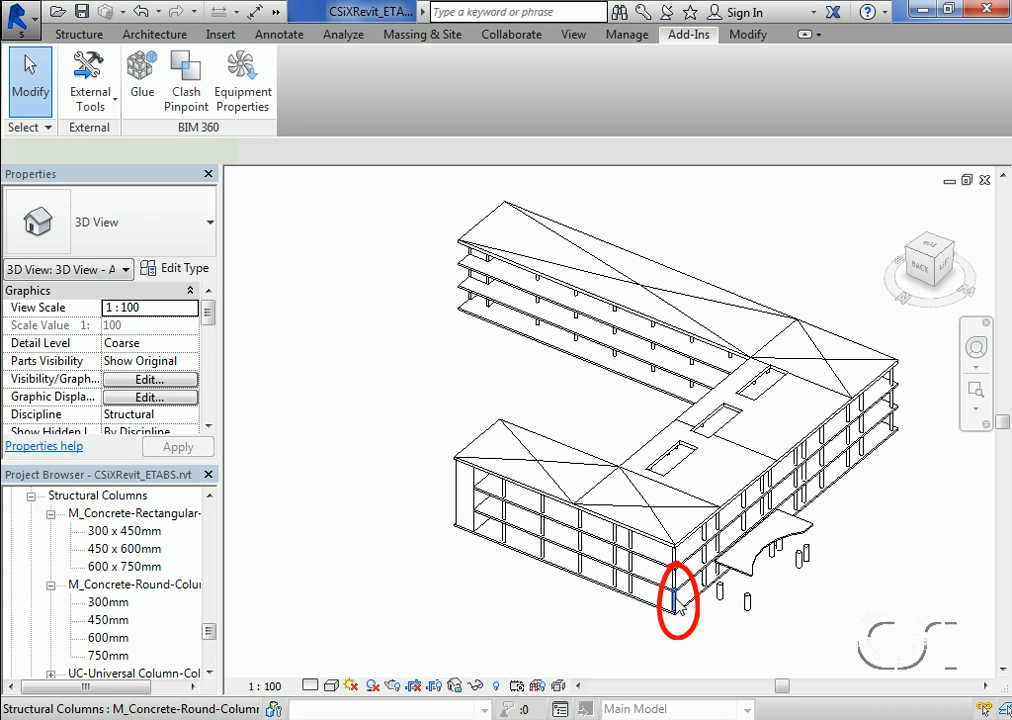
# Select the 450mm round concrete column at grid A-1, Entry Level to Floor 02
pyautogui.click(670, 608)
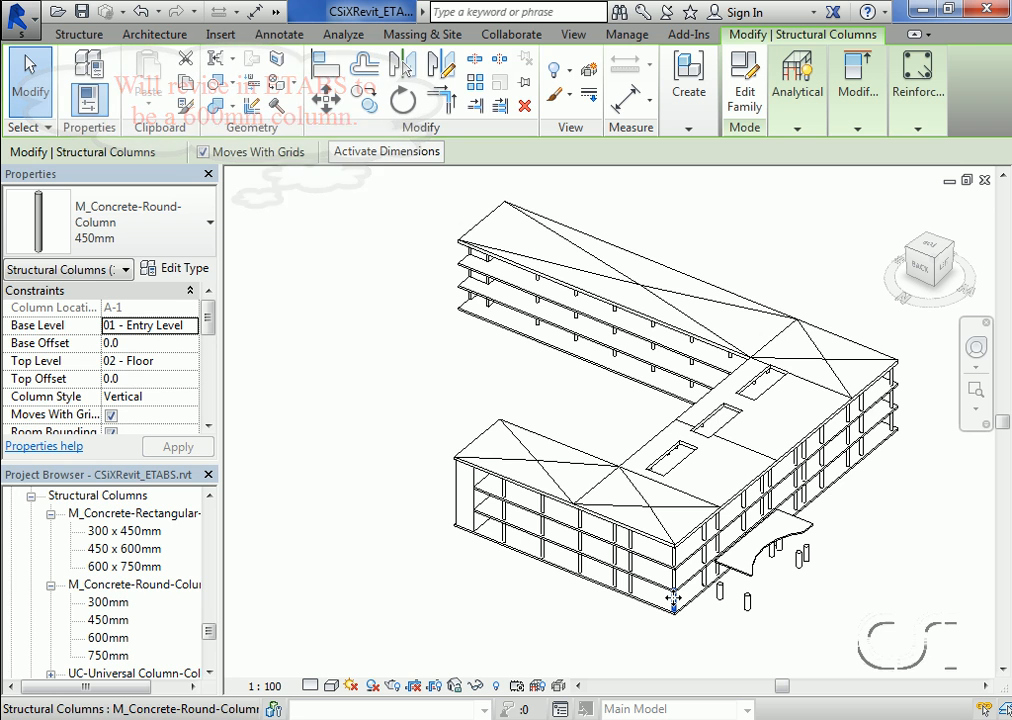
pyautogui.click(580, 508)
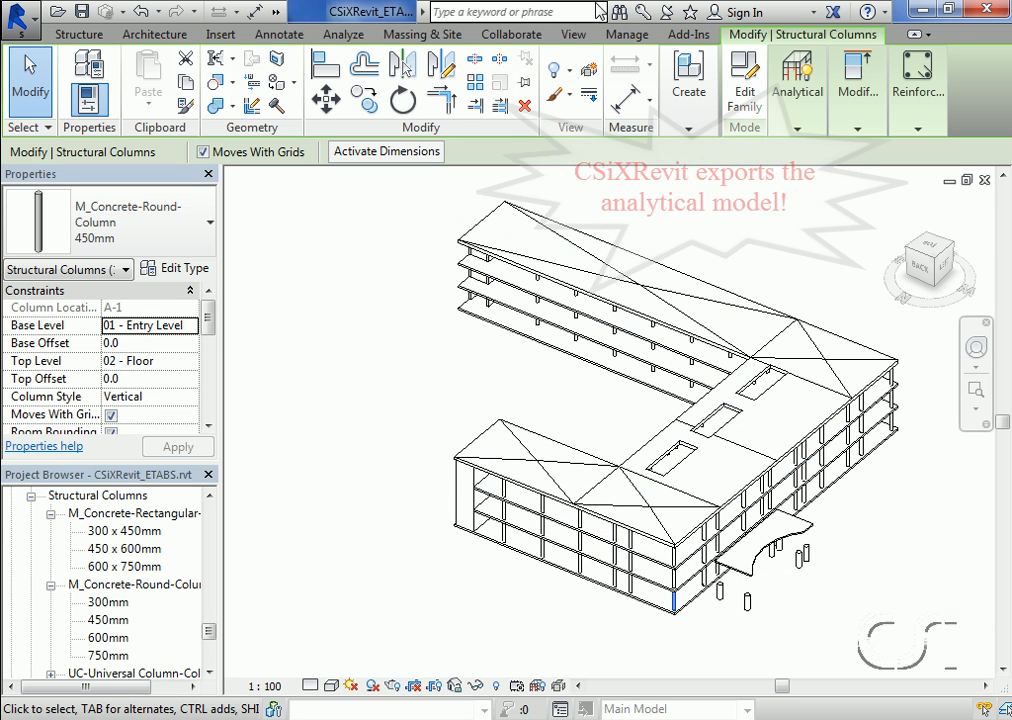
pyautogui.click(572, 34)
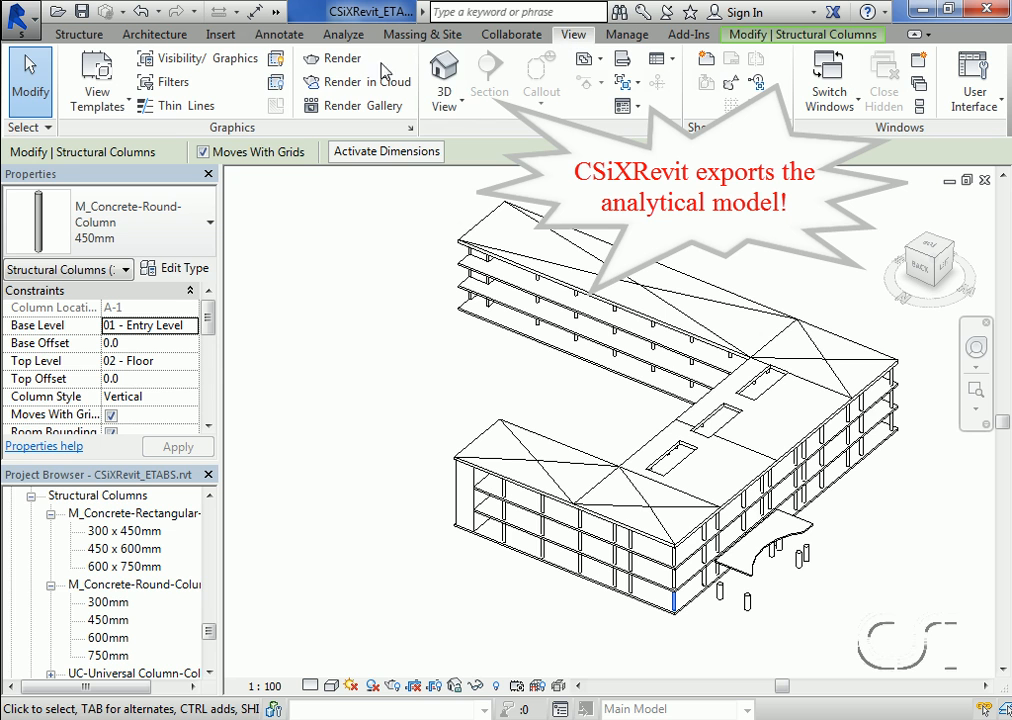
# Turn on 'Show analytical model categories in this view' in Visibility/Graphics
pyautogui.click(197, 58)
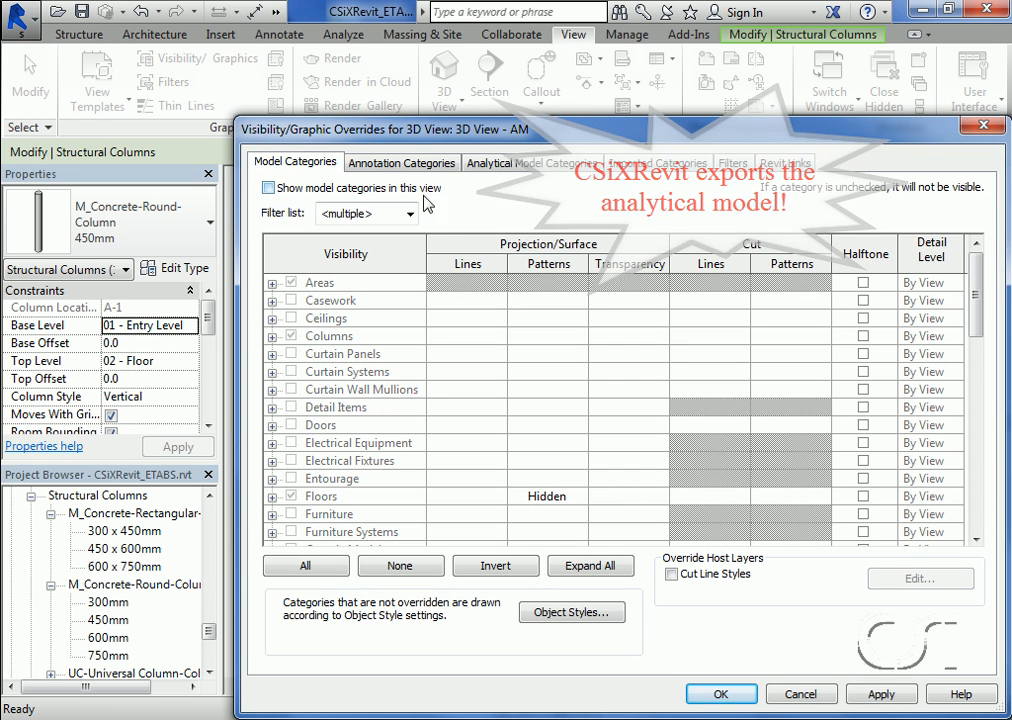
pyautogui.click(532, 162)
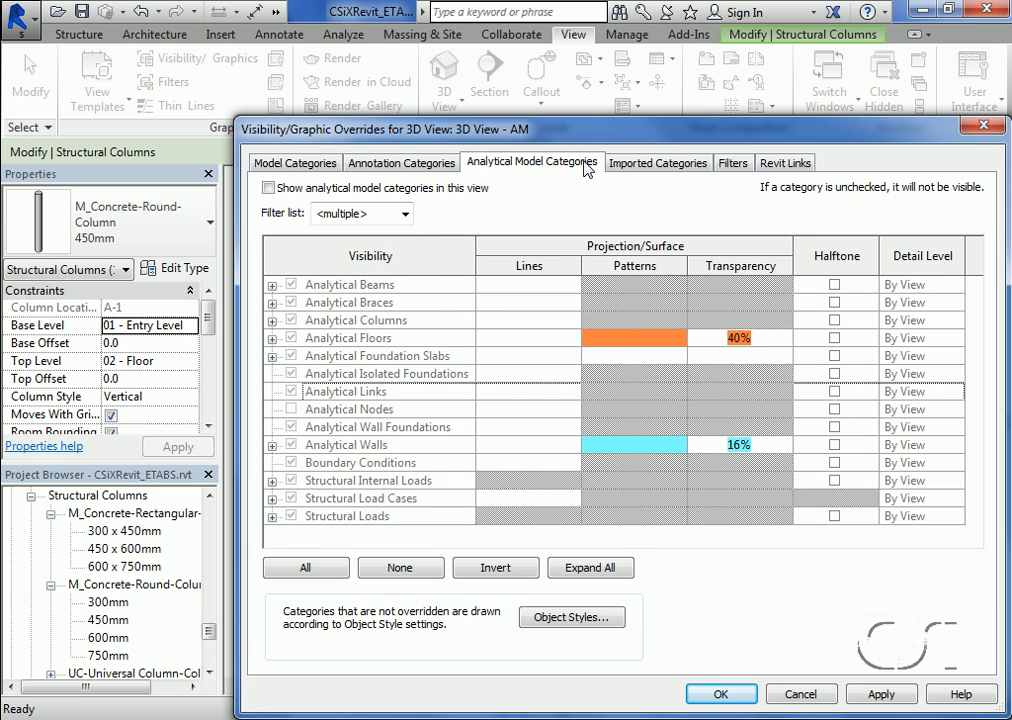
pyautogui.click(268, 187)
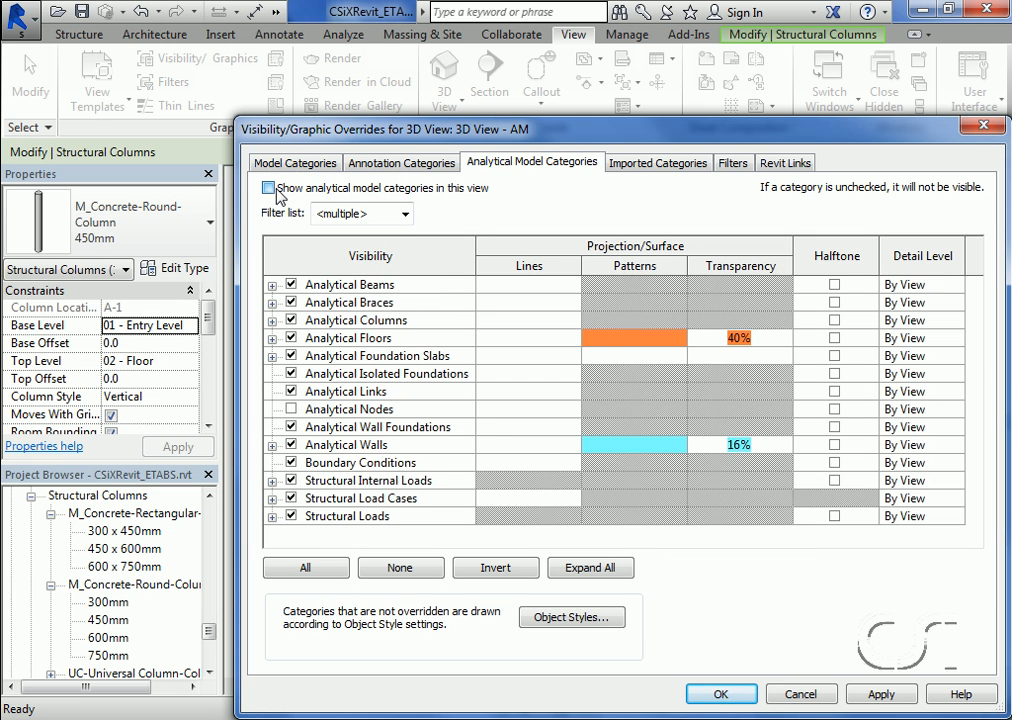
pyautogui.click(268, 187)
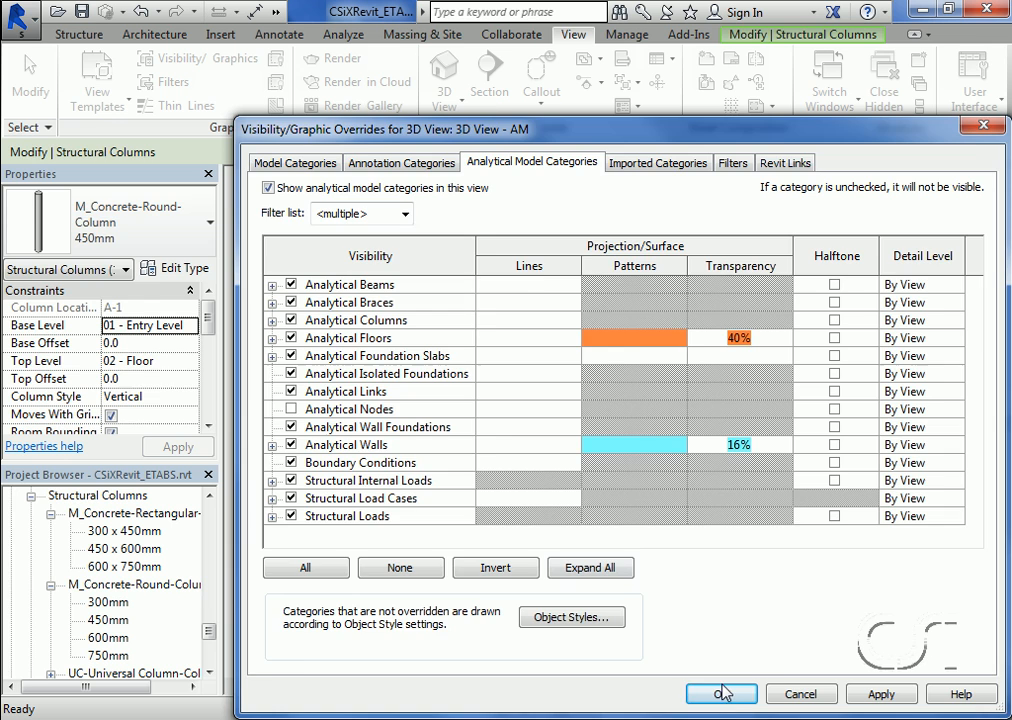
pyautogui.click(722, 694)
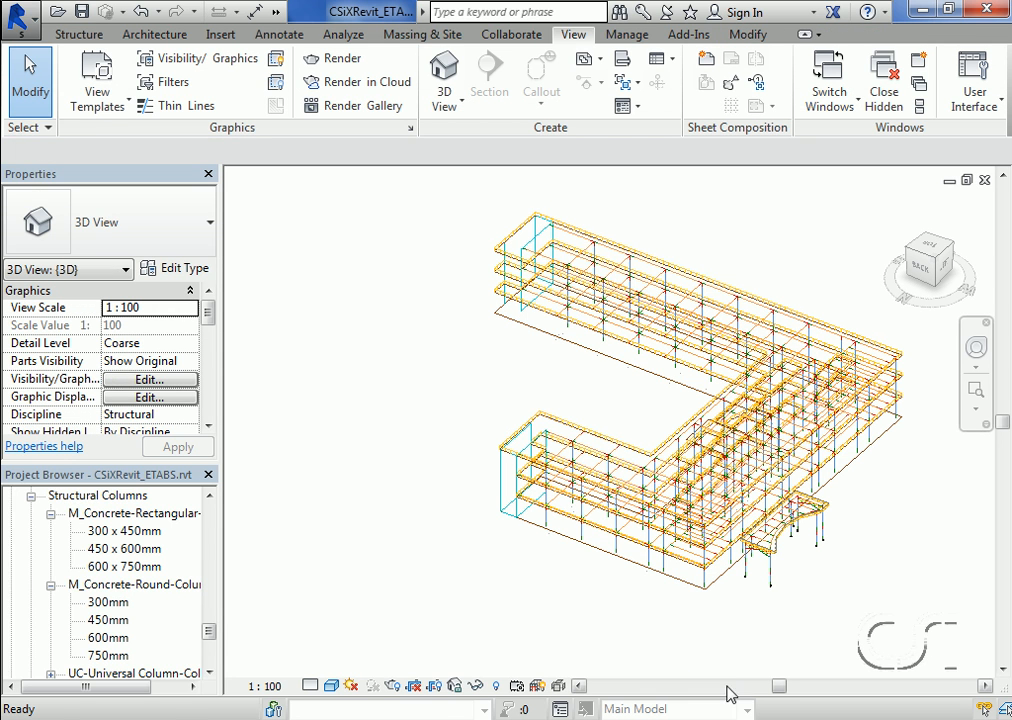
pyautogui.moveTo(520, 465)
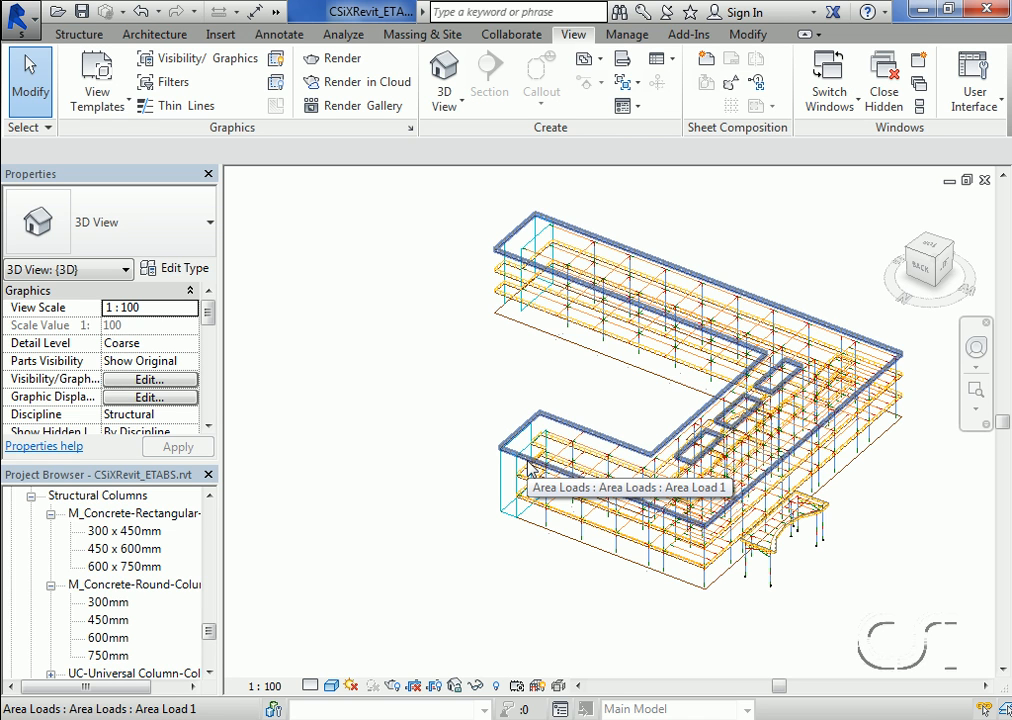
pyautogui.moveTo(565, 425)
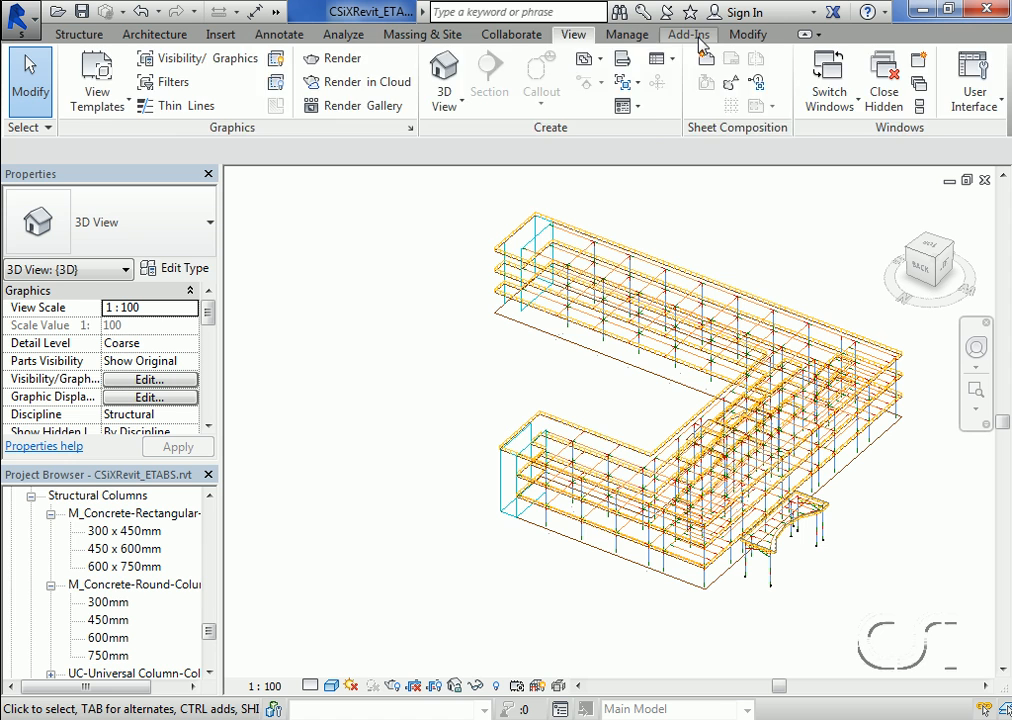
# Export the whole Revit model to a new ETABS model and confirm processing finished
pyautogui.click(688, 34)
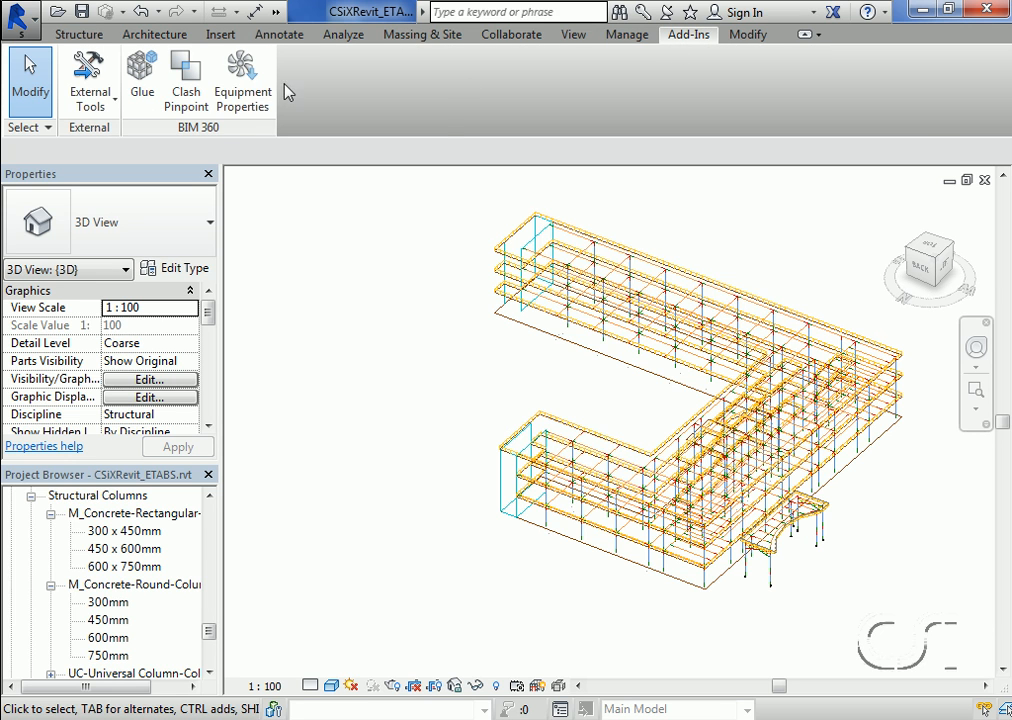
pyautogui.moveTo(79, 73)
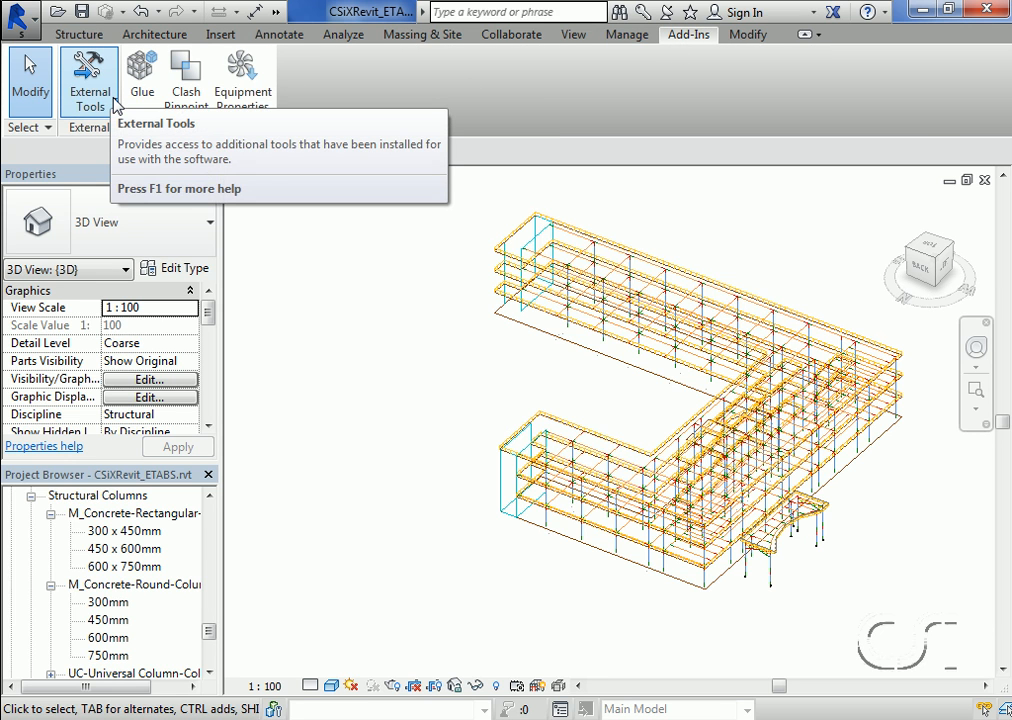
pyautogui.click(89, 78)
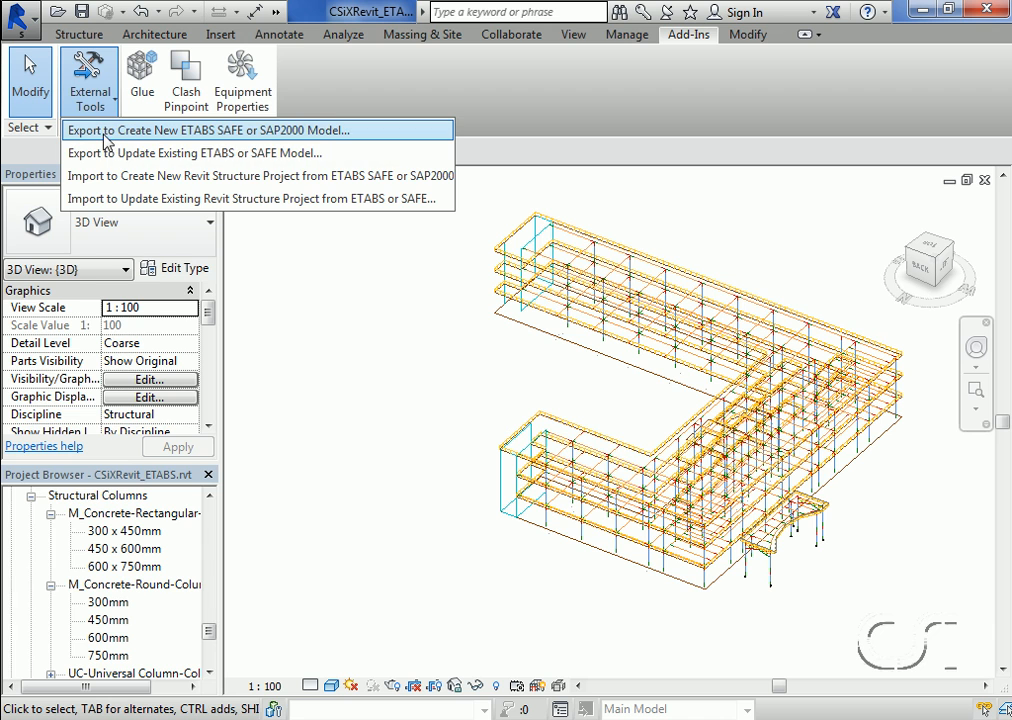
pyautogui.moveTo(140, 130)
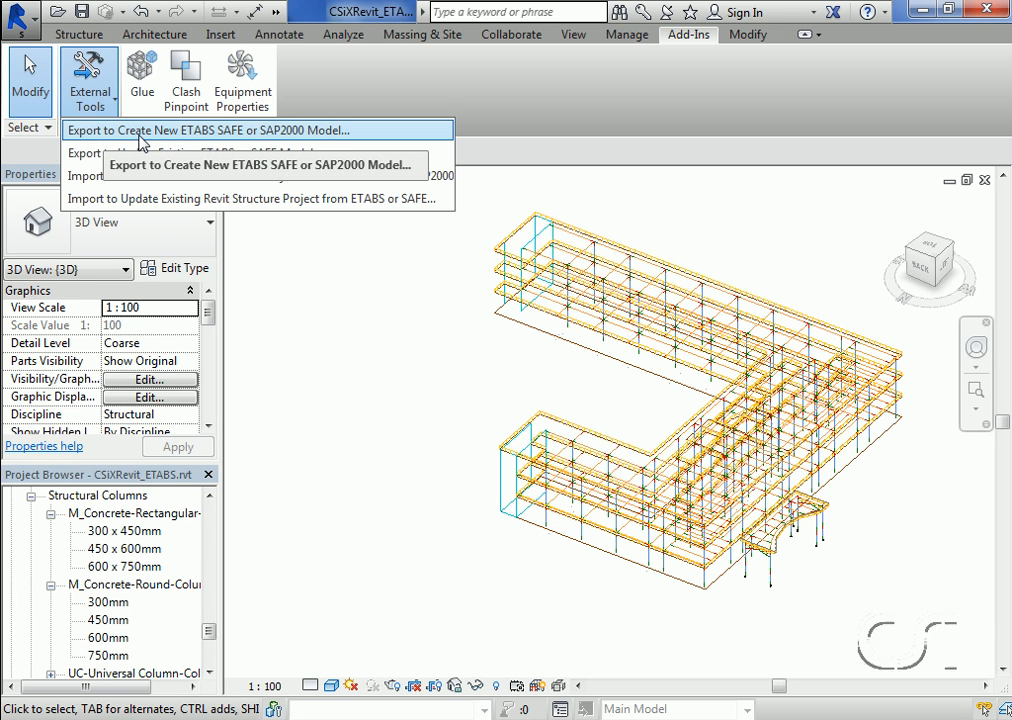
pyautogui.click(200, 130)
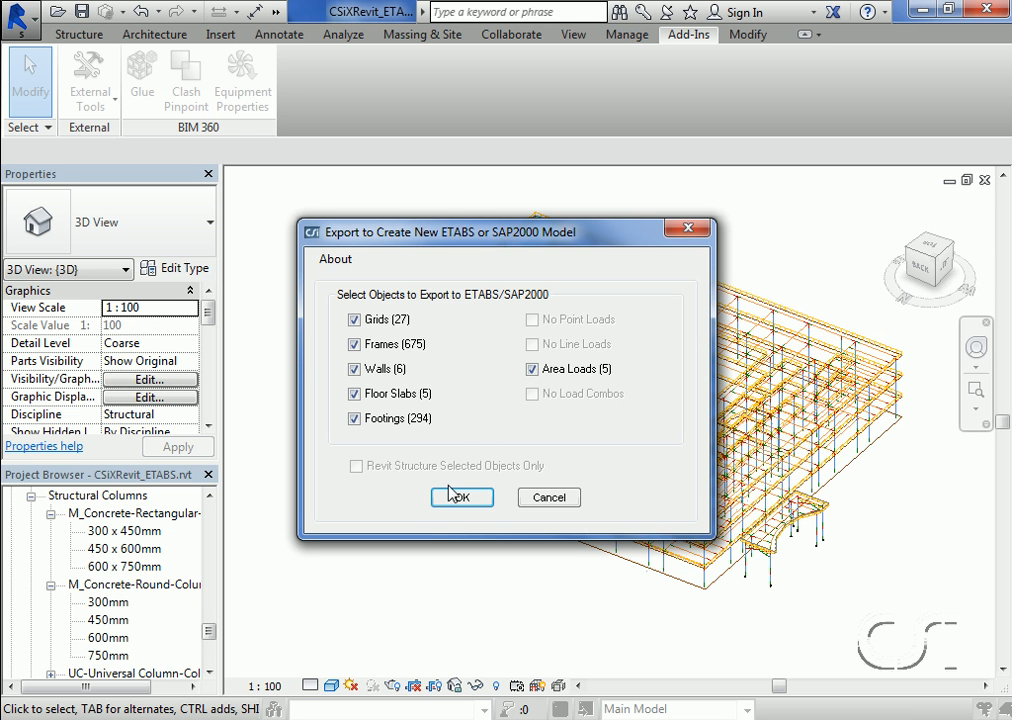
pyautogui.click(461, 497)
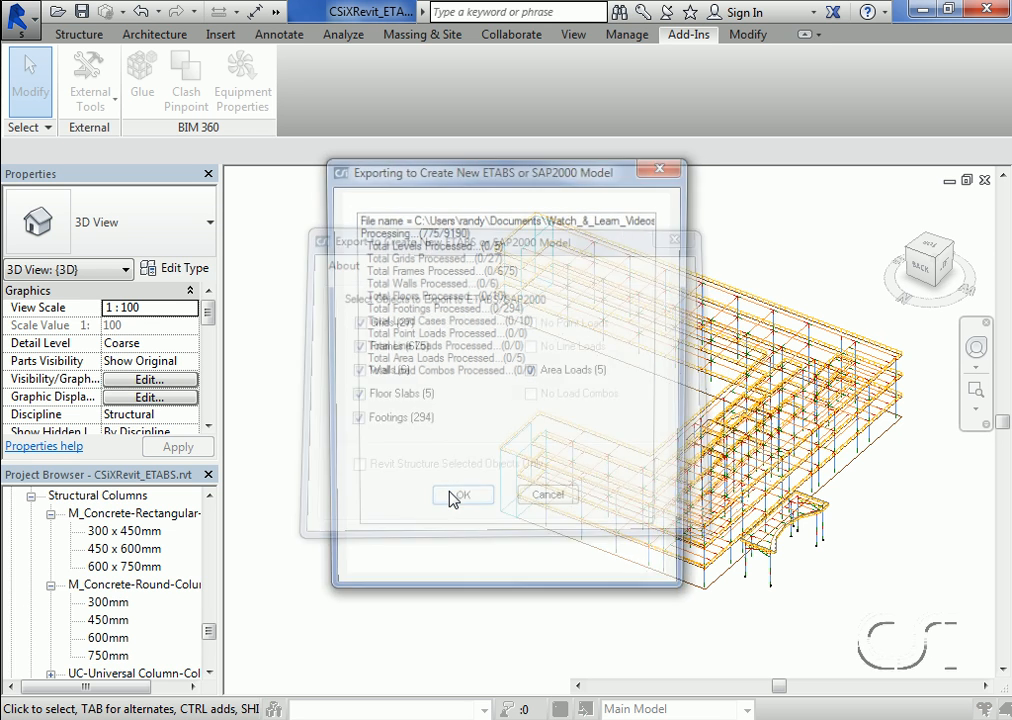
pyautogui.click(462, 495)
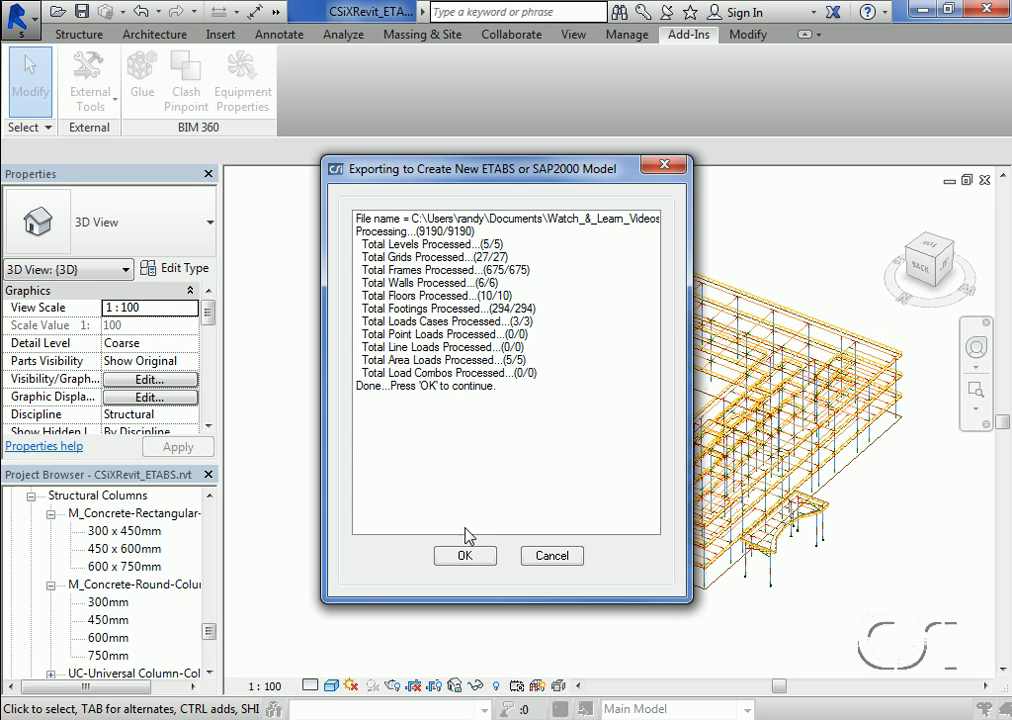
pyautogui.click(465, 556)
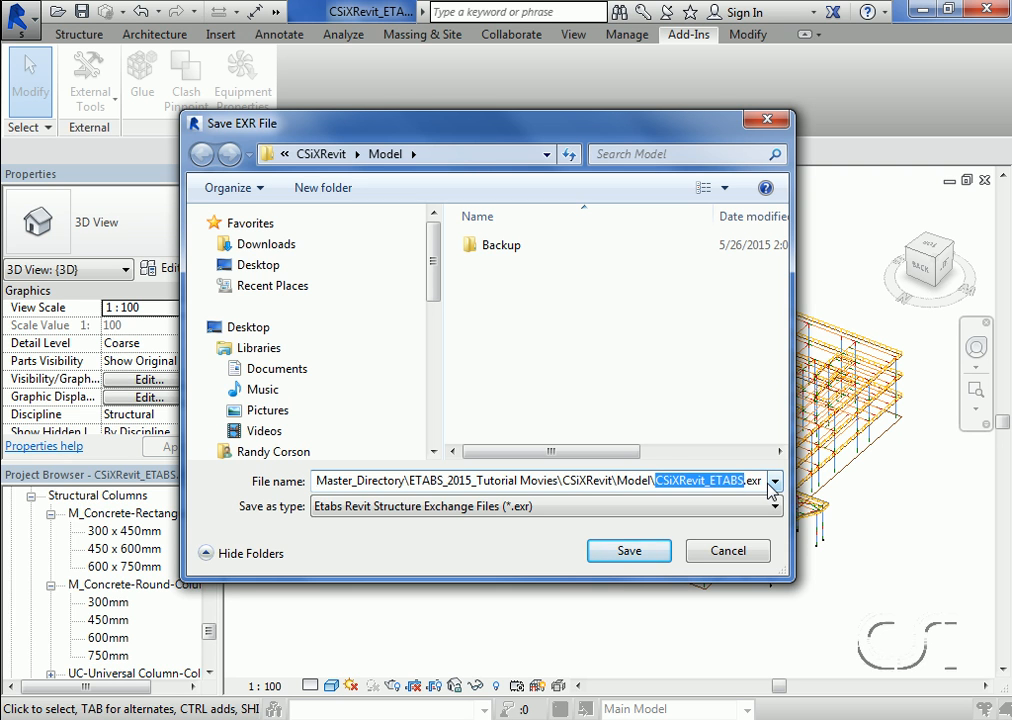
# Save the exchange file as Revit_ETABS.exr in the Model folder
pyautogui.write('Revit')
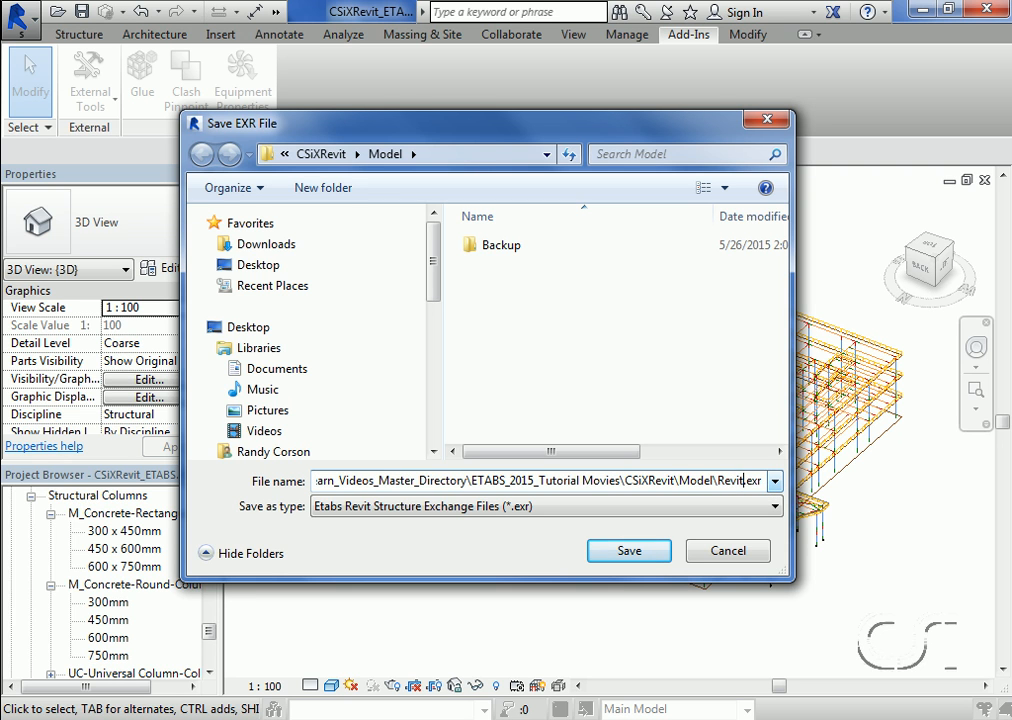
pyautogui.write('Revit_ETABS')
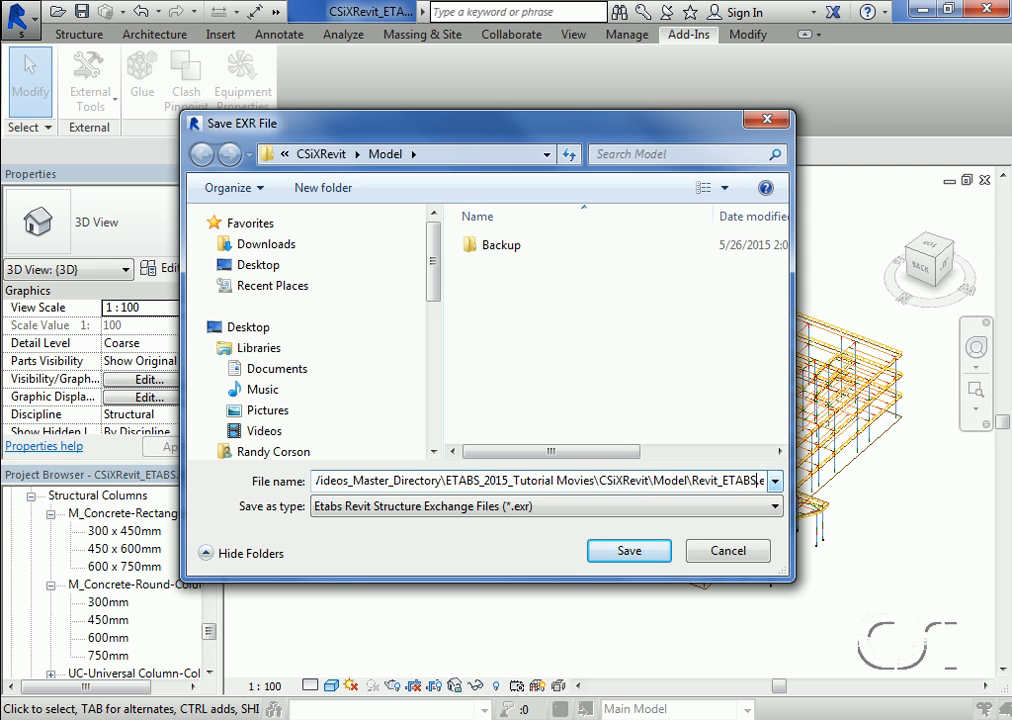
pyautogui.click(628, 549)
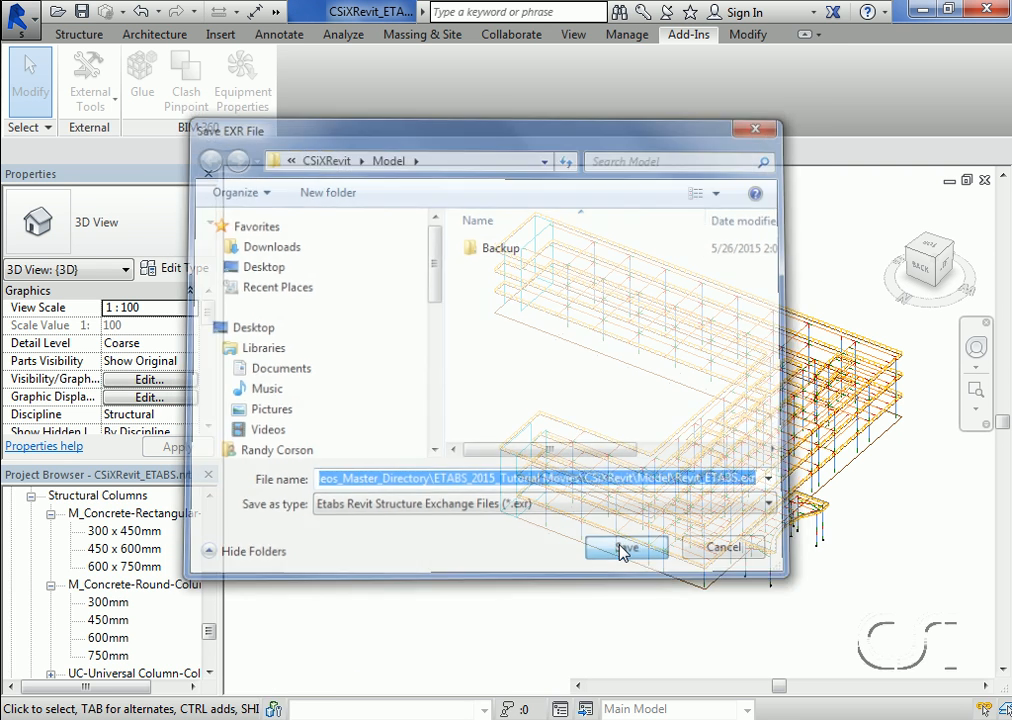
pyautogui.click(625, 547)
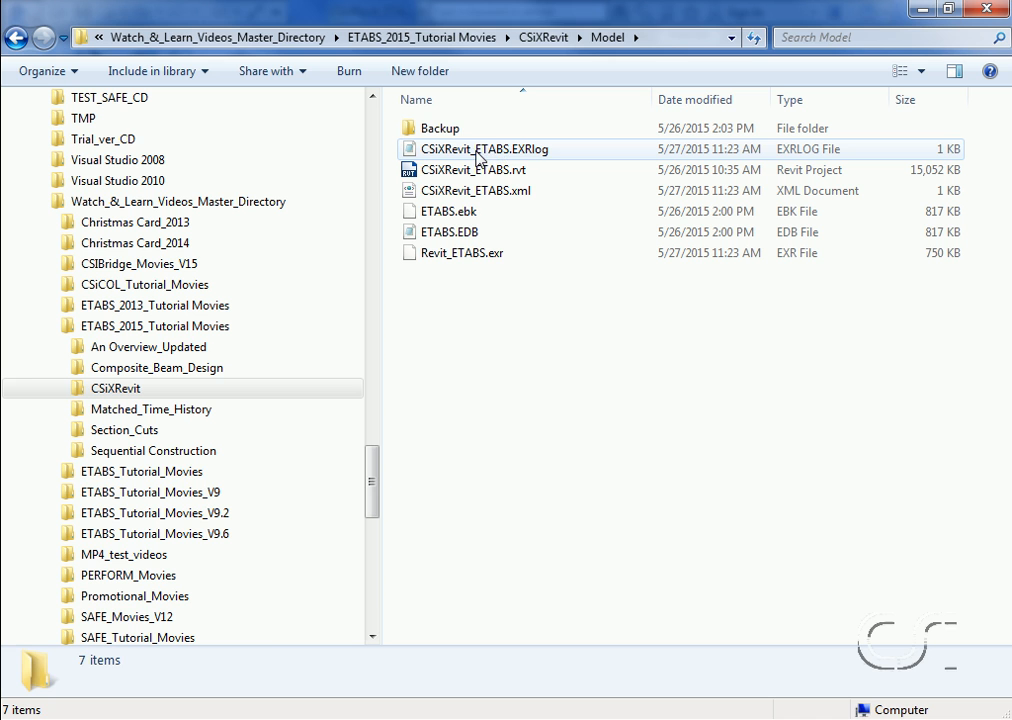
# Open CSiXRevit_ETABS.EXRlog from the Model folder
pyautogui.doubleClick(485, 148)
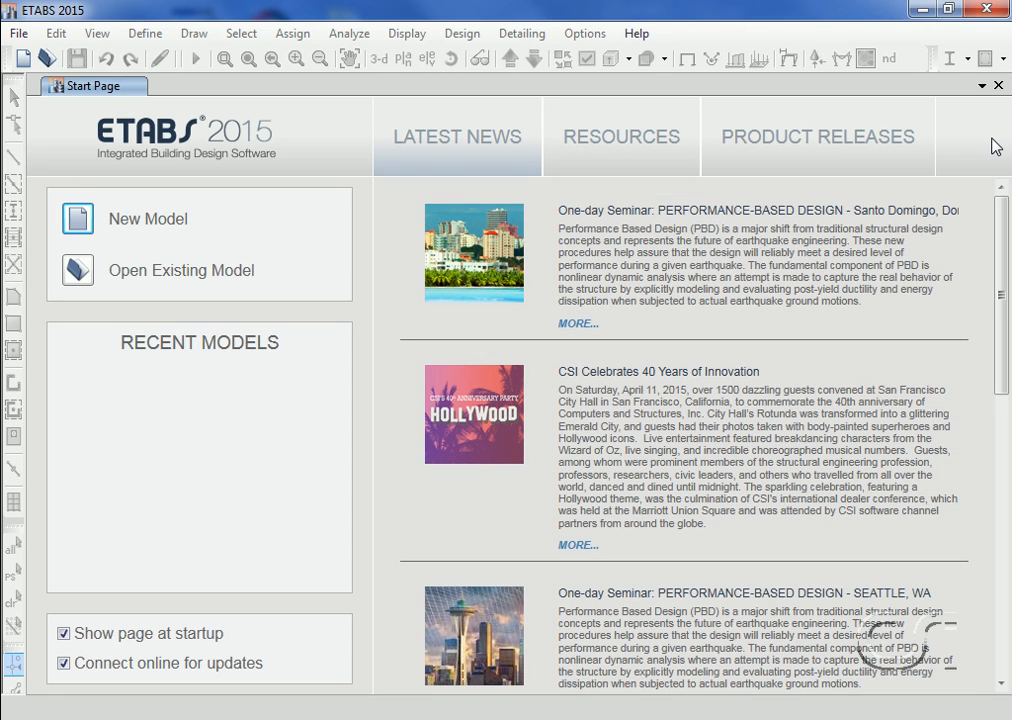
pyautogui.moveTo(875, 138)
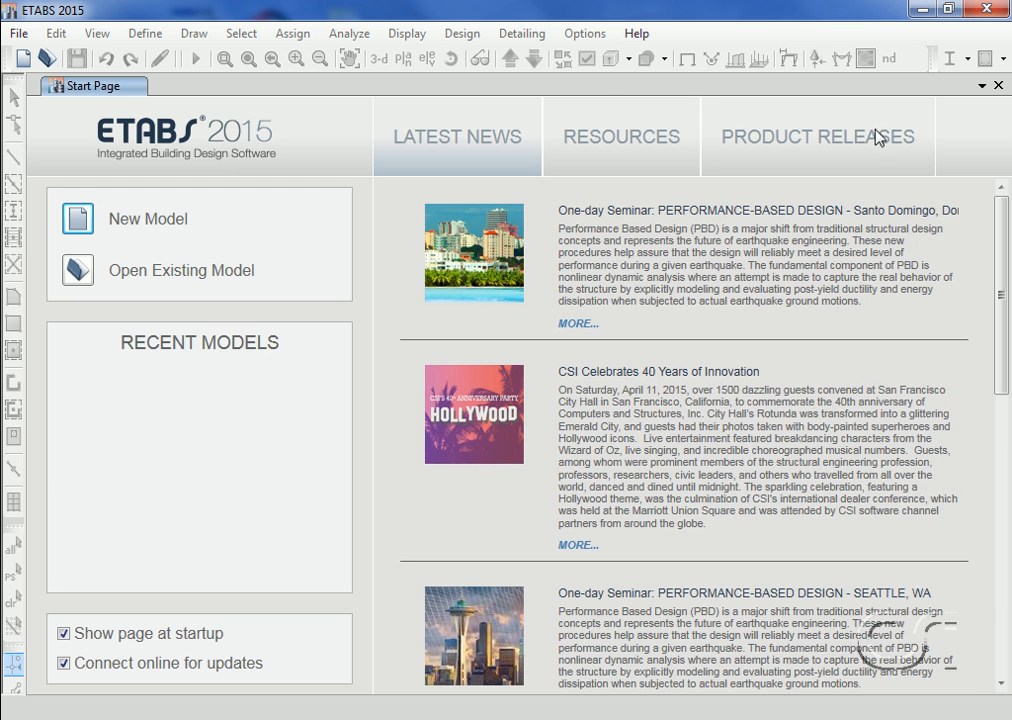
# Import Revit_ETABS.exr through File > Import > Revit Structure .exr File
pyautogui.click(17, 33)
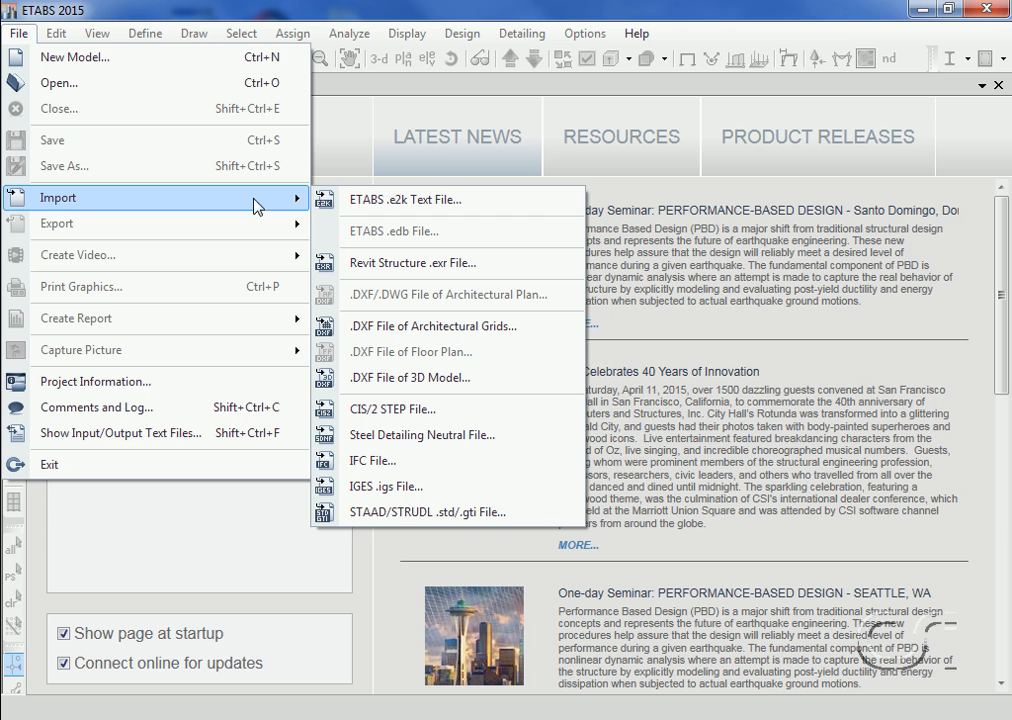
pyautogui.moveTo(492, 270)
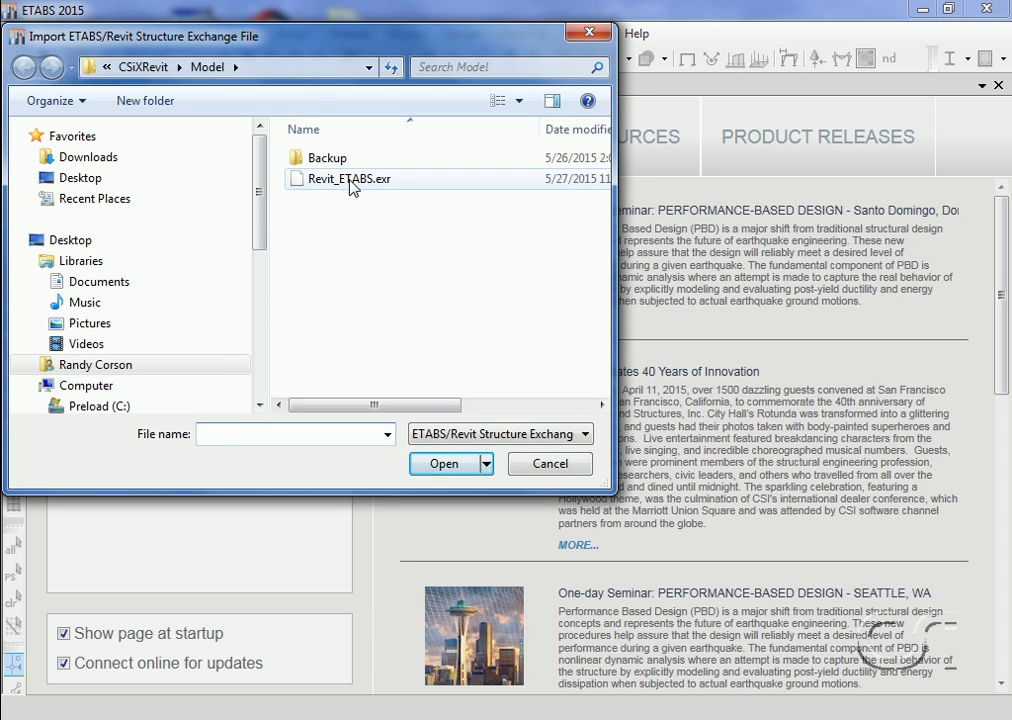
pyautogui.click(345, 178)
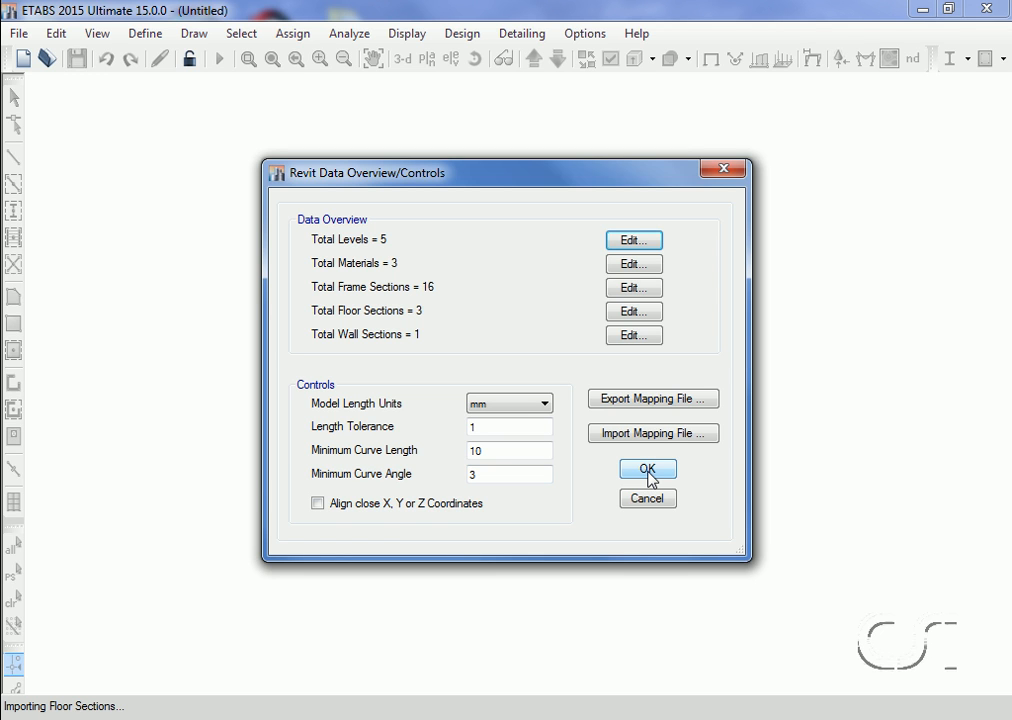
# Accept the Revit Data Overview with units kept as mm
pyautogui.click(647, 470)
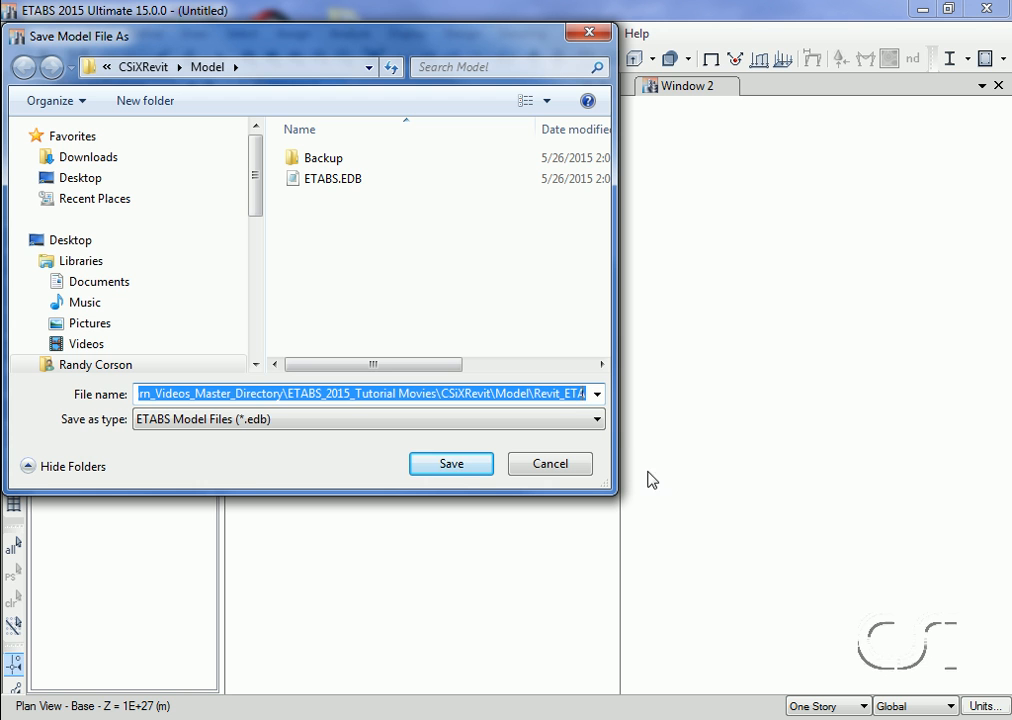
pyautogui.moveTo(466, 482)
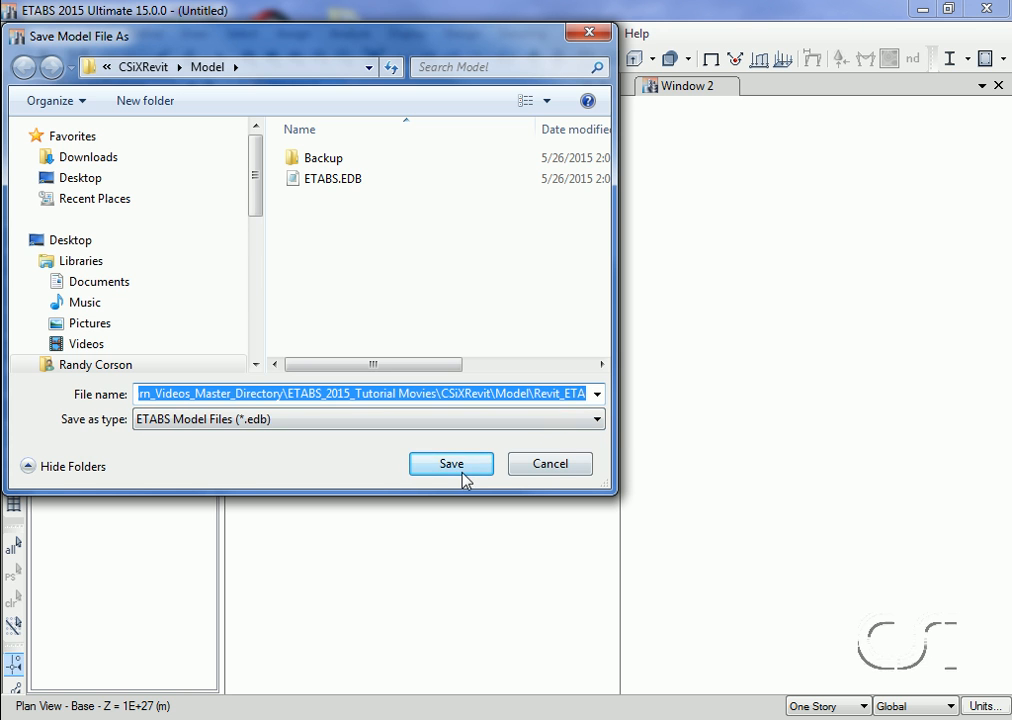
# Save the imported model as Revit_ETABS.edb in the Model folder
pyautogui.click(451, 463)
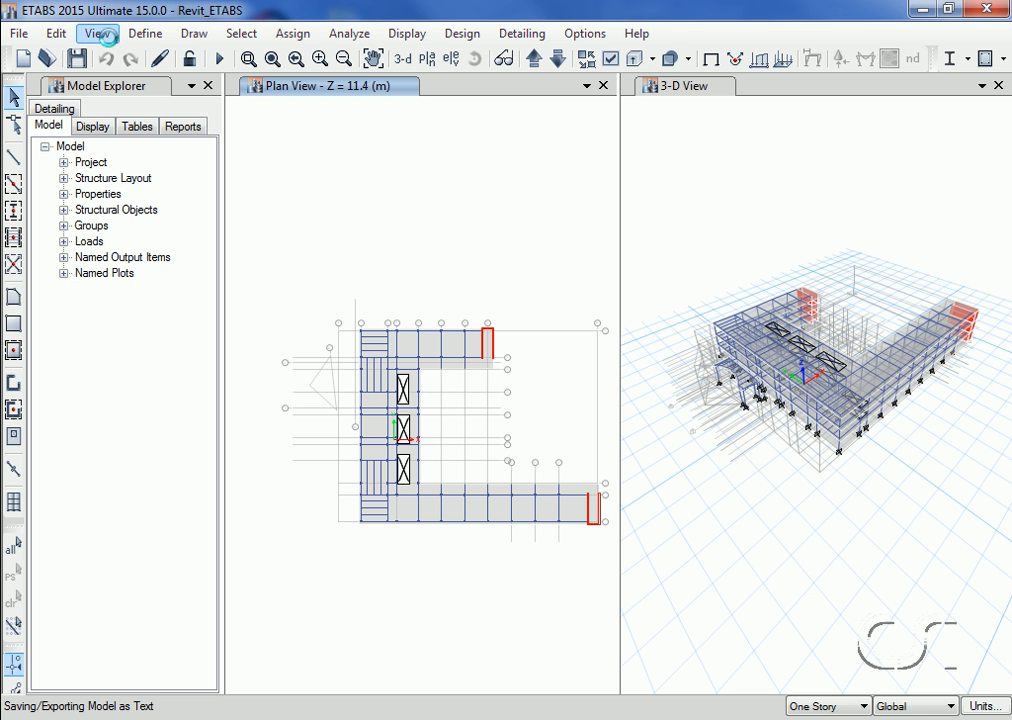
# Move grid systems G1 and CIRC1 to Available, applied to all windows
pyautogui.click(114, 35)
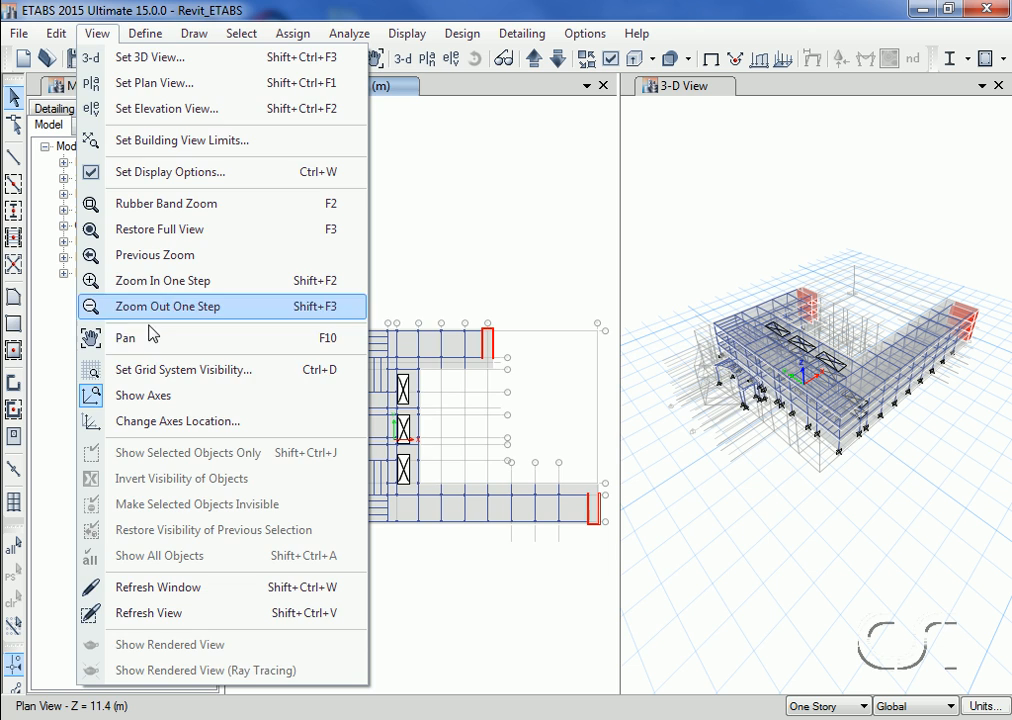
pyautogui.click(184, 369)
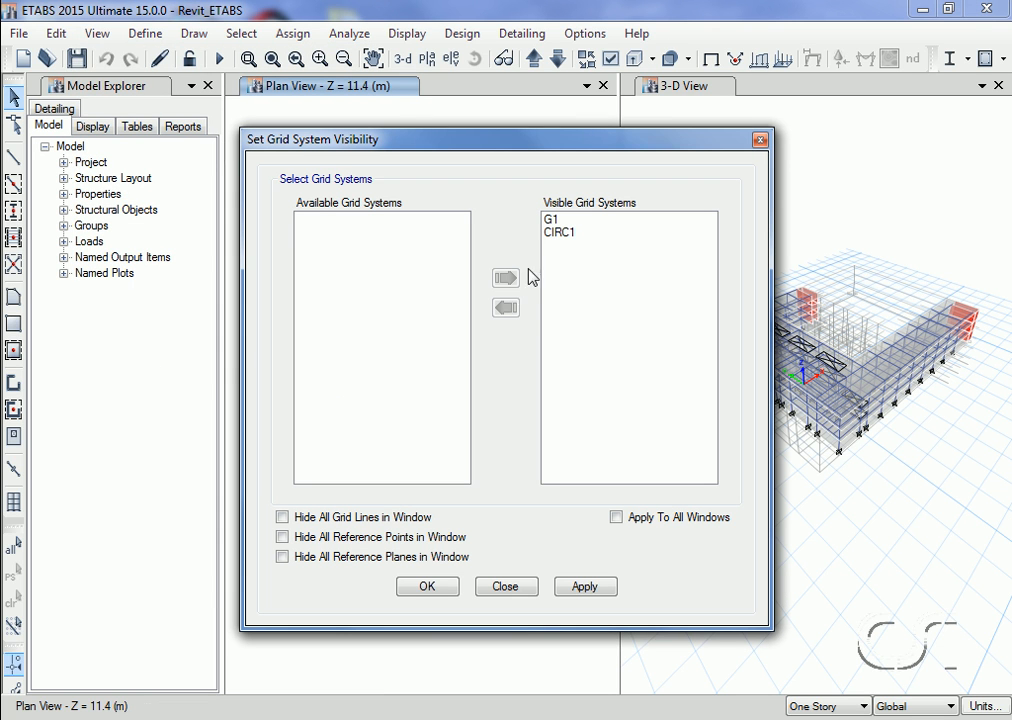
pyautogui.click(505, 307)
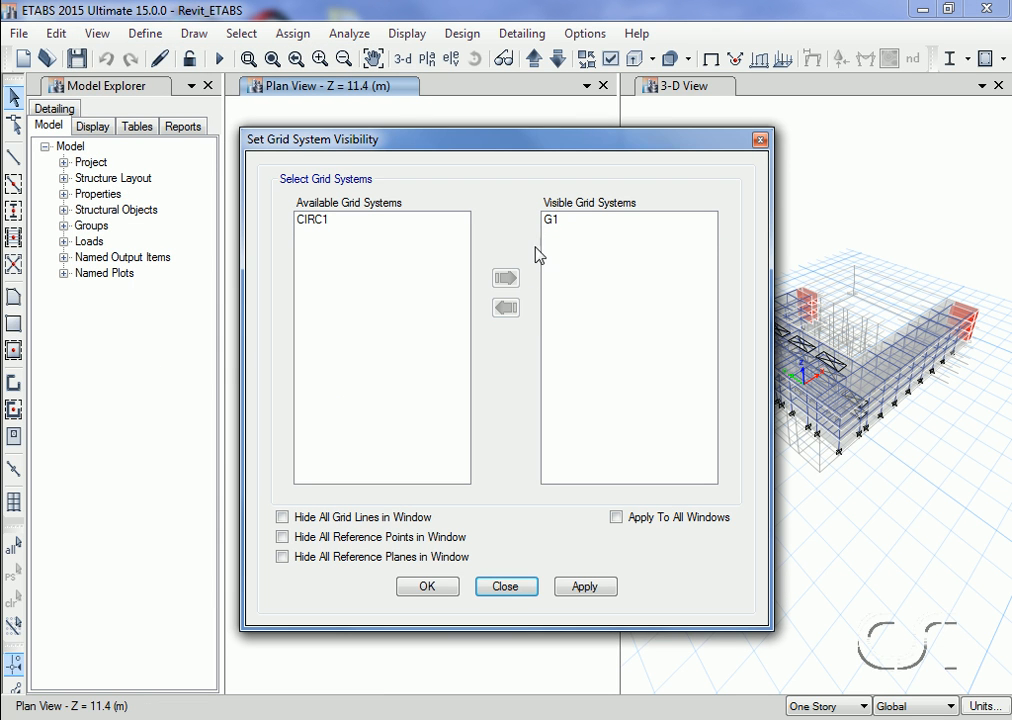
pyautogui.click(505, 308)
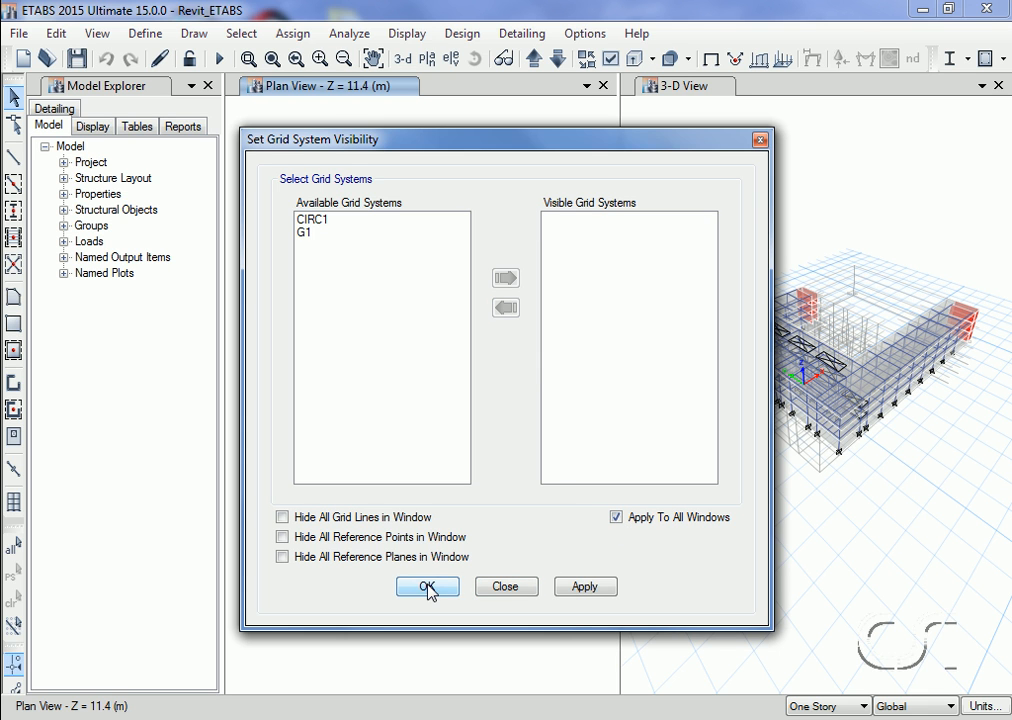
pyautogui.click(427, 586)
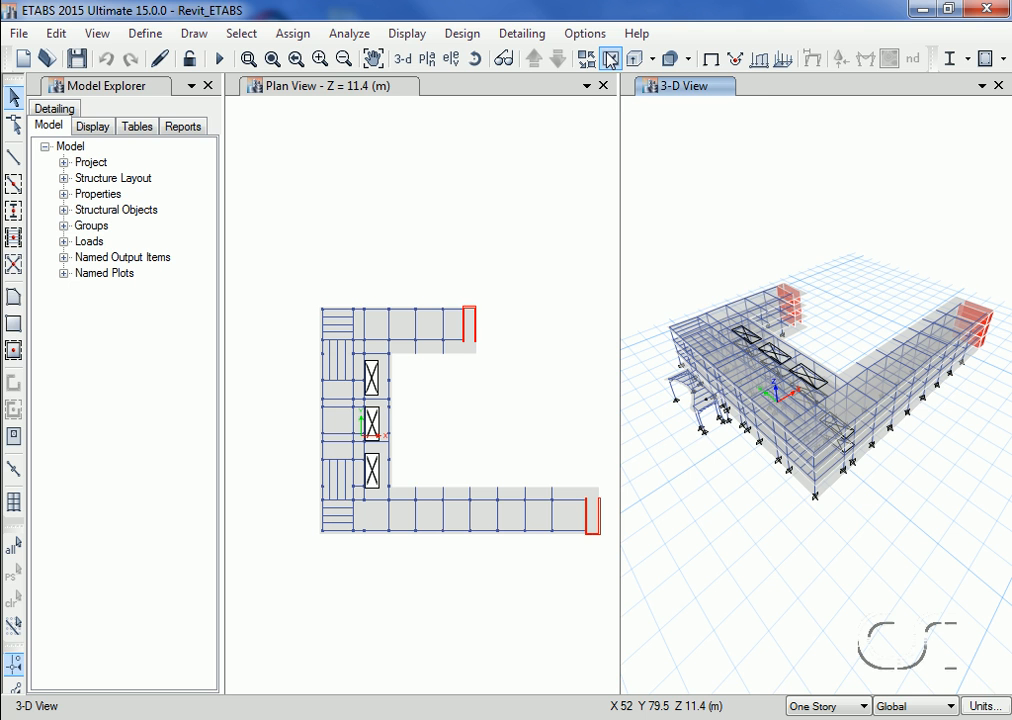
pyautogui.moveTo(613, 58)
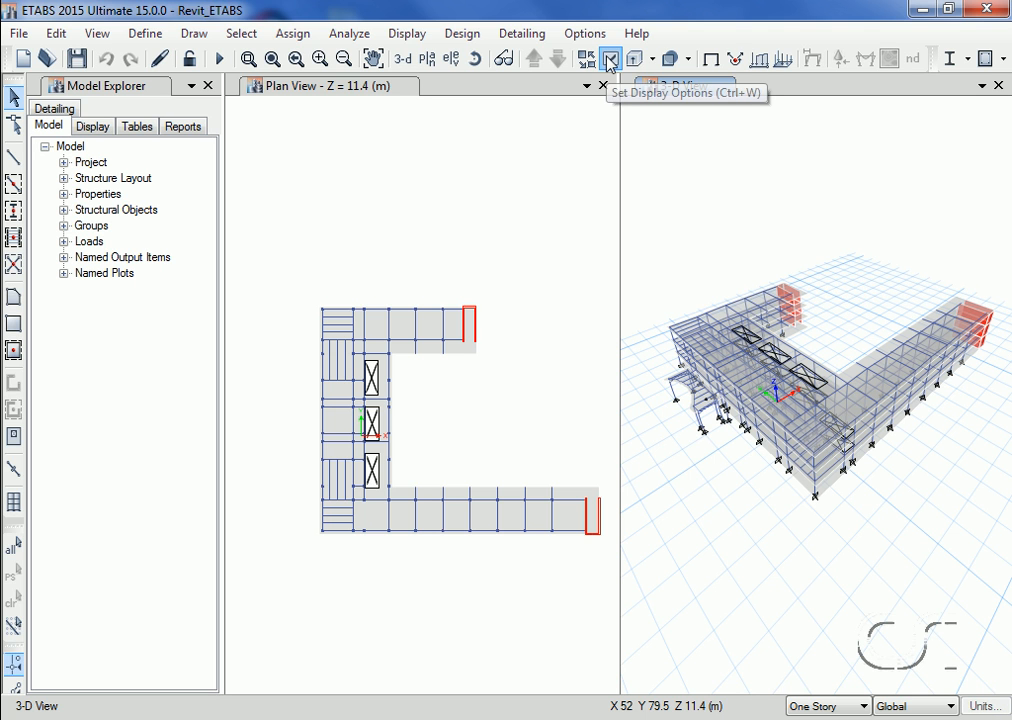
# Enable Extrude Frames in the 3-D view's display options
pyautogui.click(610, 57)
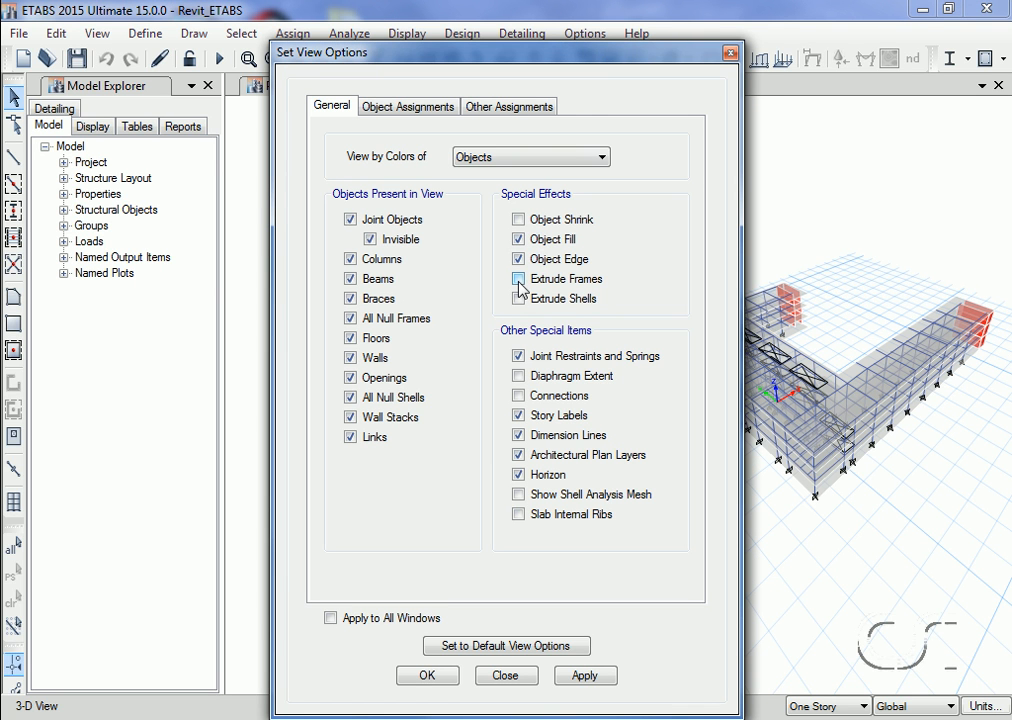
pyautogui.click(518, 279)
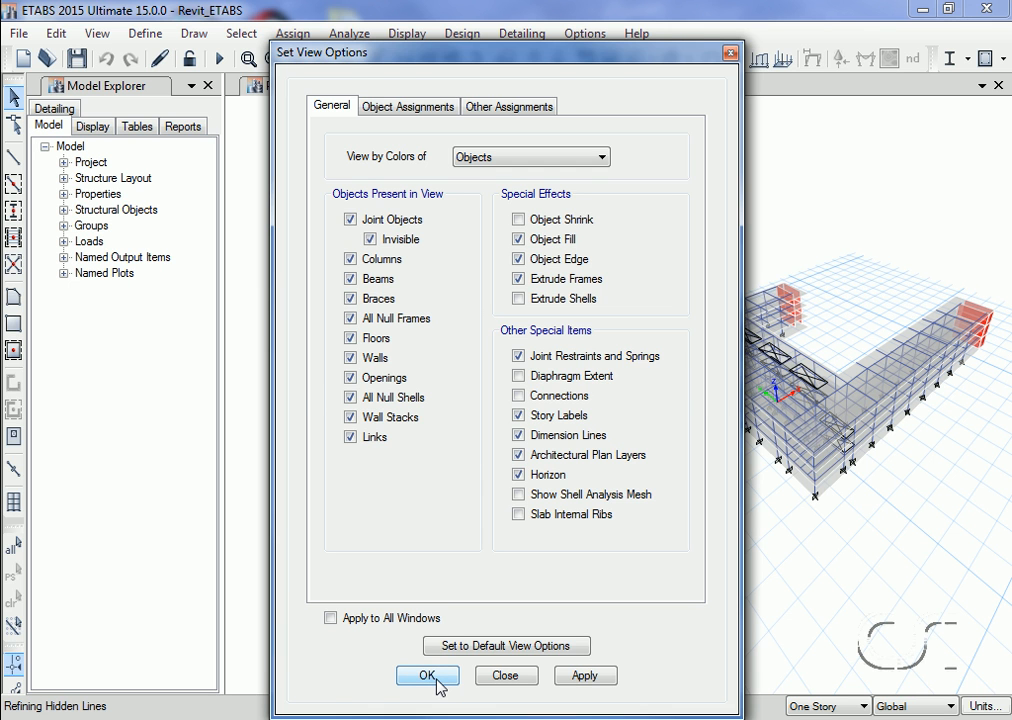
pyautogui.click(426, 675)
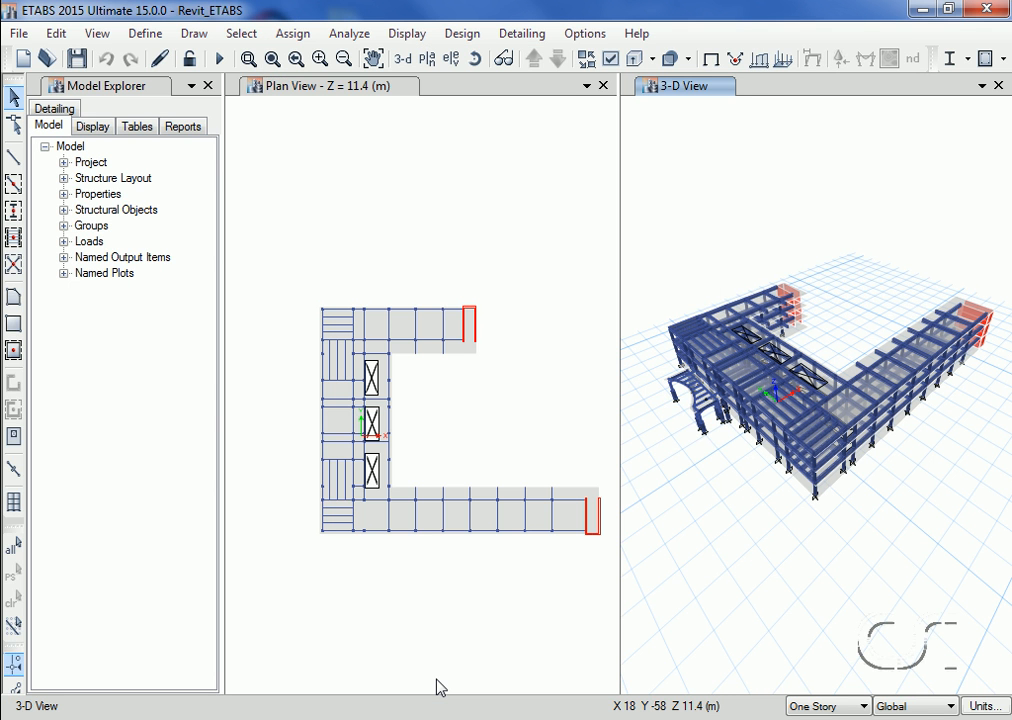
pyautogui.moveTo(560, 136)
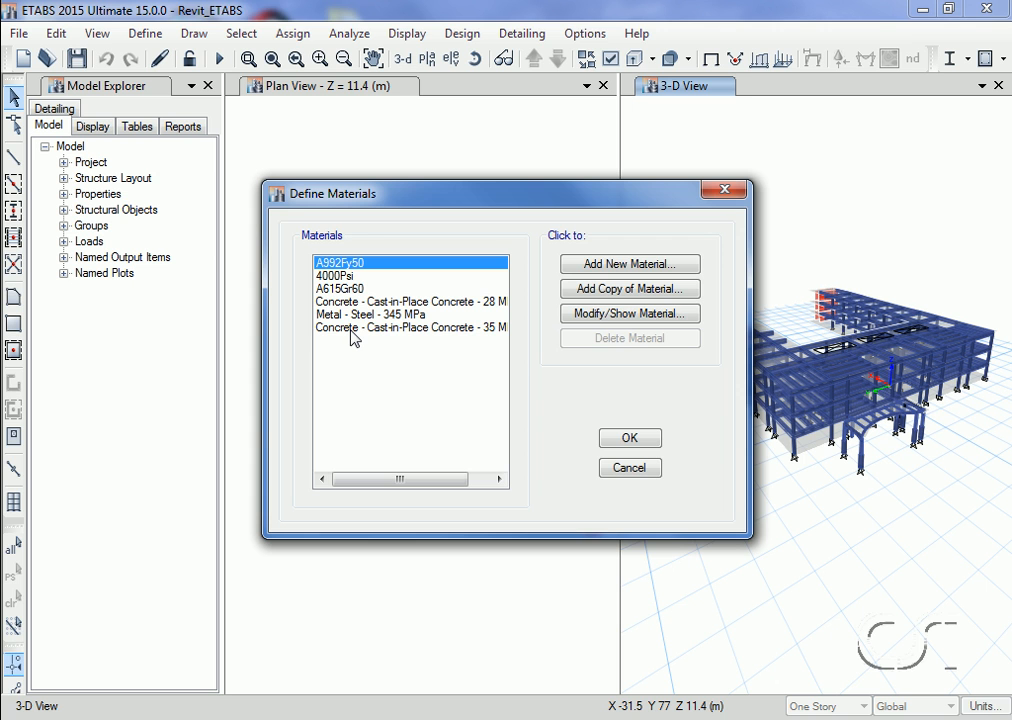
pyautogui.moveTo(630, 438)
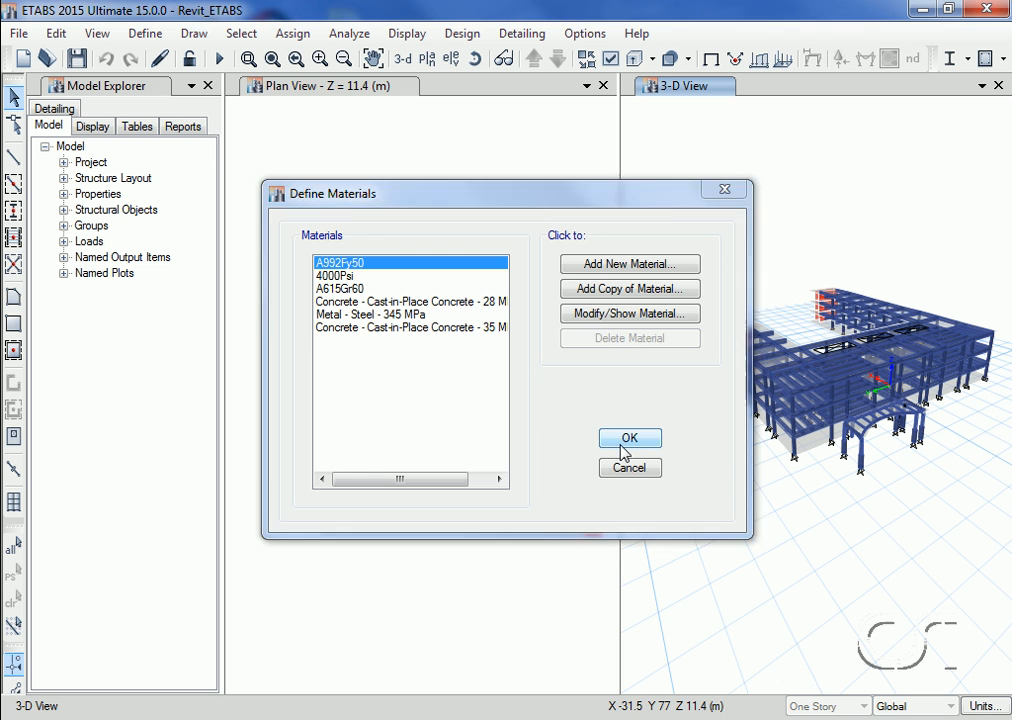
pyautogui.click(629, 438)
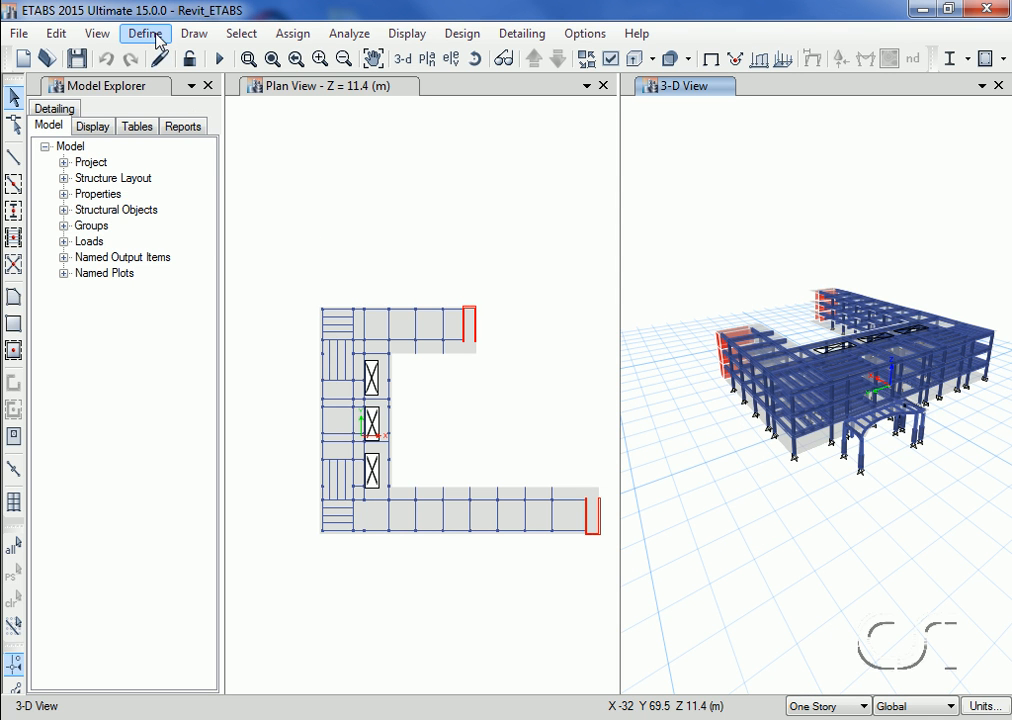
# Inspect the 450mm frame section, then show A-UC-UniversalColumn-Column's definition
pyautogui.click(144, 35)
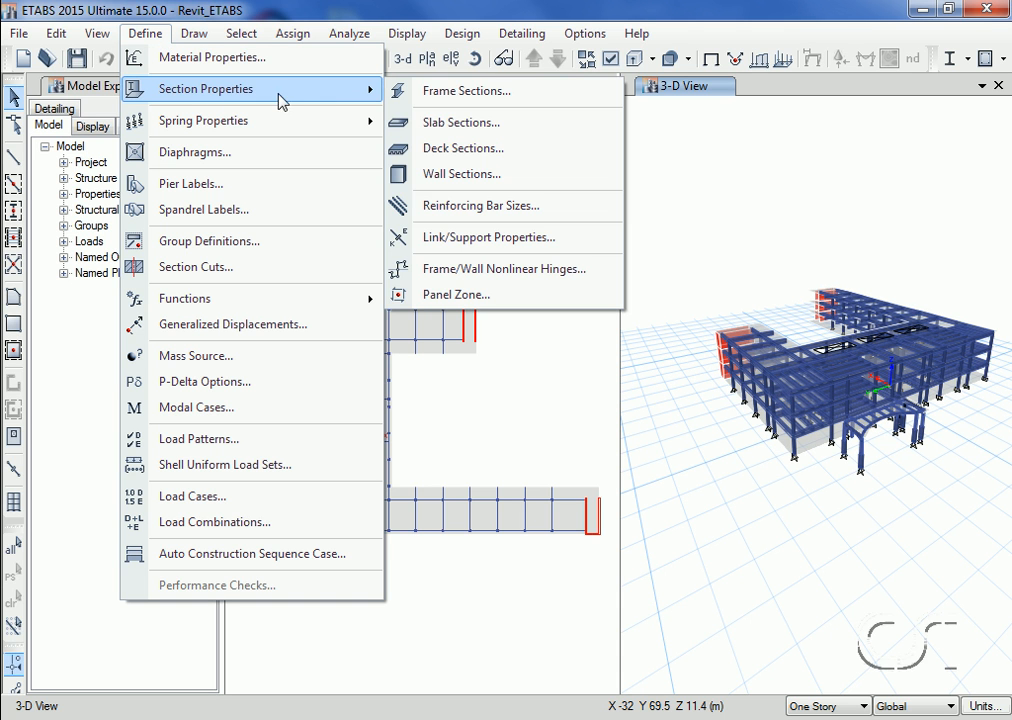
pyautogui.click(468, 90)
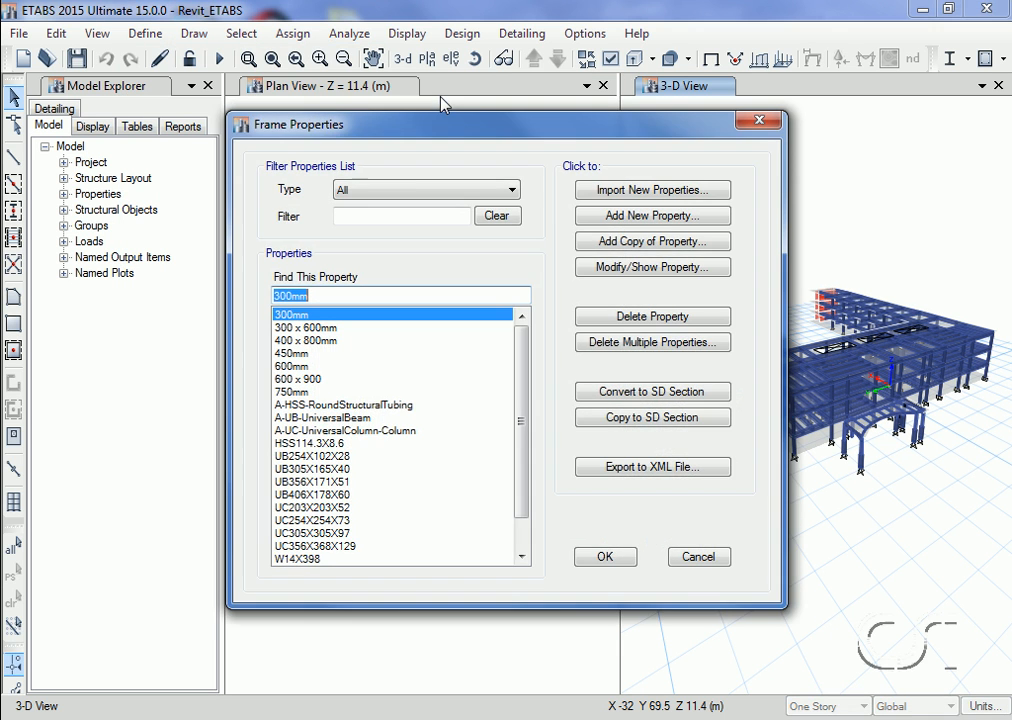
pyautogui.moveTo(338, 358)
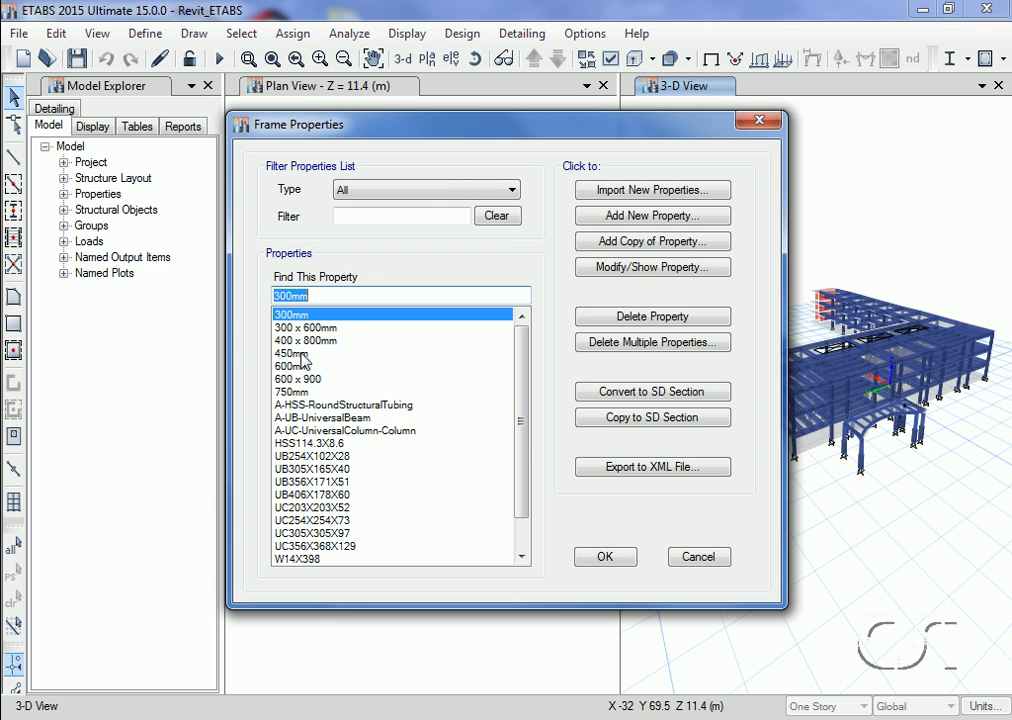
pyautogui.click(293, 354)
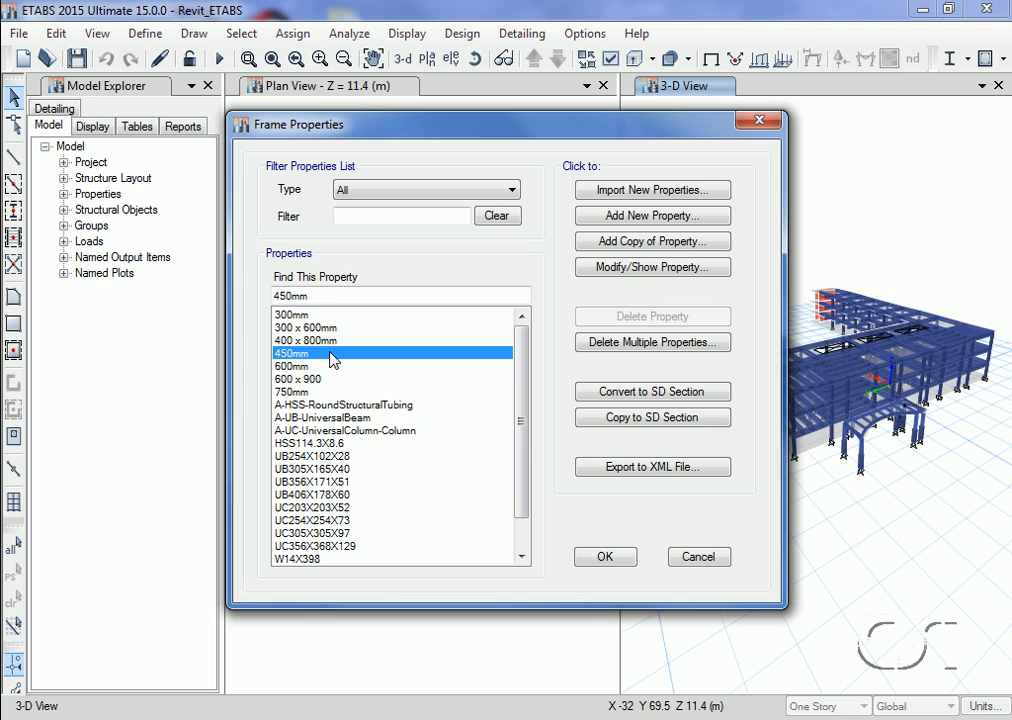
pyautogui.moveTo(319, 357)
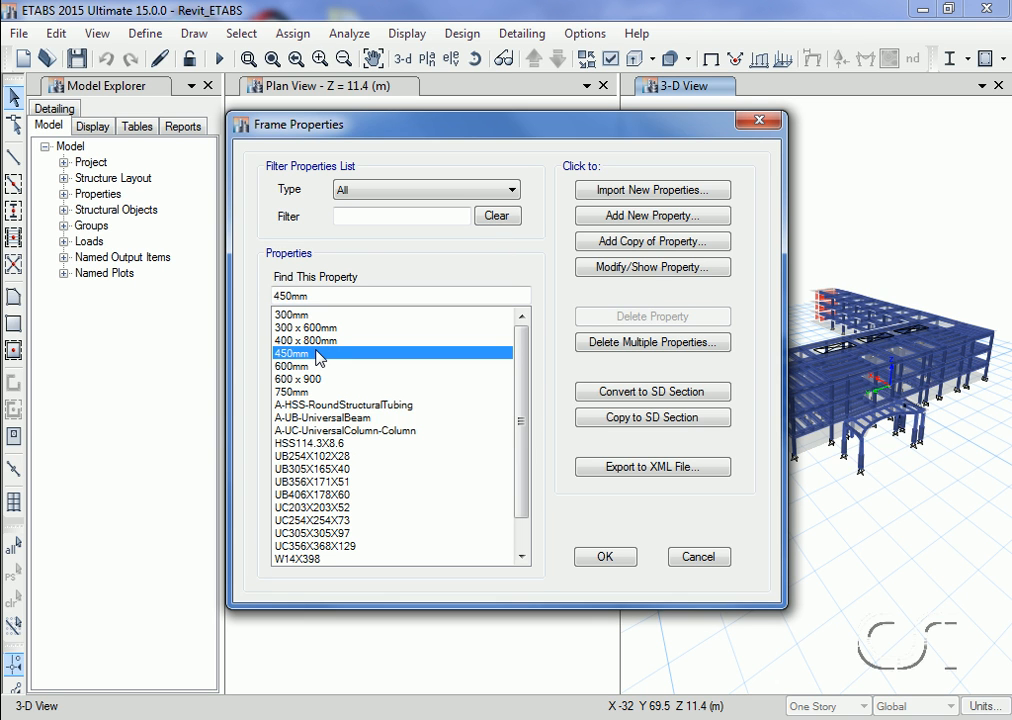
pyautogui.moveTo(641, 372)
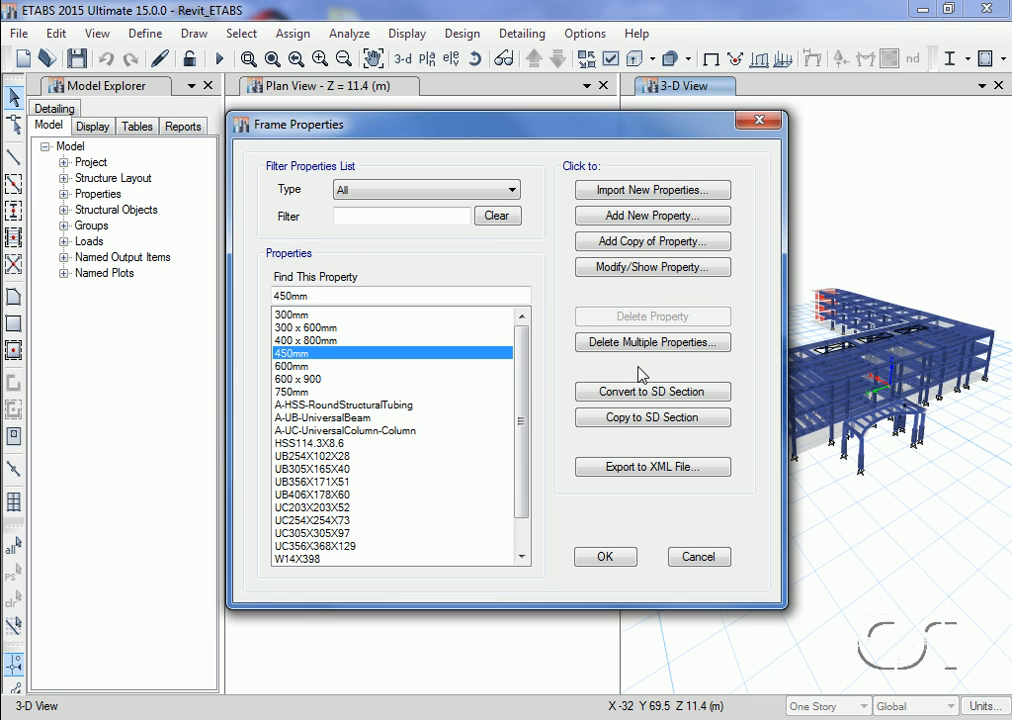
pyautogui.moveTo(652, 267)
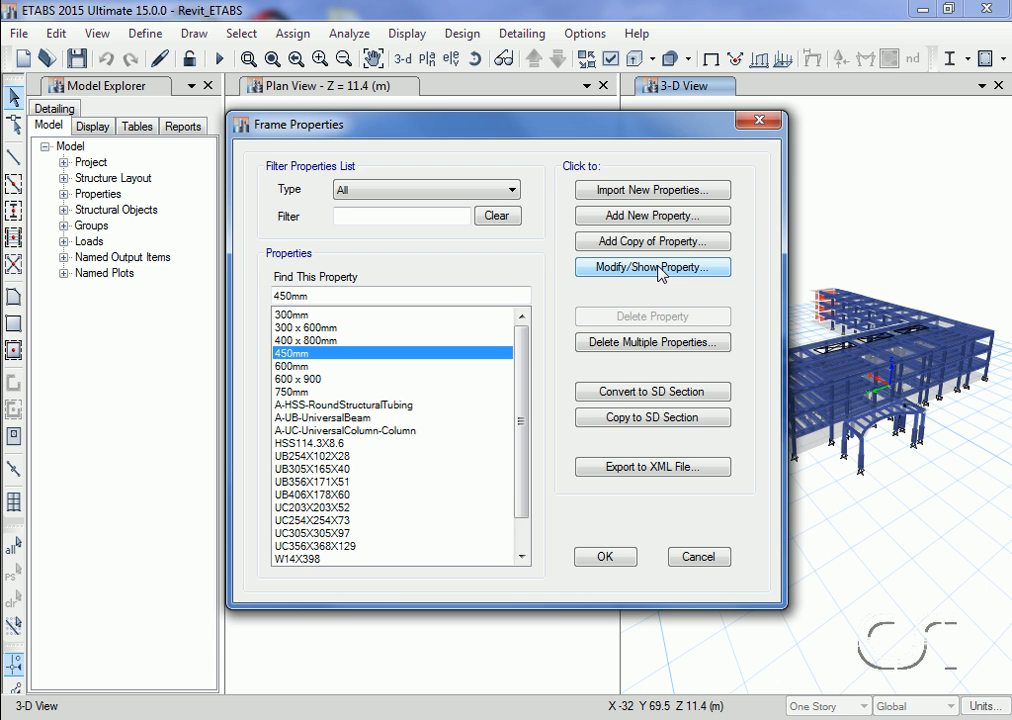
pyautogui.click(652, 267)
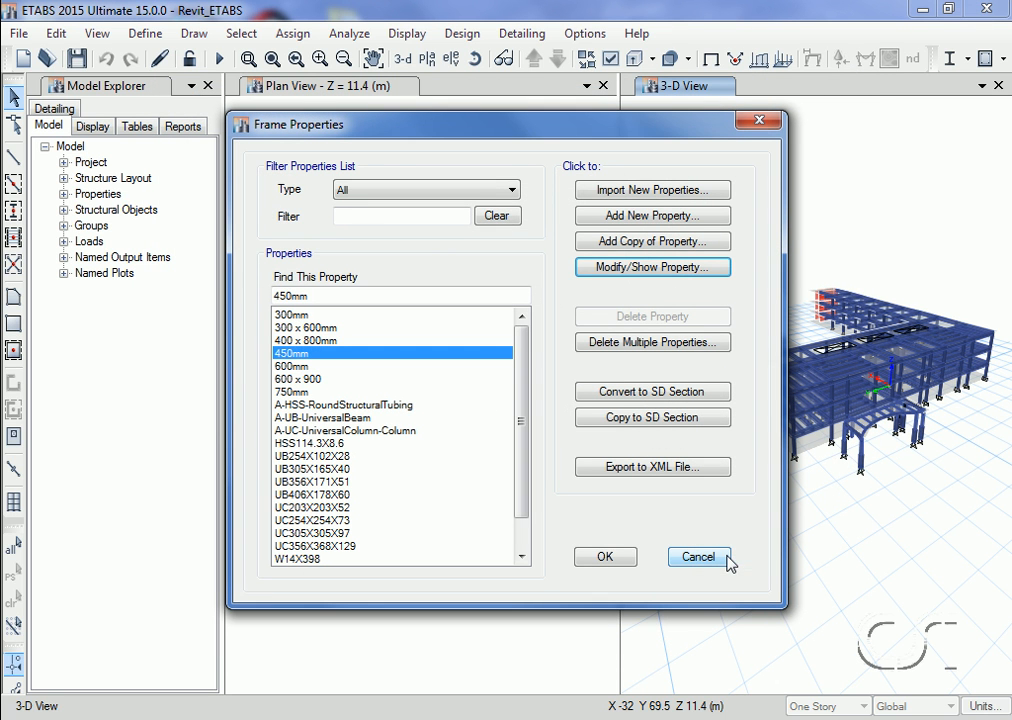
pyautogui.moveTo(380, 436)
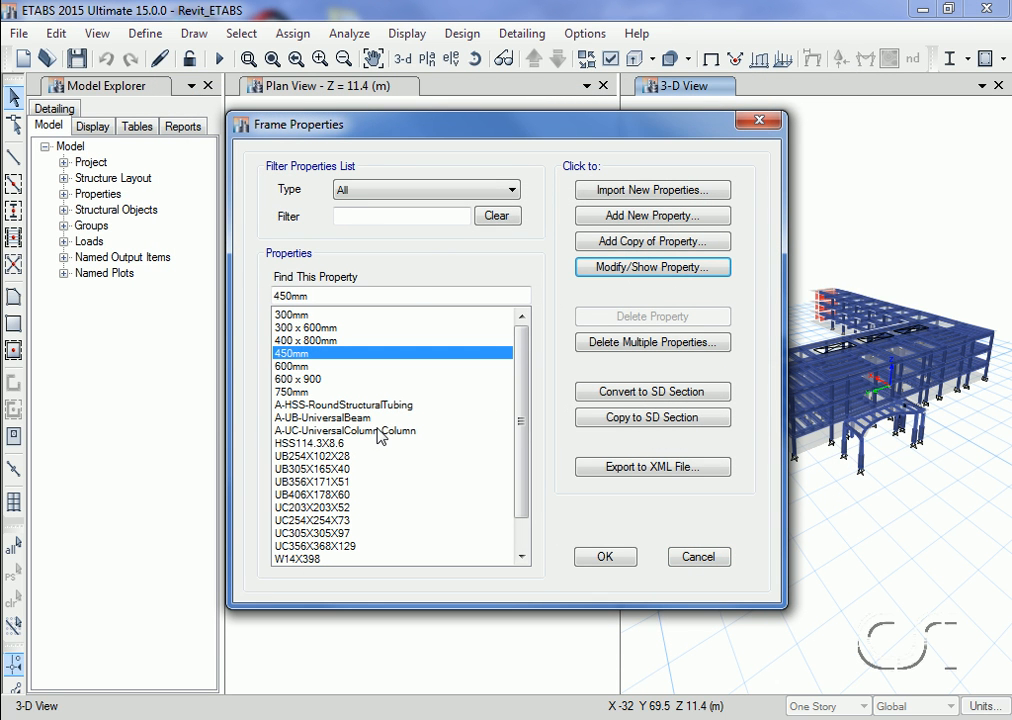
pyautogui.click(345, 430)
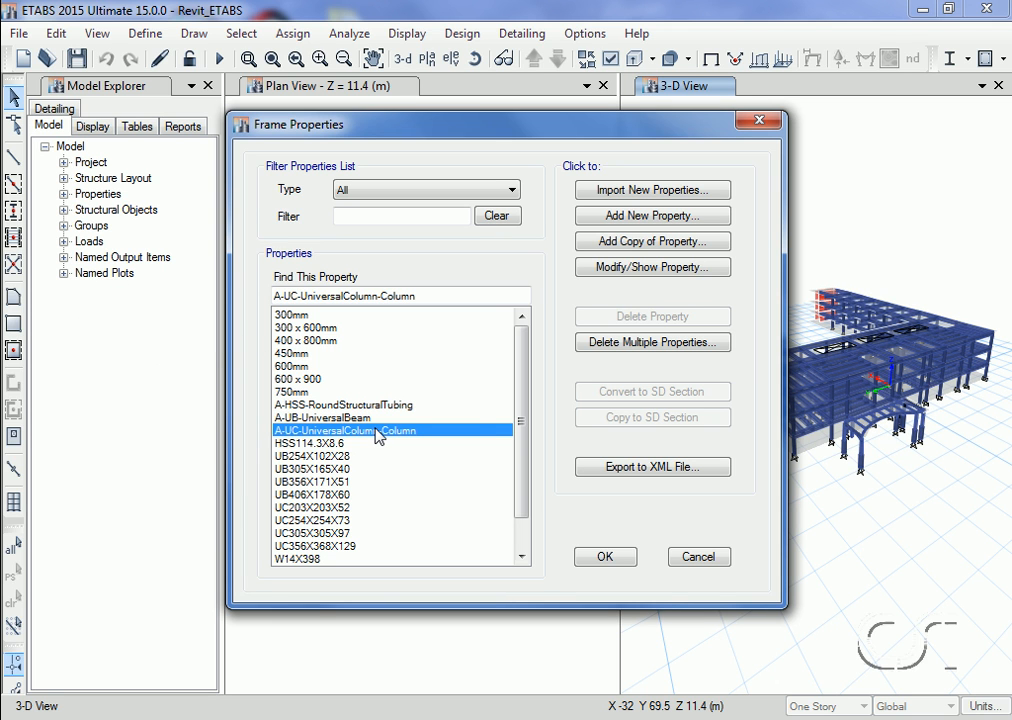
pyautogui.click(651, 267)
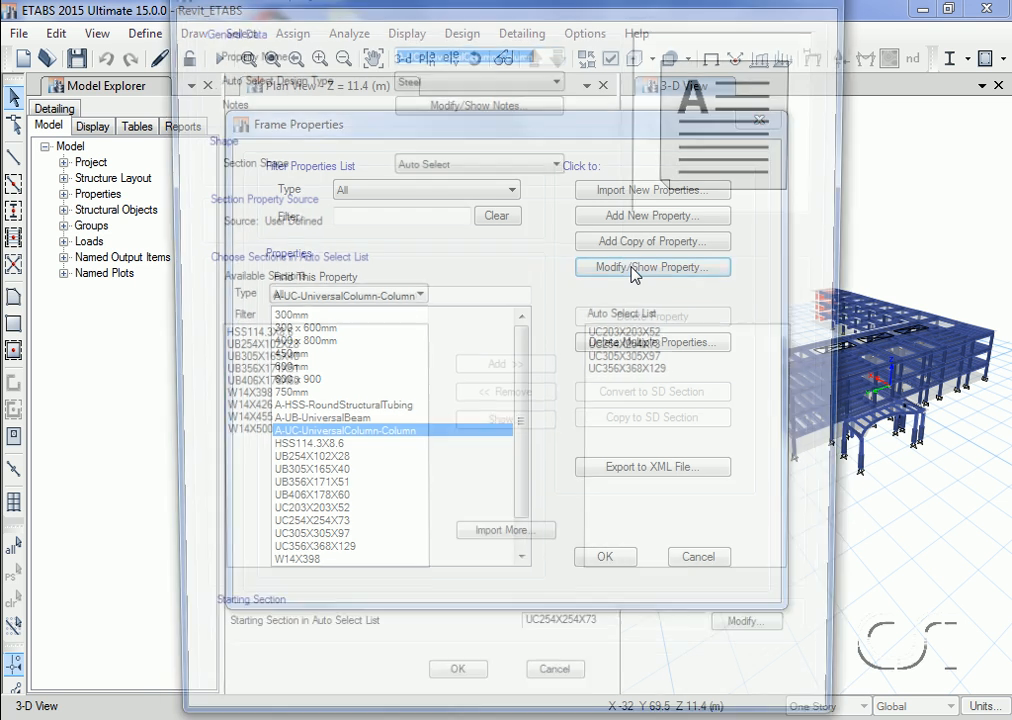
# Accept the UC203–UC356 auto-select list unchanged and close Frame Properties
pyautogui.click(652, 267)
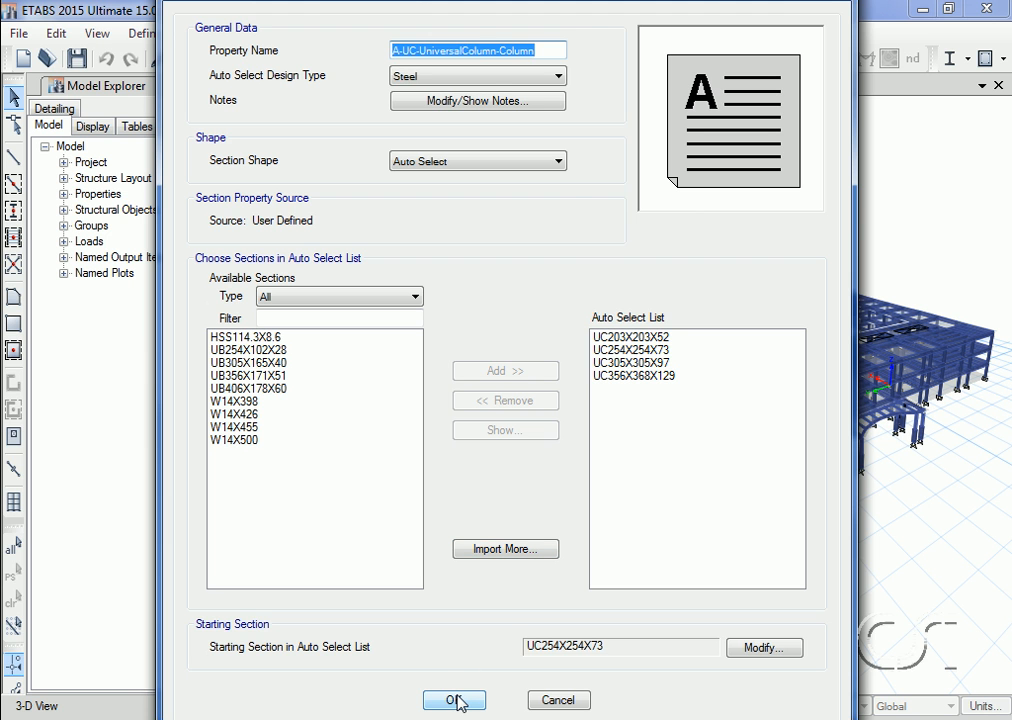
pyautogui.click(452, 699)
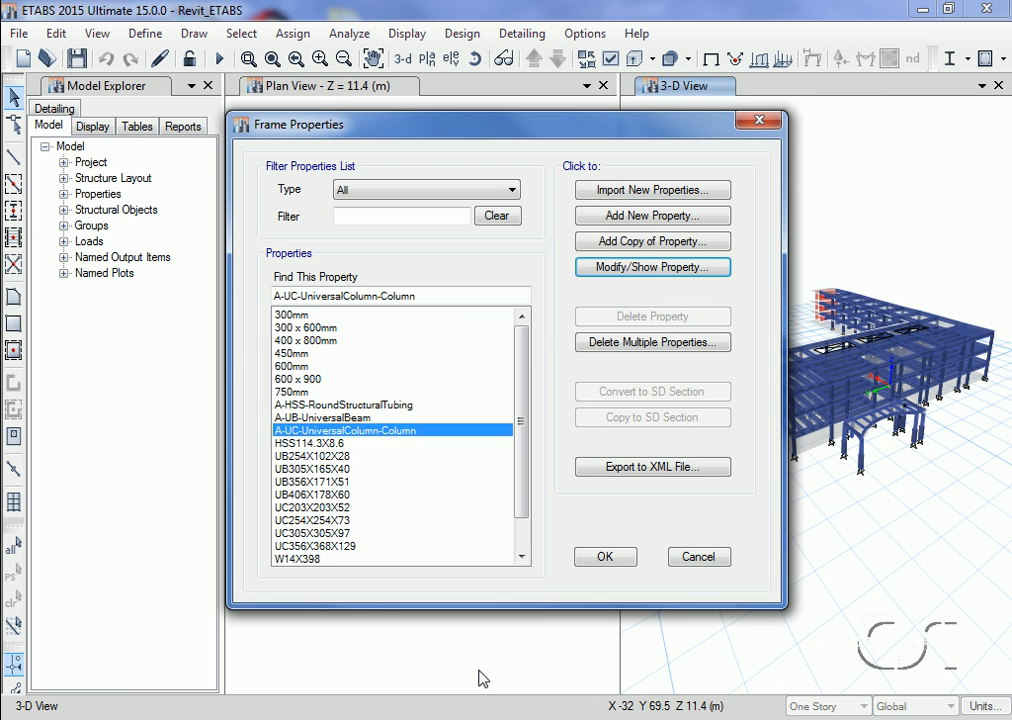
pyautogui.click(698, 557)
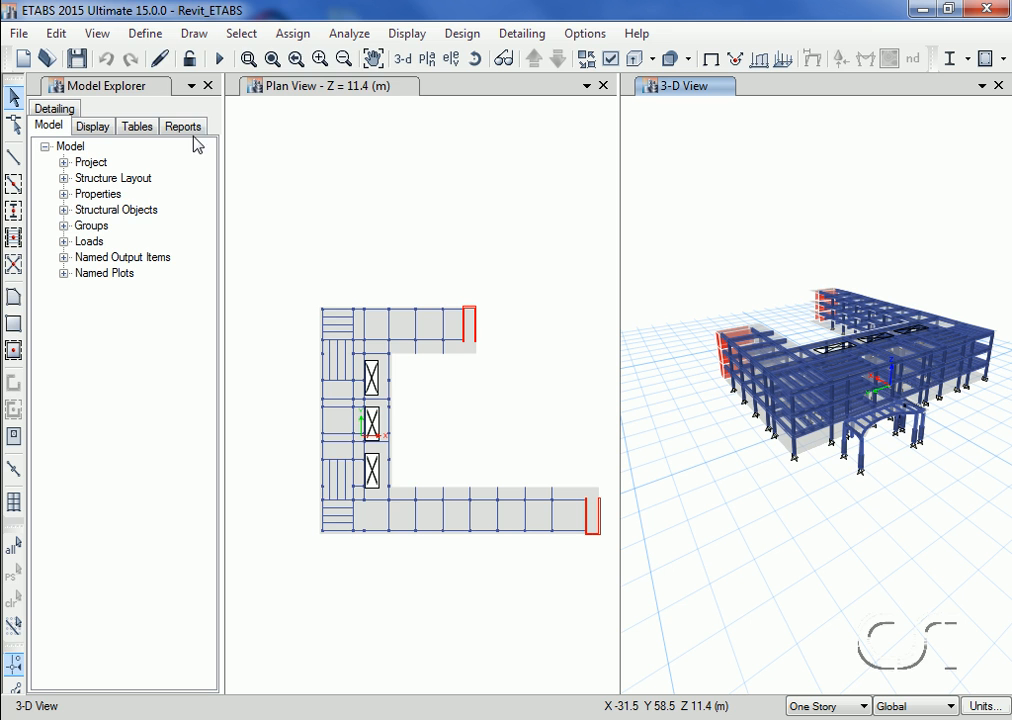
# Review wall sections Exterior - 300mm Concrete and Wall1, closing them unchanged
pyautogui.click(143, 33)
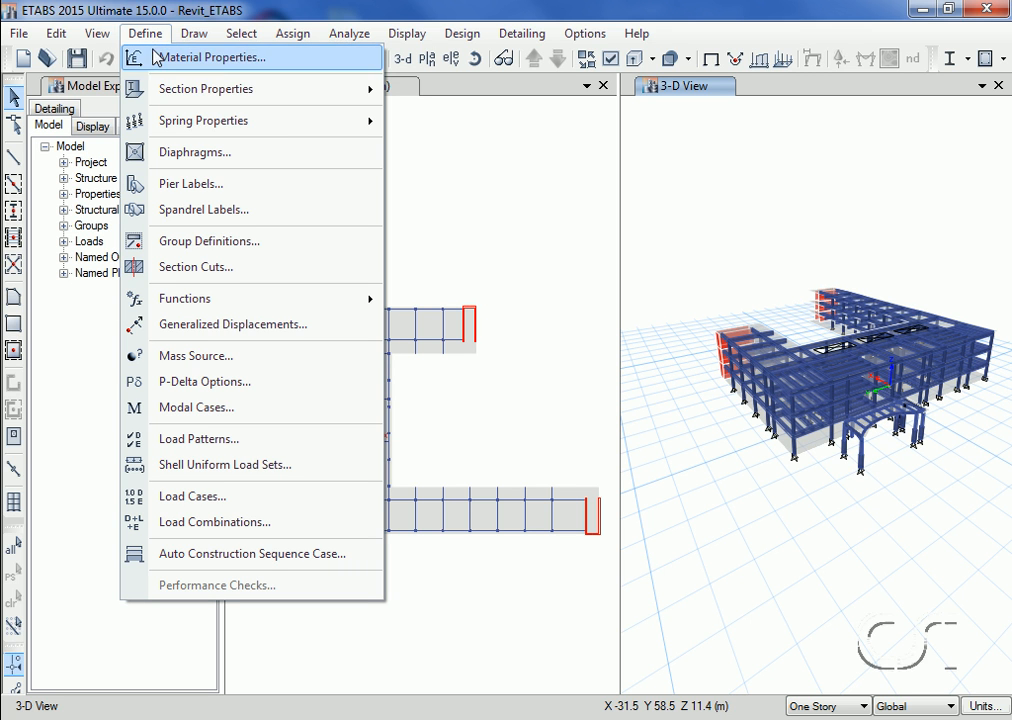
pyautogui.moveTo(228, 89)
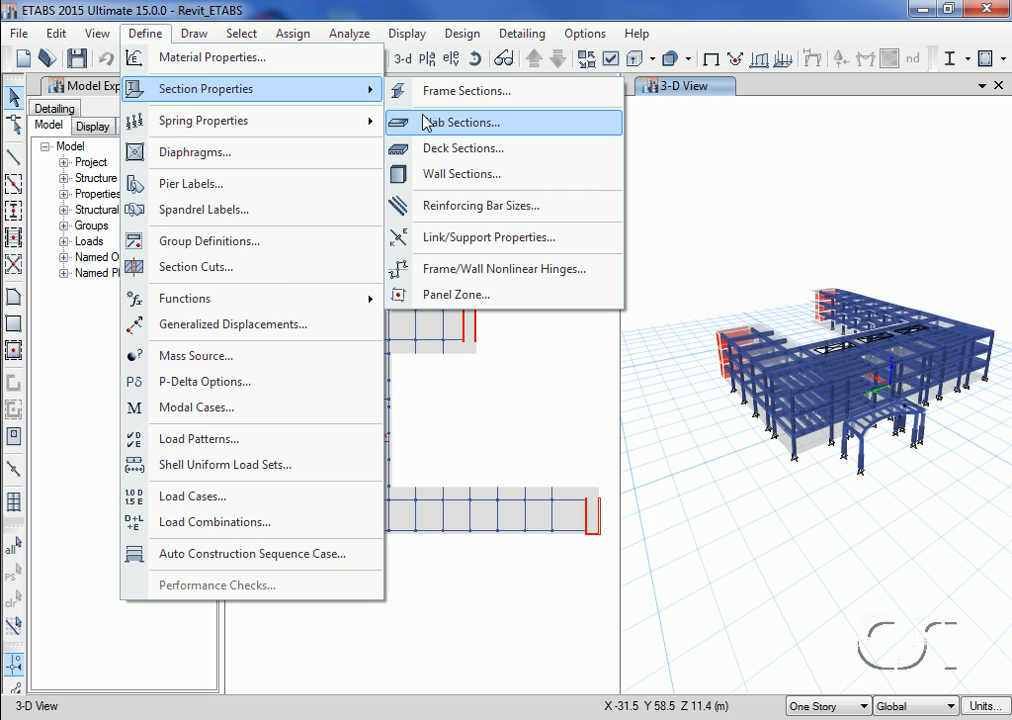
pyautogui.click(462, 122)
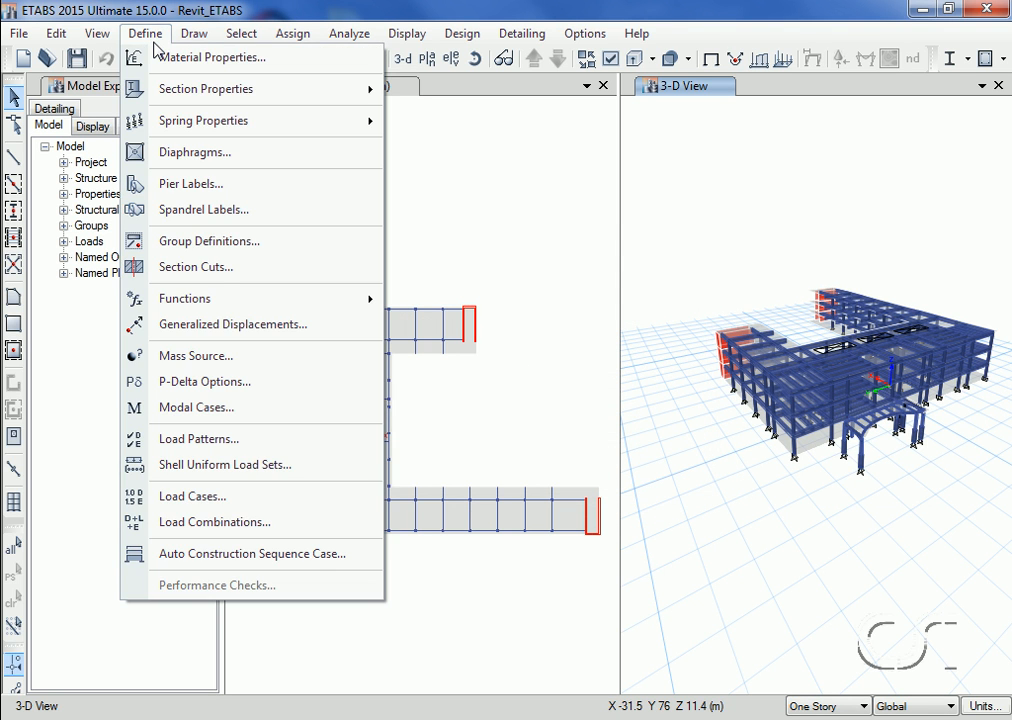
pyautogui.moveTo(230, 88)
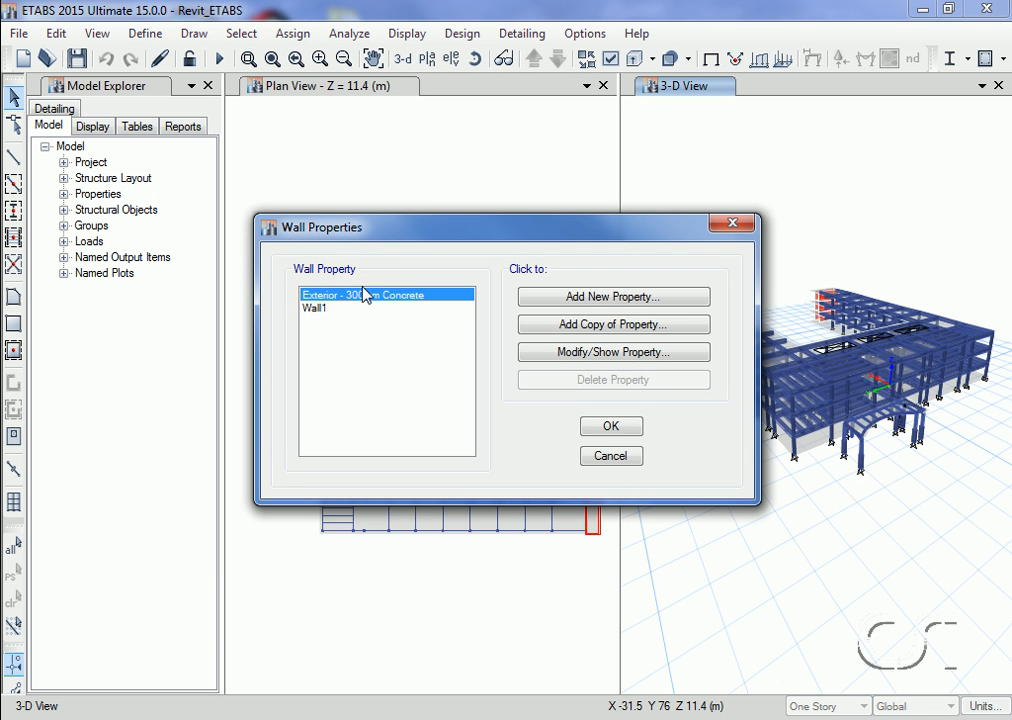
pyautogui.moveTo(392, 304)
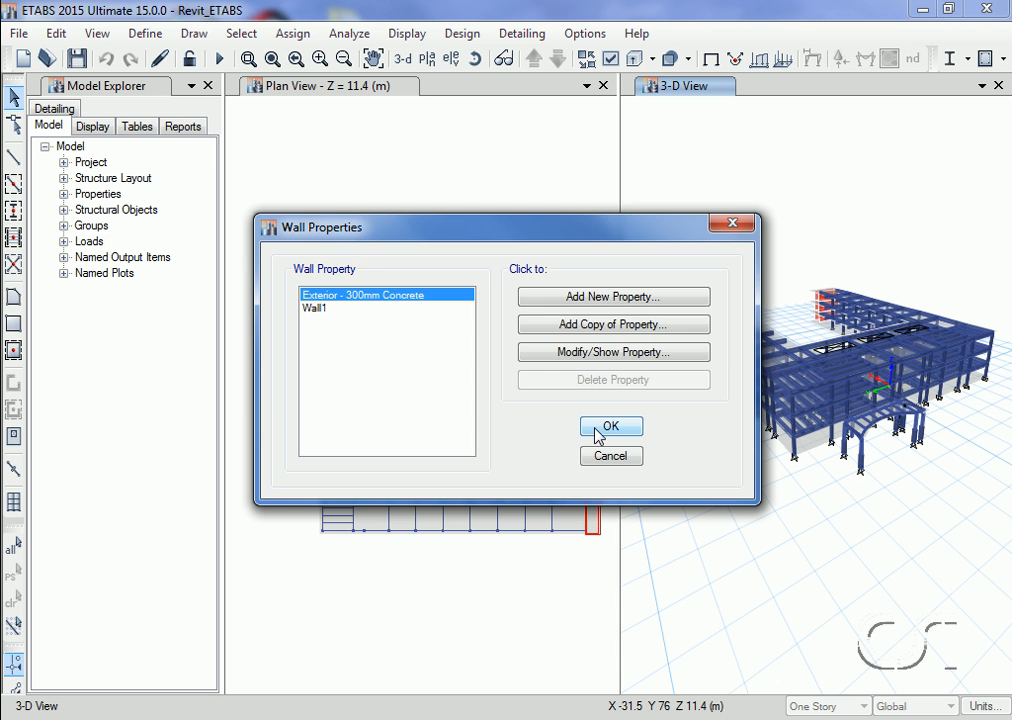
pyautogui.click(611, 426)
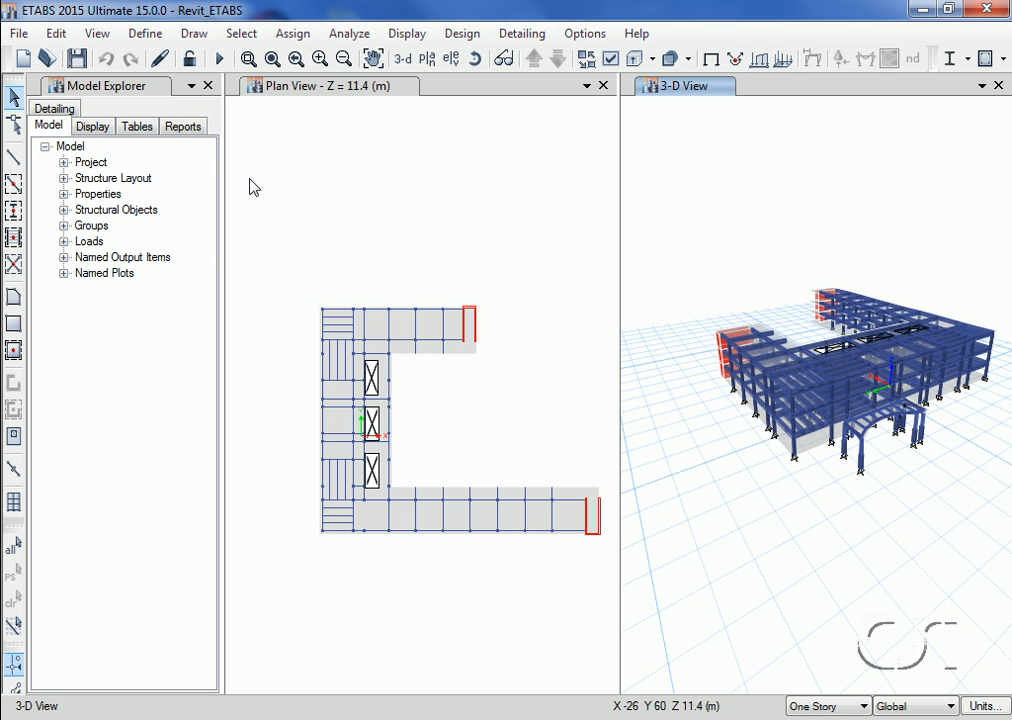
pyautogui.click(144, 33)
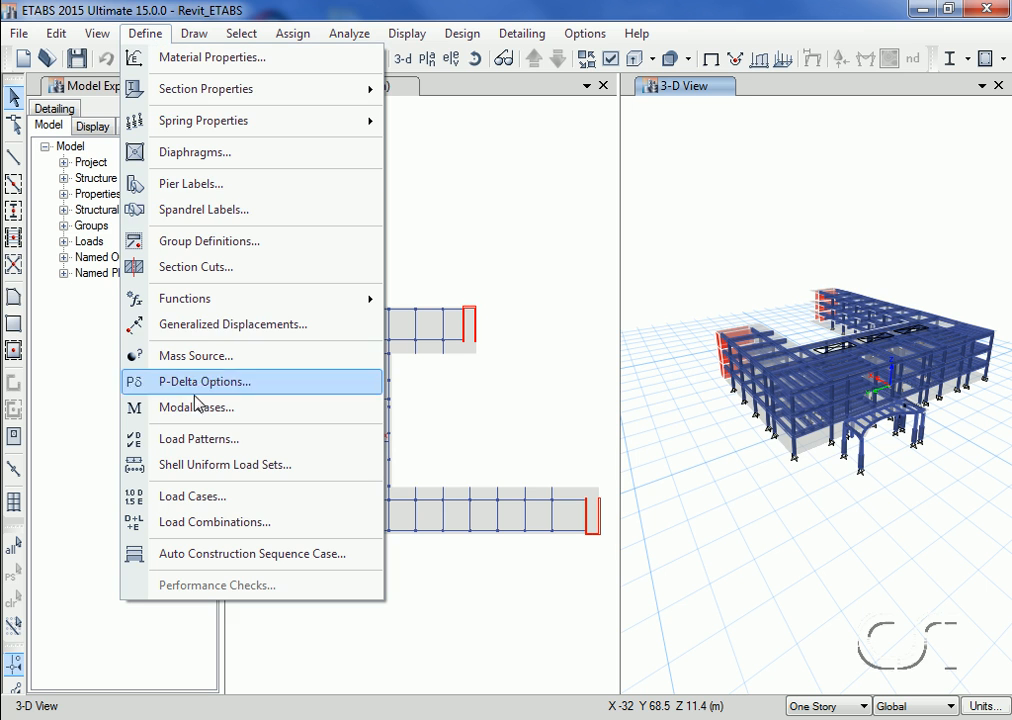
# Review load patterns Dead, Live, DL1, LL1 and SNOW1 without changes
pyautogui.click(198, 438)
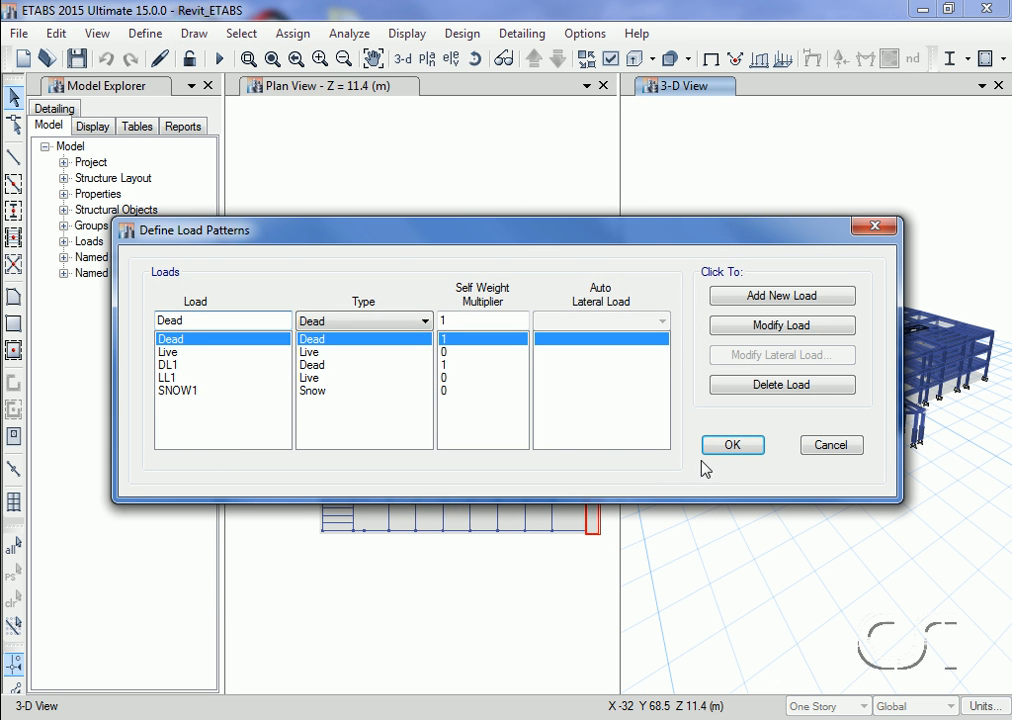
pyautogui.moveTo(729, 460)
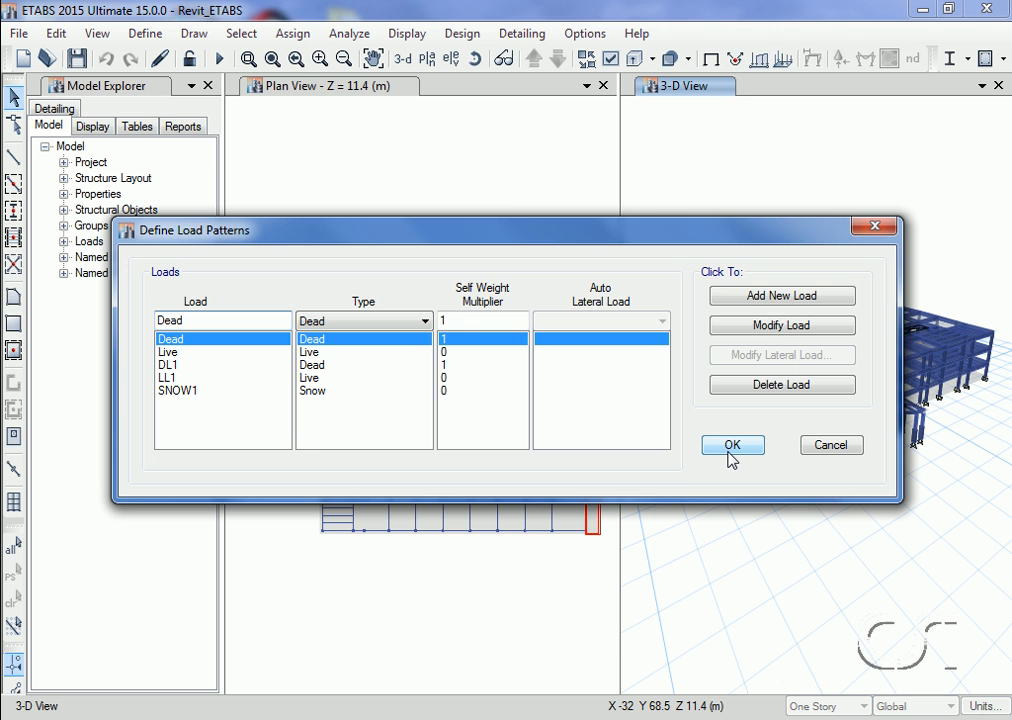
pyautogui.click(732, 445)
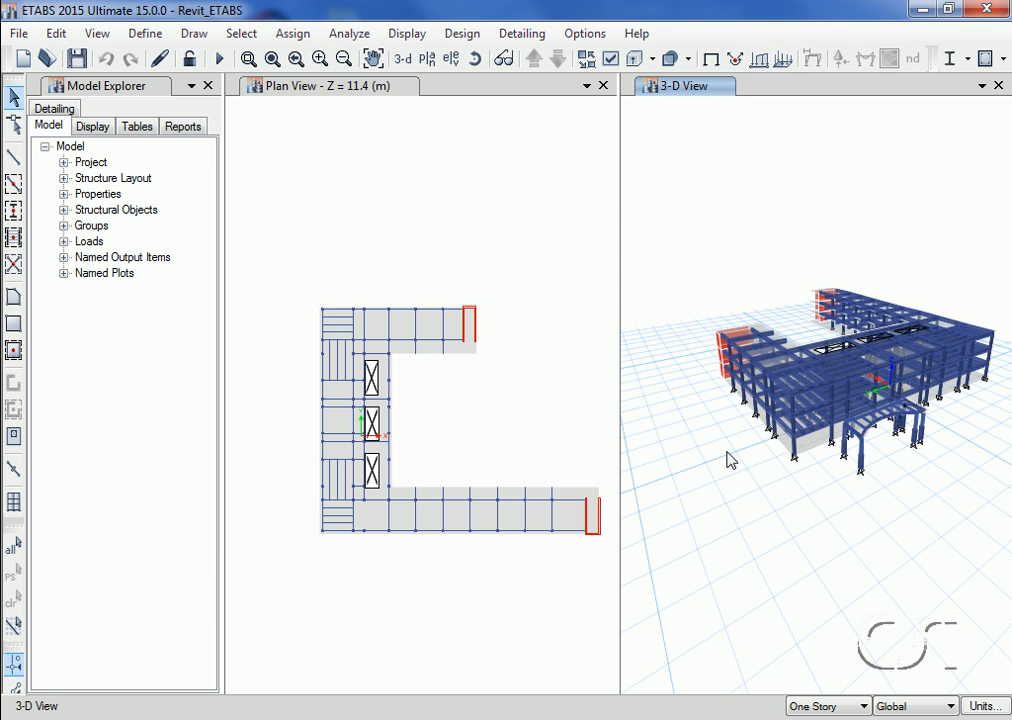
pyautogui.moveTo(430, 334)
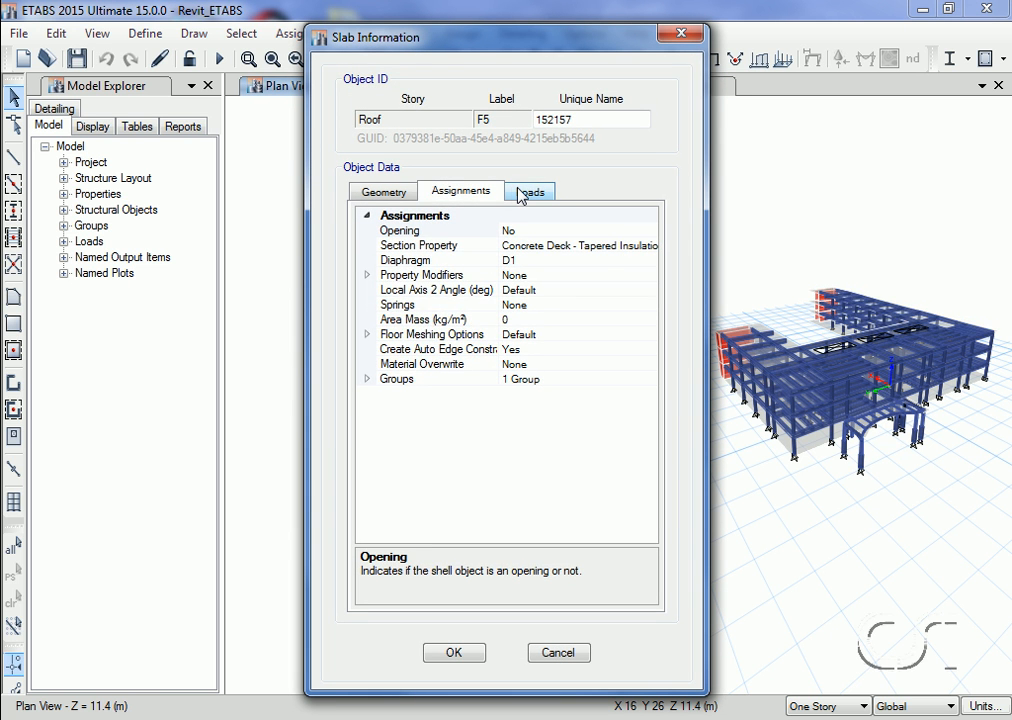
# Check roof slab F5's 2 kN/m² uniform LL1 load on the Loads tab
pyautogui.click(529, 191)
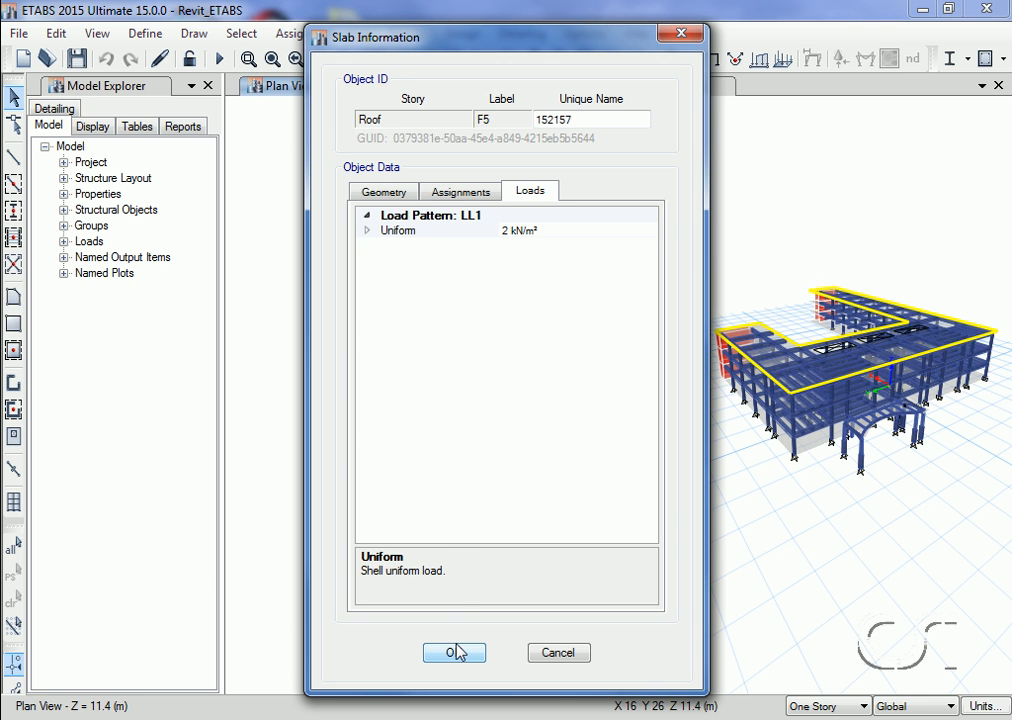
pyautogui.click(453, 652)
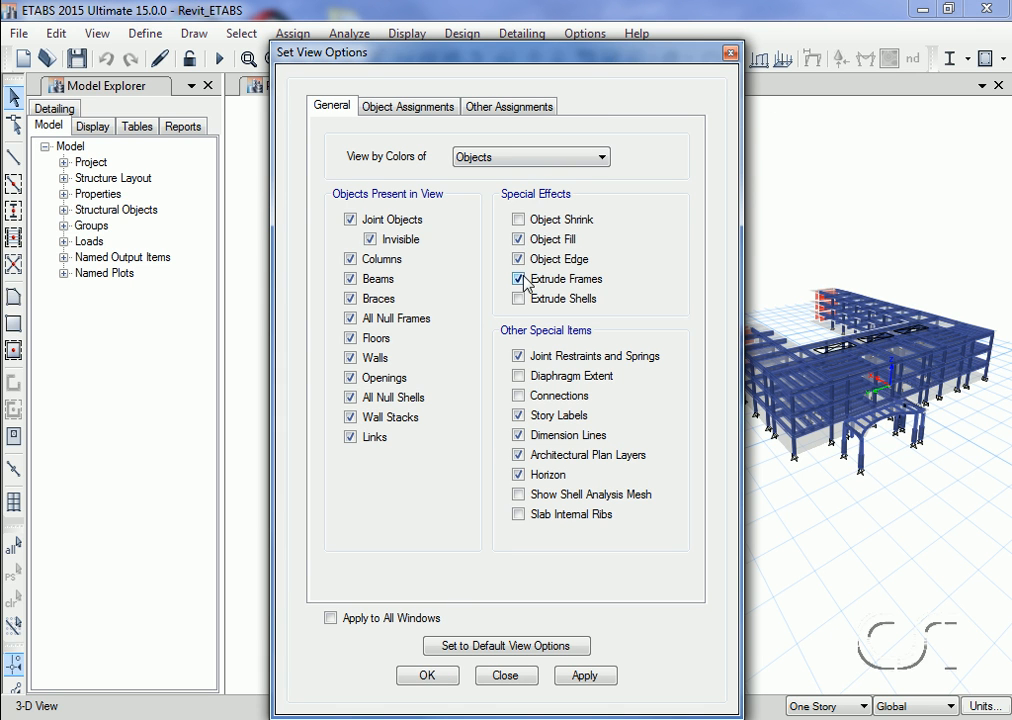
# Turn off Extrude Frames and select the front column C1 in the 3D view
pyautogui.click(517, 278)
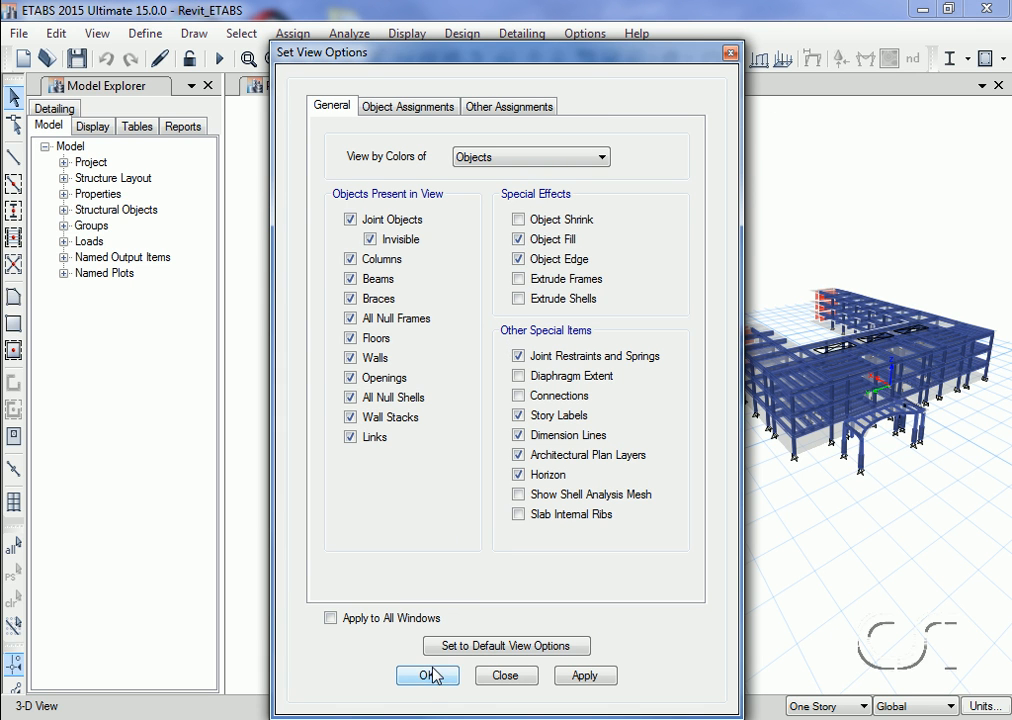
pyautogui.click(427, 675)
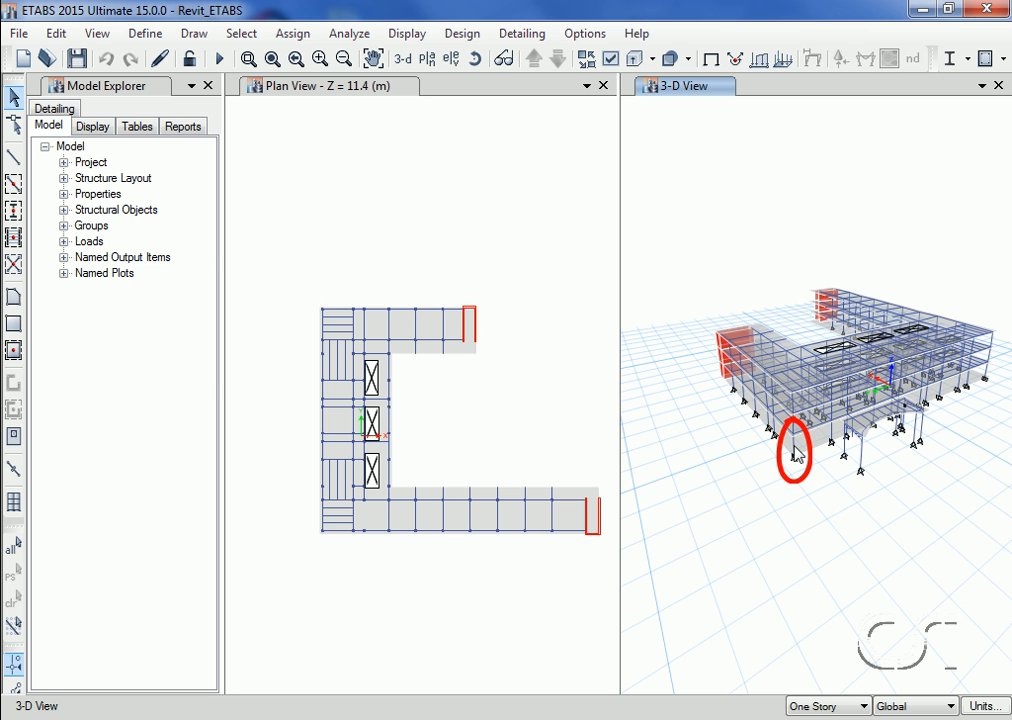
pyautogui.click(798, 453)
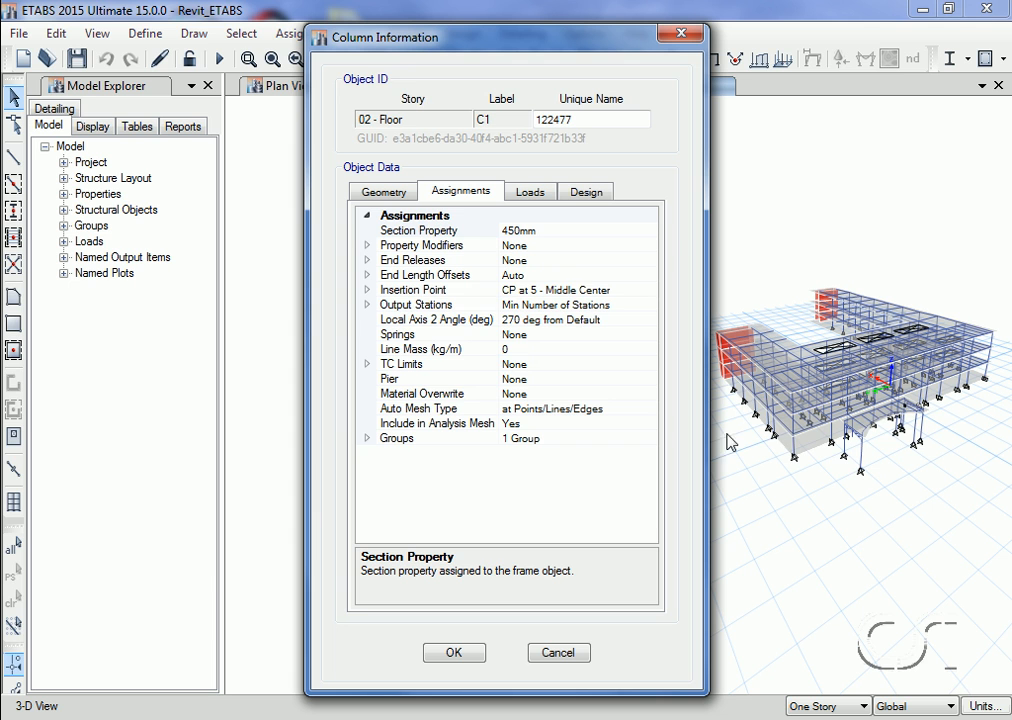
# Assign the 600mm section property to column C1 on 02 - Floor
pyautogui.click(418, 230)
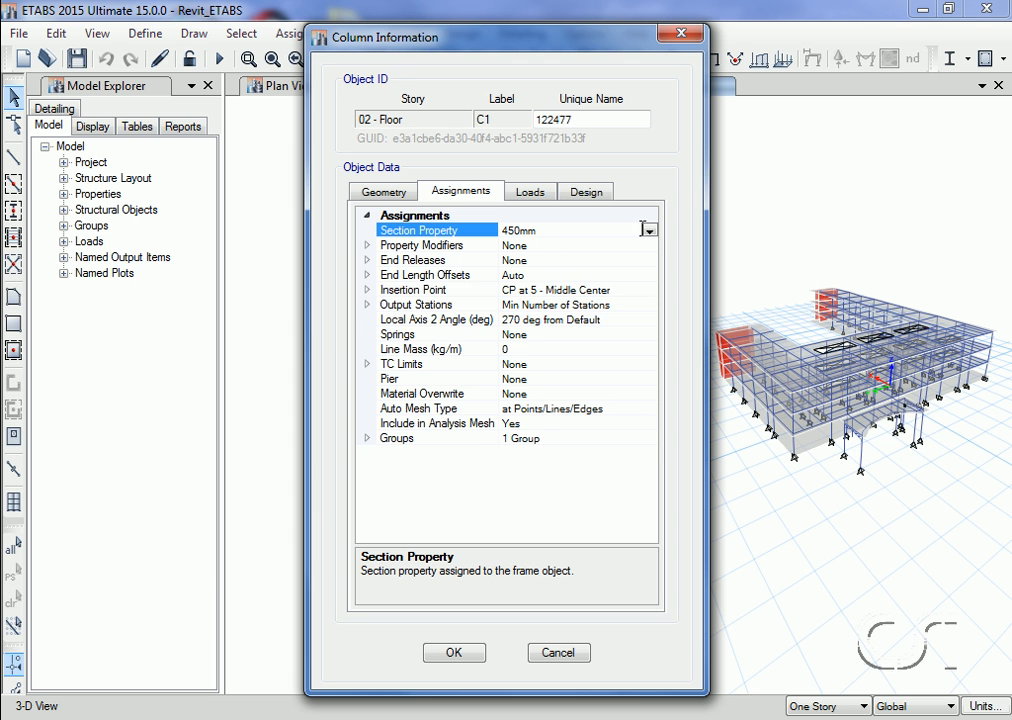
pyautogui.click(649, 230)
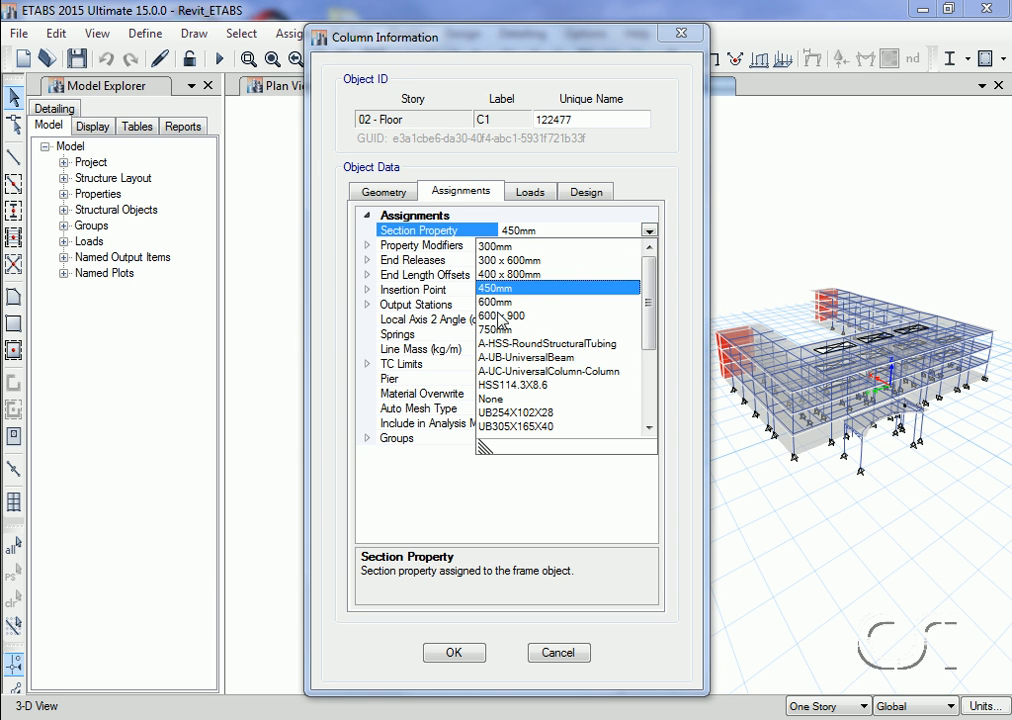
pyautogui.click(496, 302)
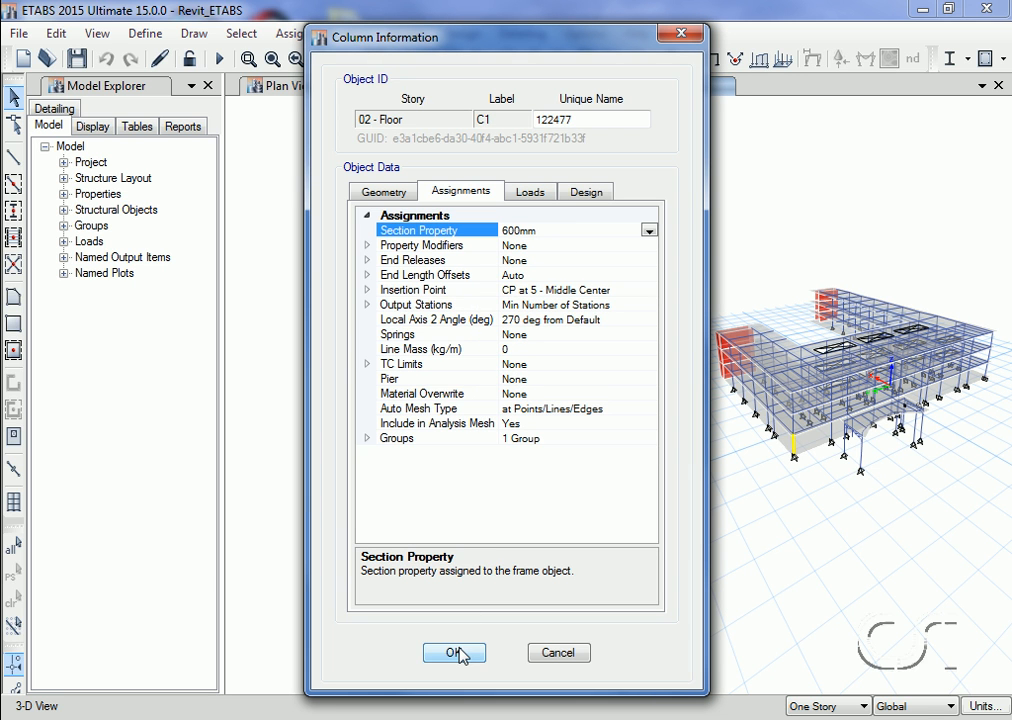
pyautogui.click(454, 652)
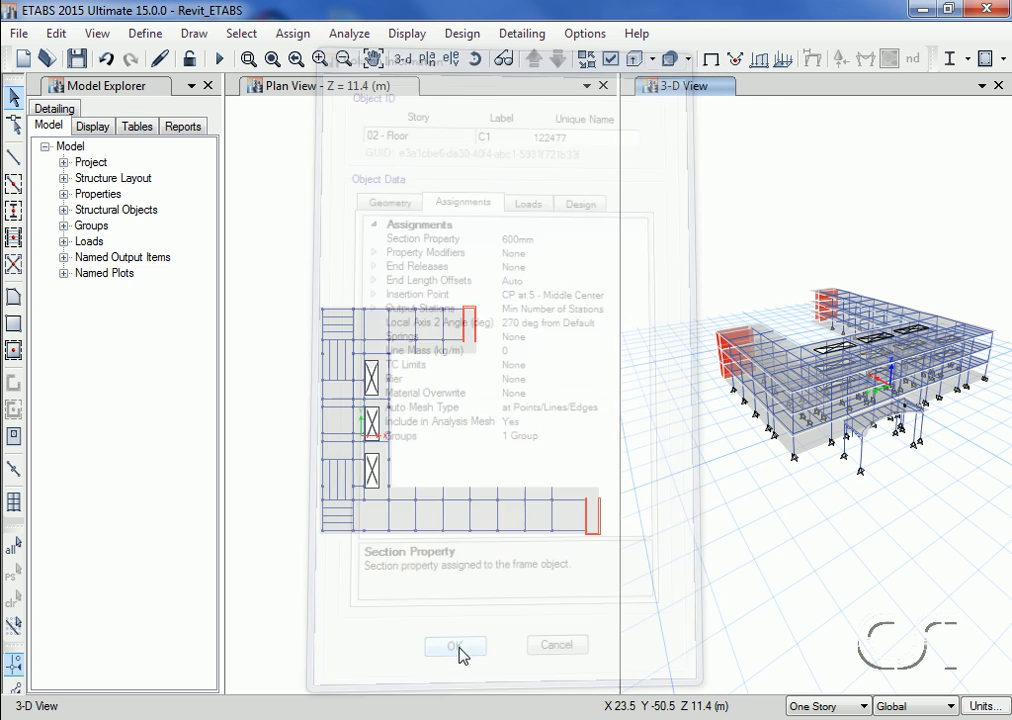
# Window-select roof slab F5 in plan and show its Slab Edge Type options
pyautogui.click(454, 645)
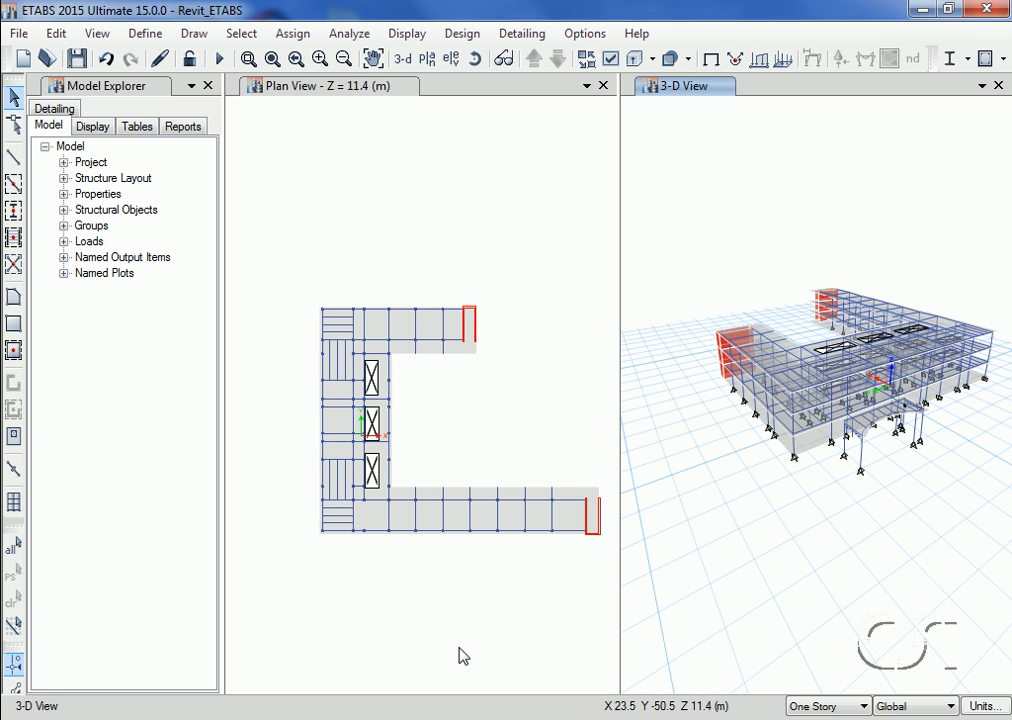
pyautogui.moveTo(320, 300); pyautogui.dragTo(500, 335)
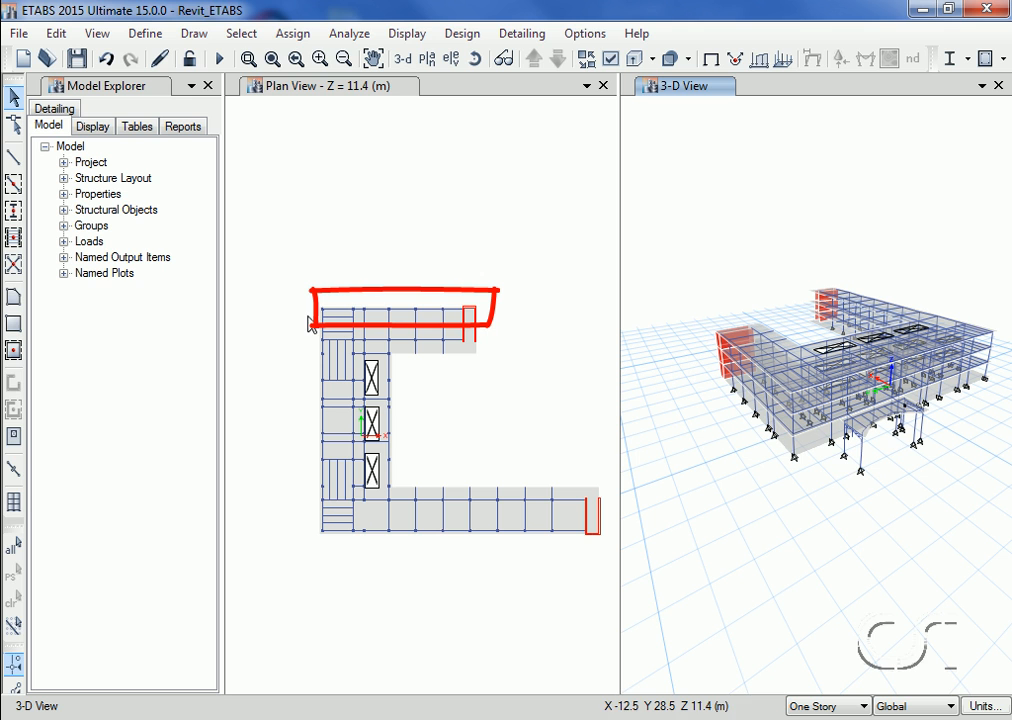
pyautogui.moveTo(455, 335)
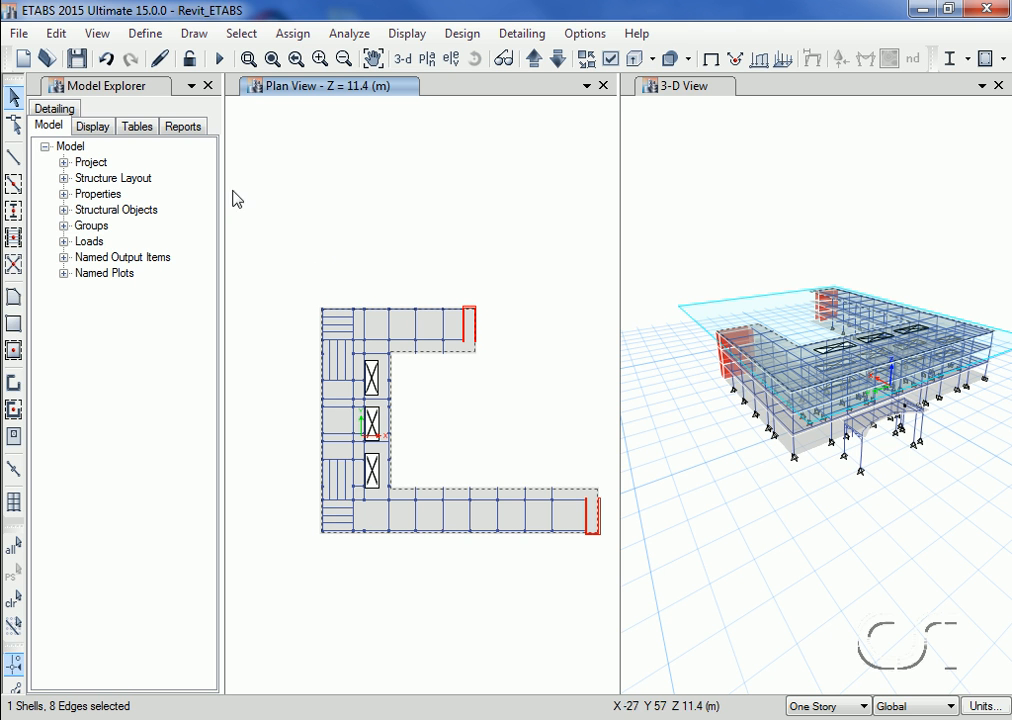
pyautogui.click(55, 33)
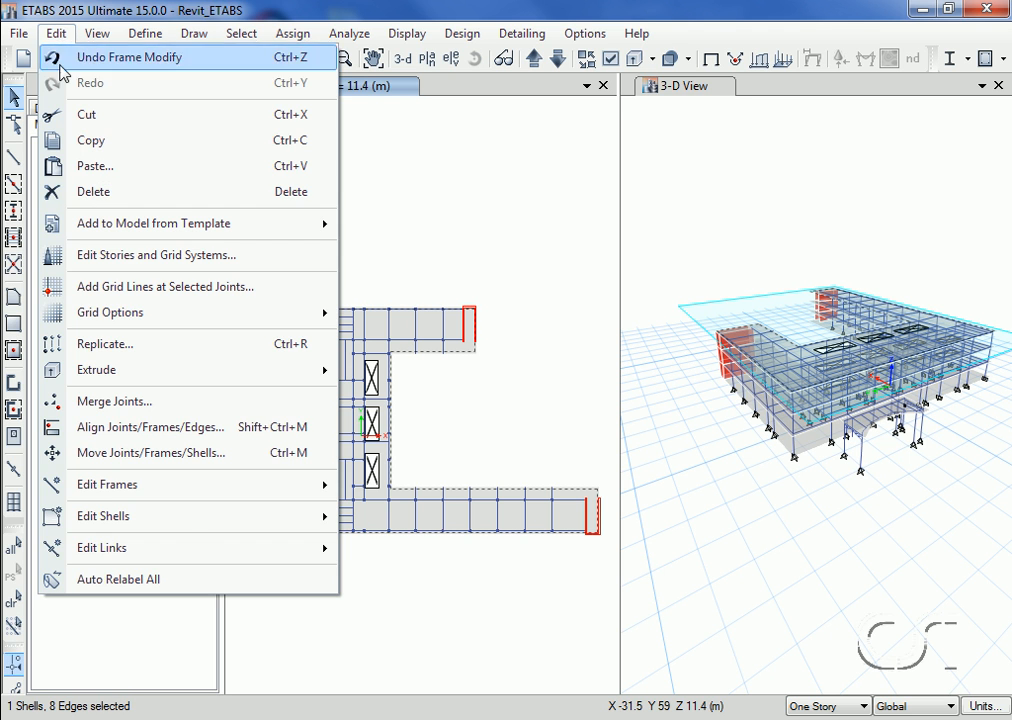
pyautogui.moveTo(103, 516)
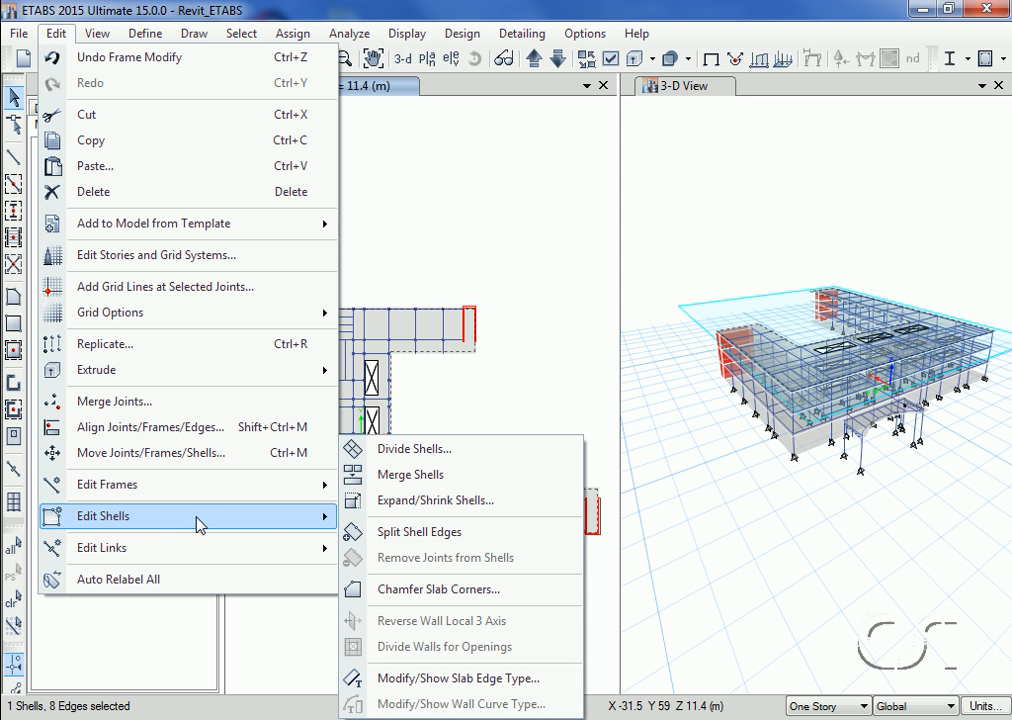
pyautogui.moveTo(419, 531)
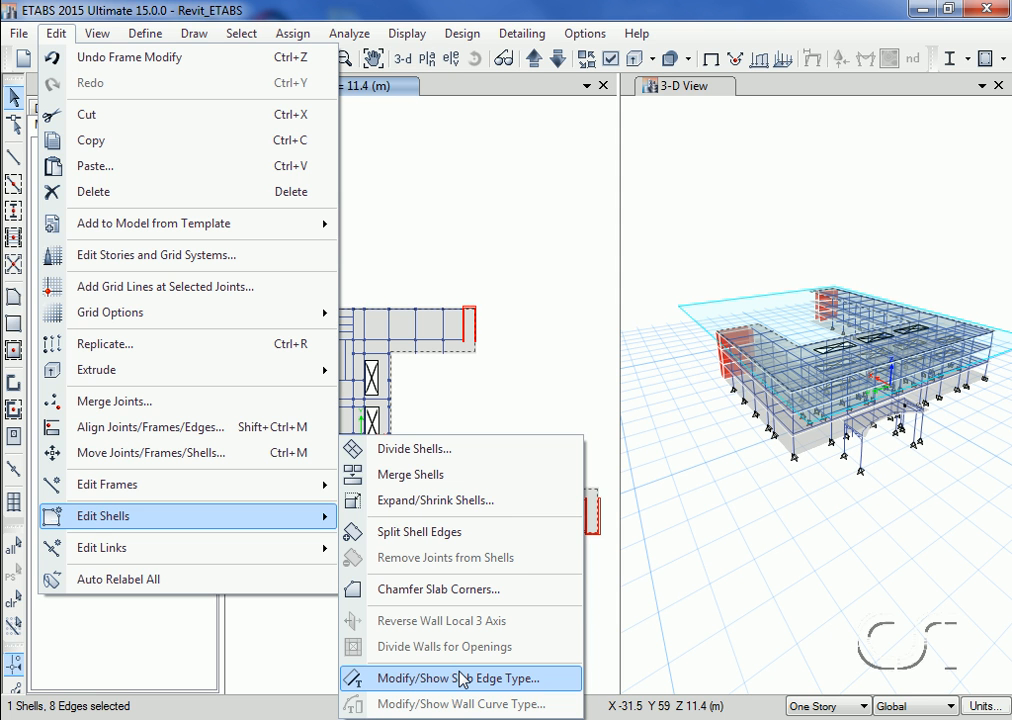
pyautogui.click(455, 678)
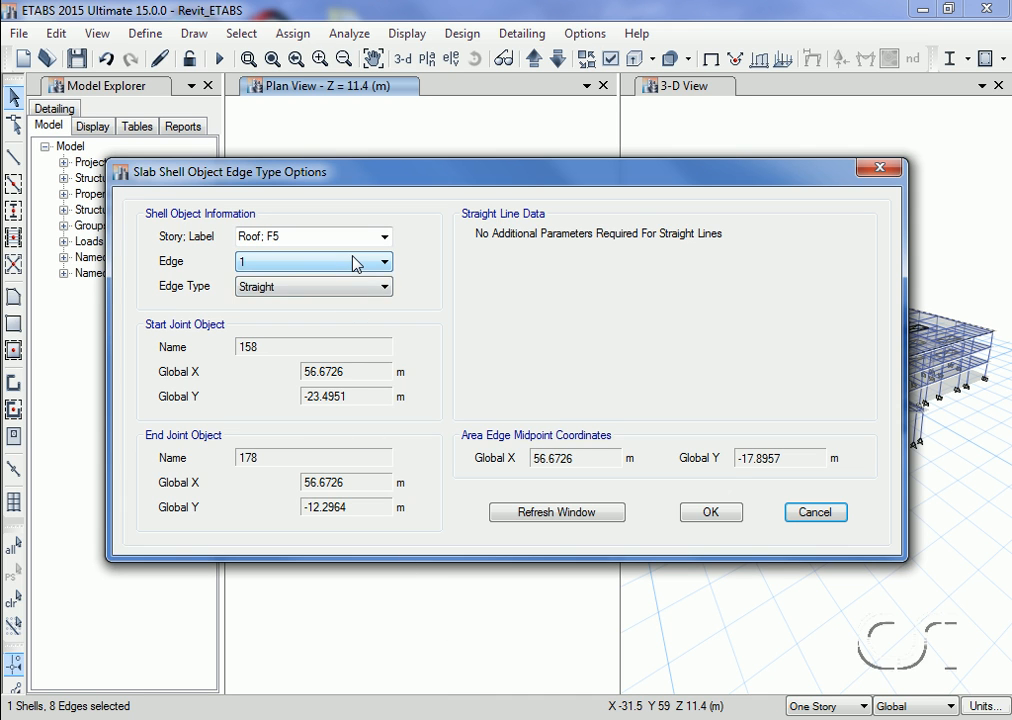
# Reshape roof slab F5's edge 6 into a Circular Curve with a 90 m radius
pyautogui.click(392, 261)
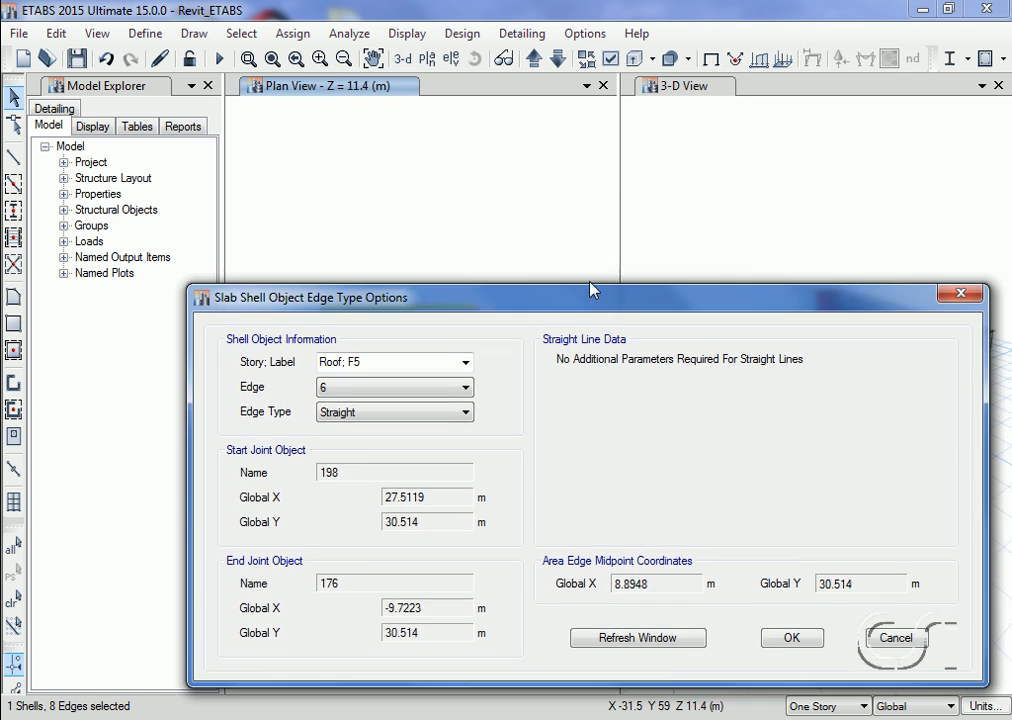
pyautogui.moveTo(590, 297); pyautogui.dragTo(442, 170)
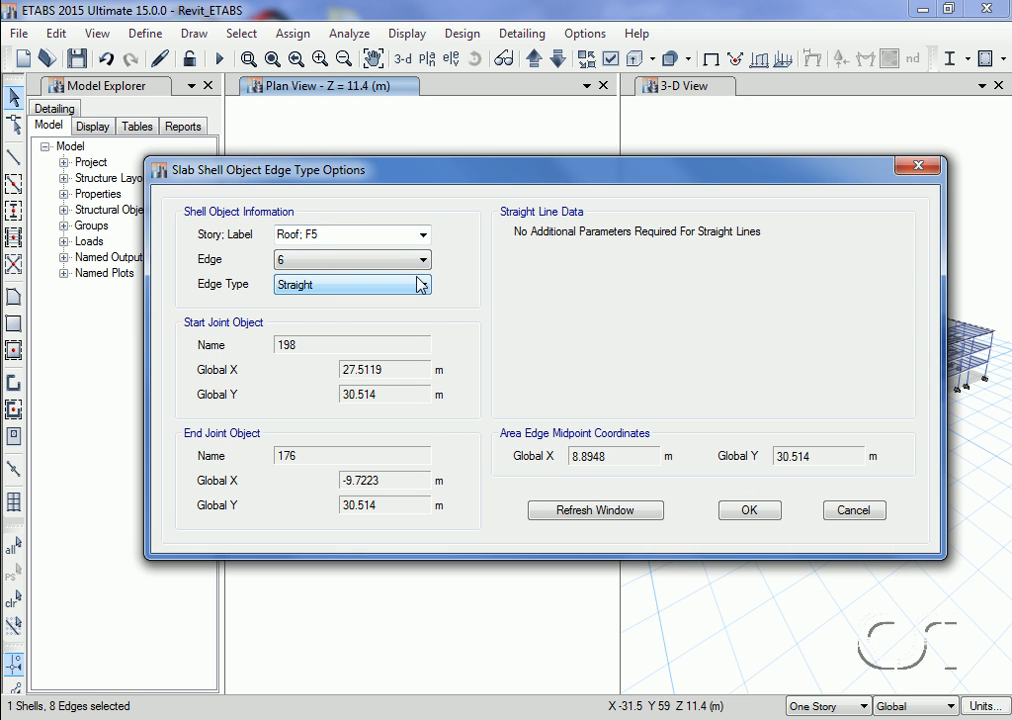
pyautogui.click(423, 285)
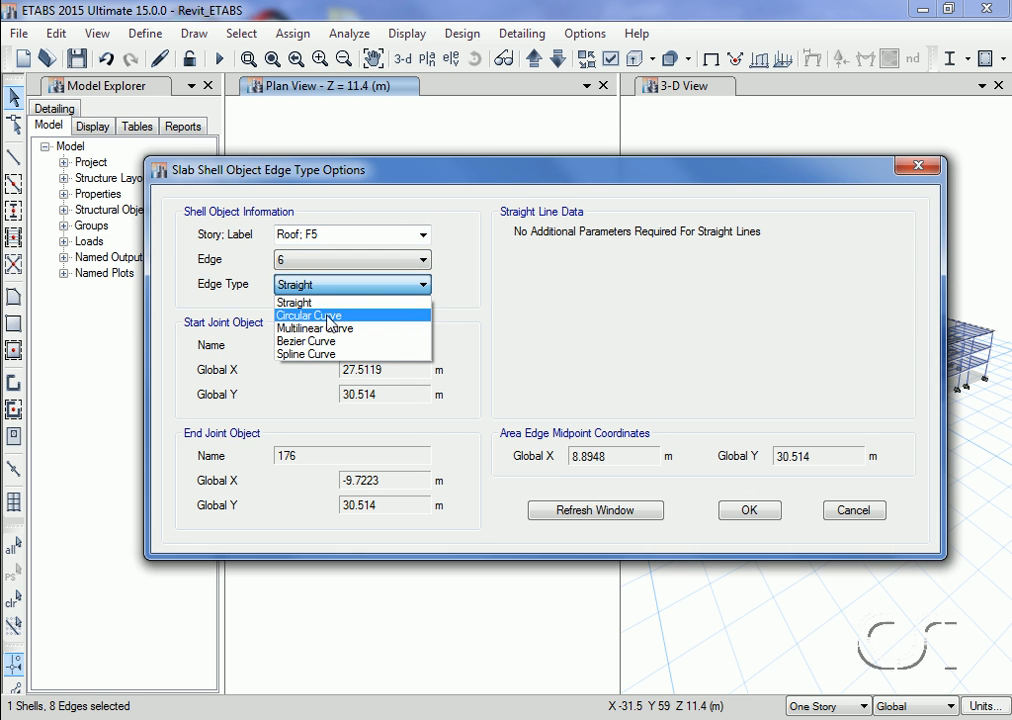
pyautogui.click(308, 315)
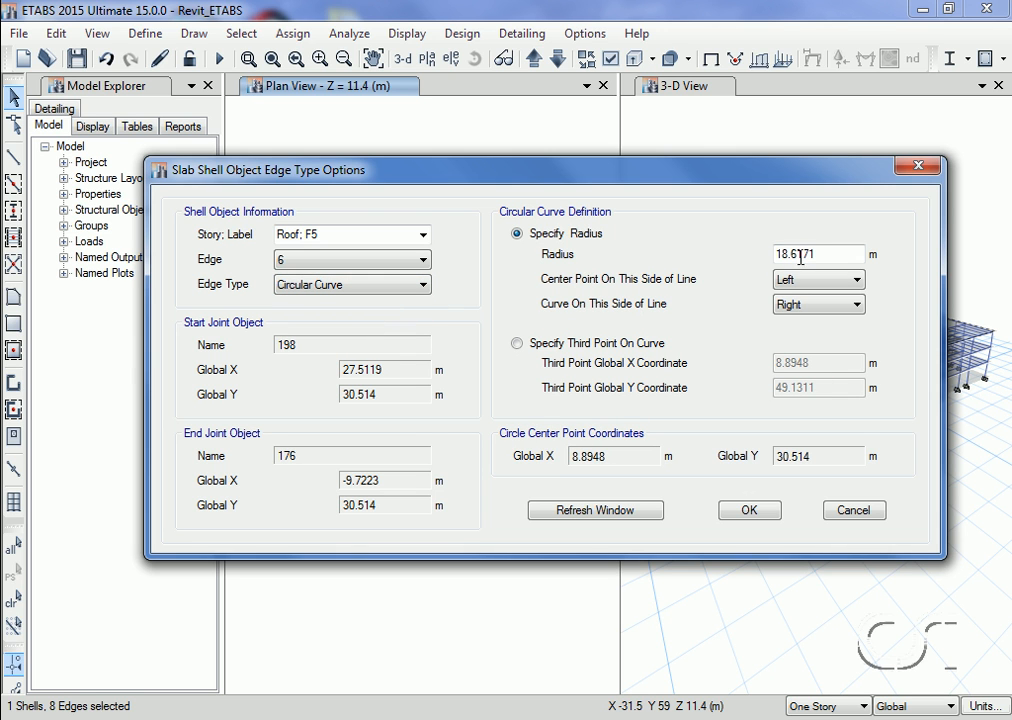
pyautogui.tripleClick(818, 254)
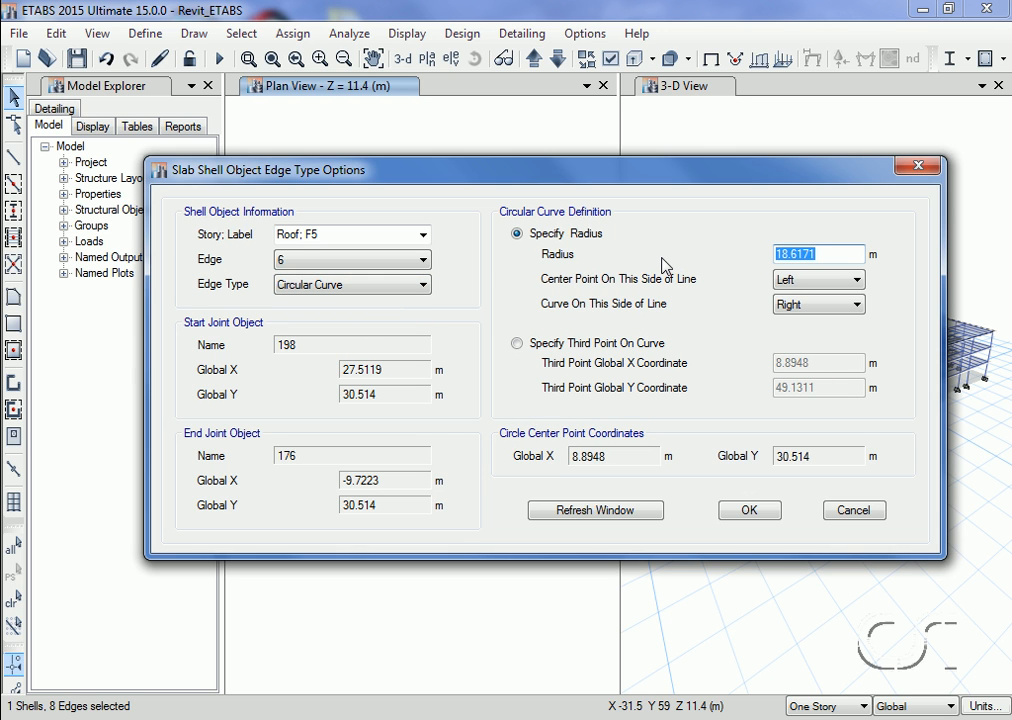
pyautogui.write('90')
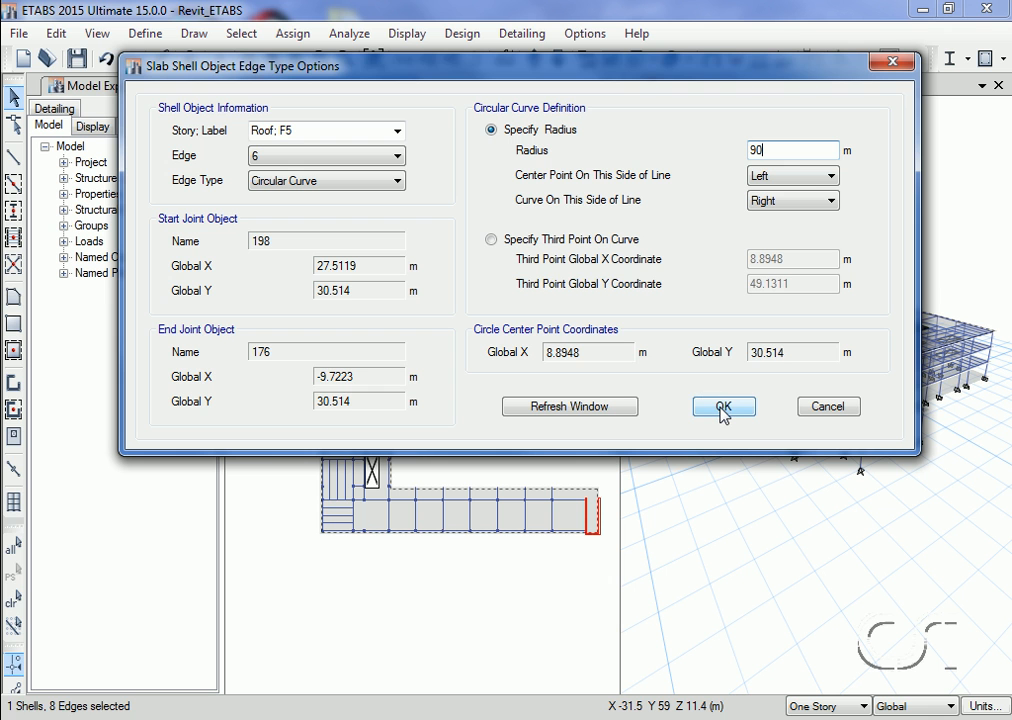
pyautogui.click(722, 406)
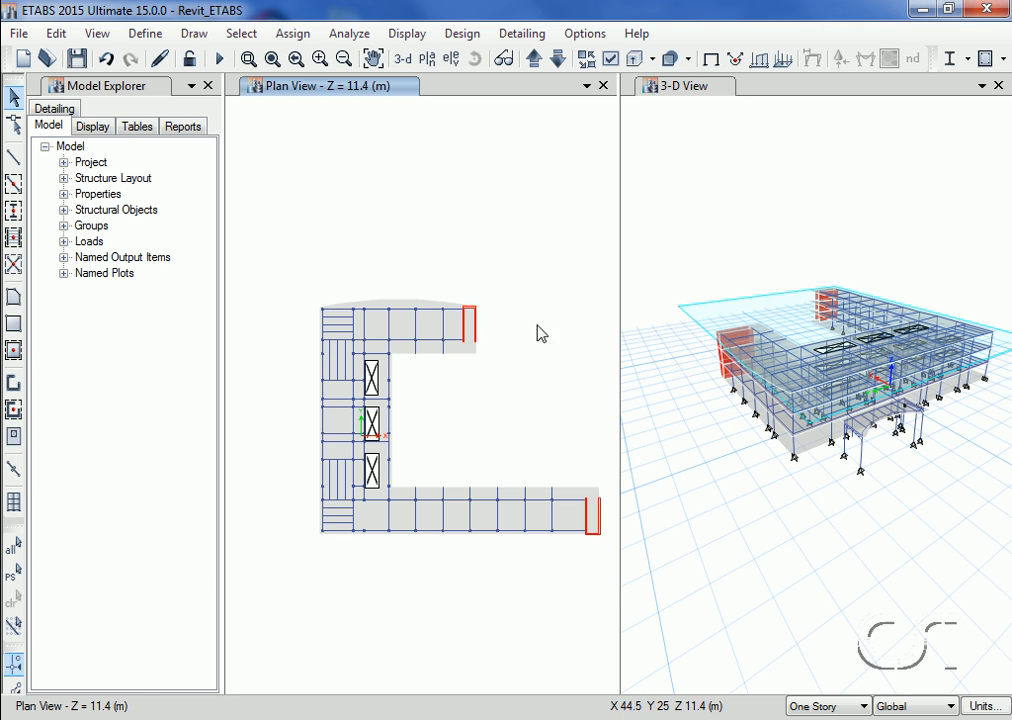
pyautogui.moveTo(219, 76)
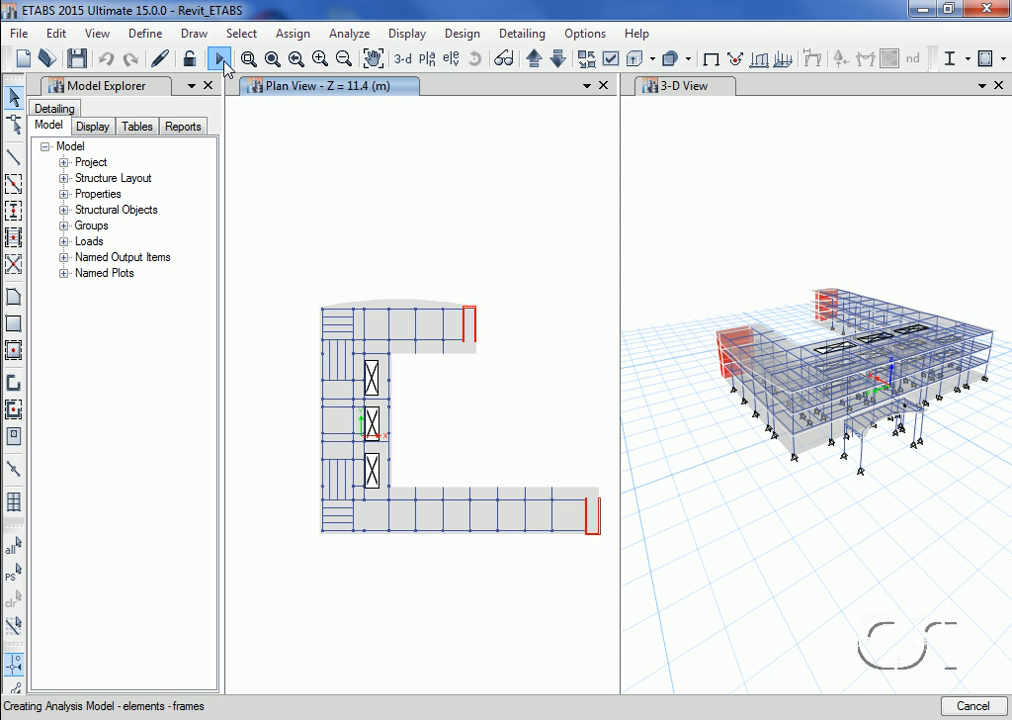
# Run the analysis and acknowledge the warnings notice to show dead-load displacements
pyautogui.click(217, 58)
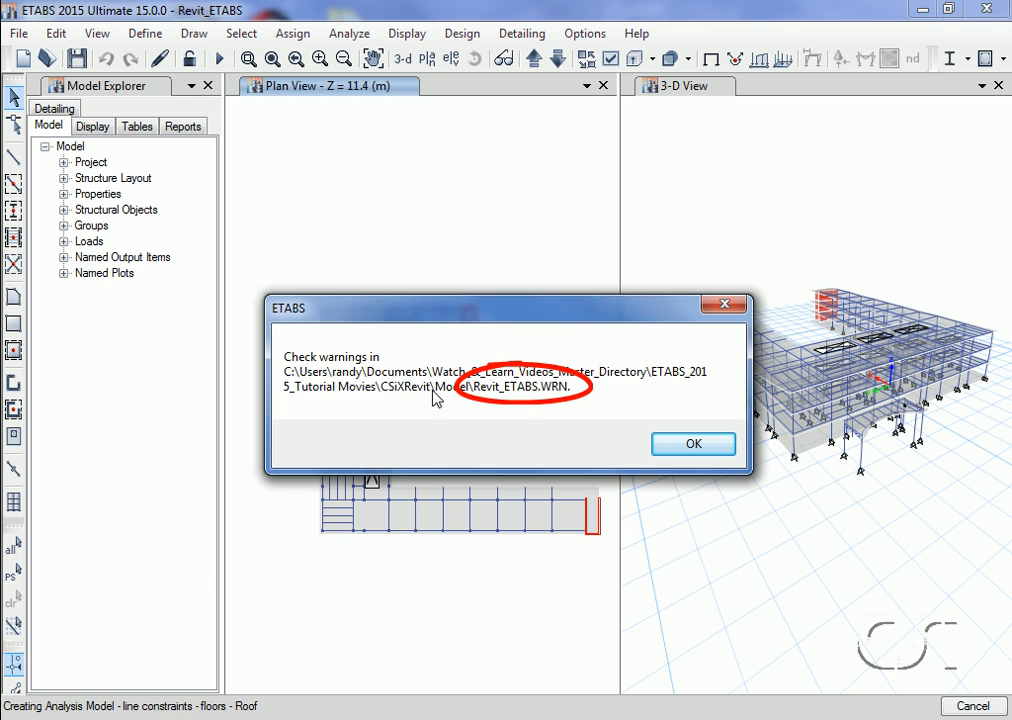
pyautogui.moveTo(520, 402)
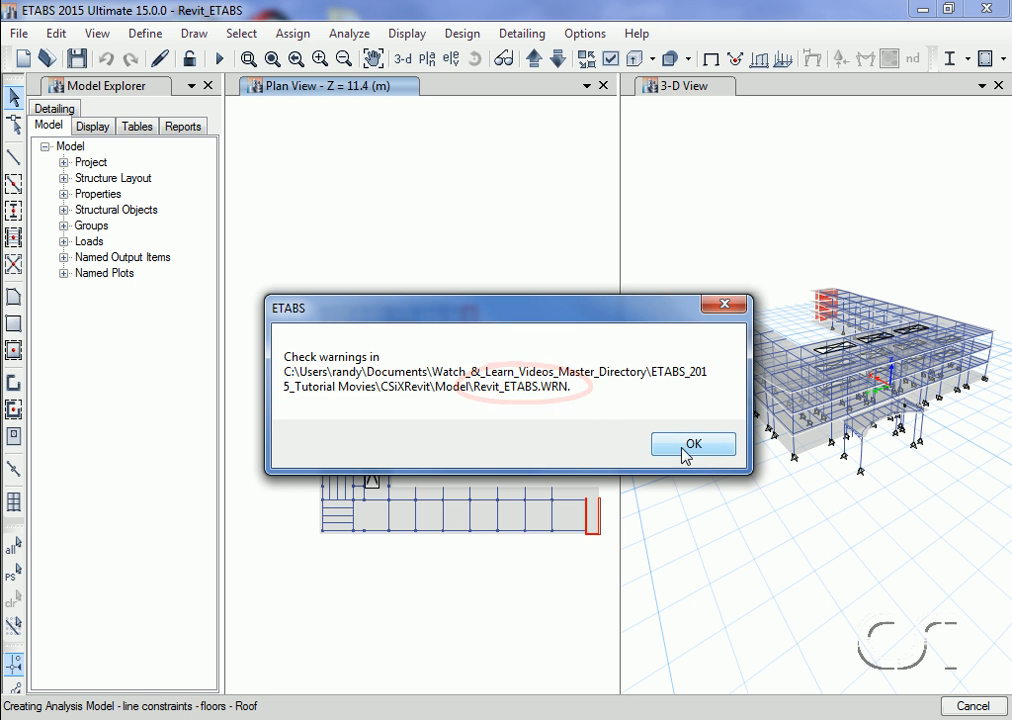
pyautogui.click(693, 443)
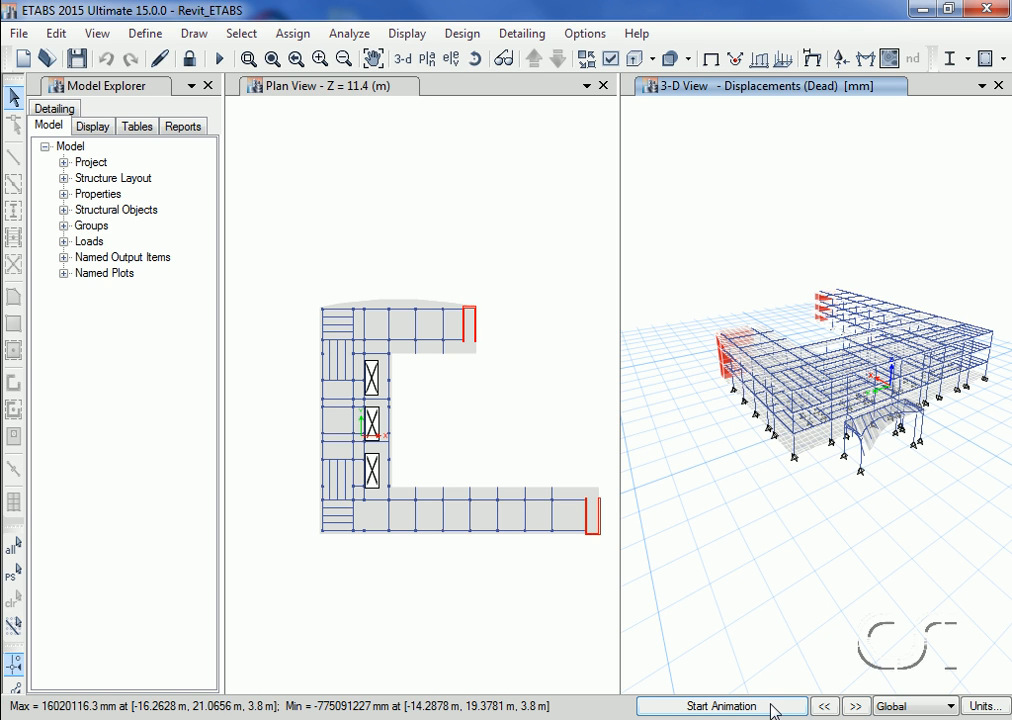
# Play and then stop the animation of the dead-load deformed shape
pyautogui.click(721, 706)
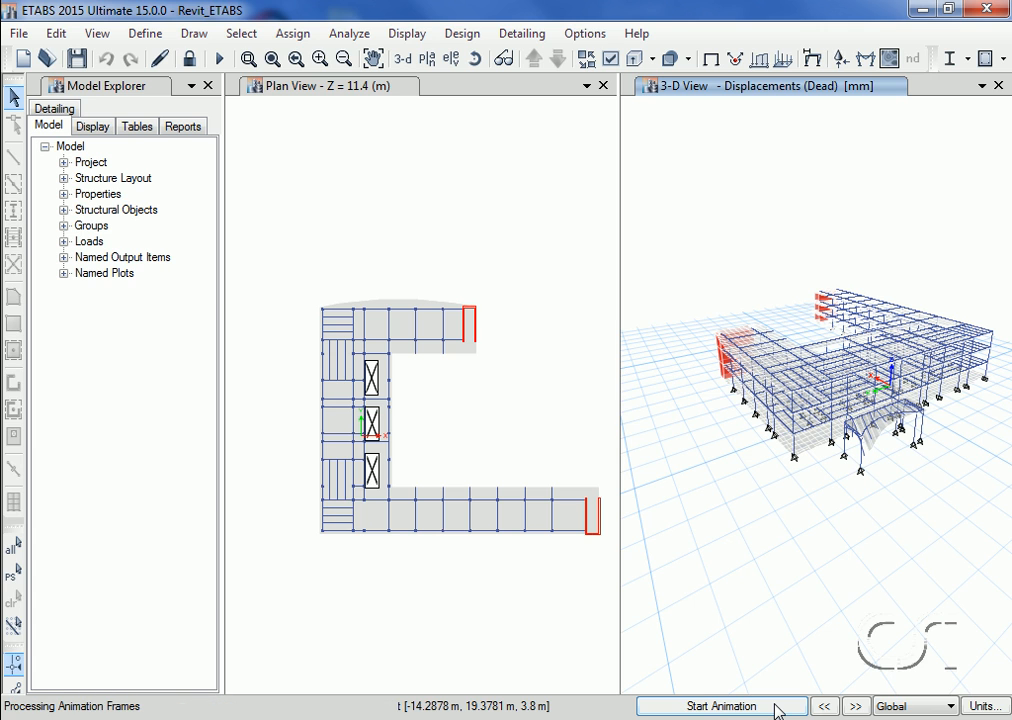
pyautogui.click(716, 706)
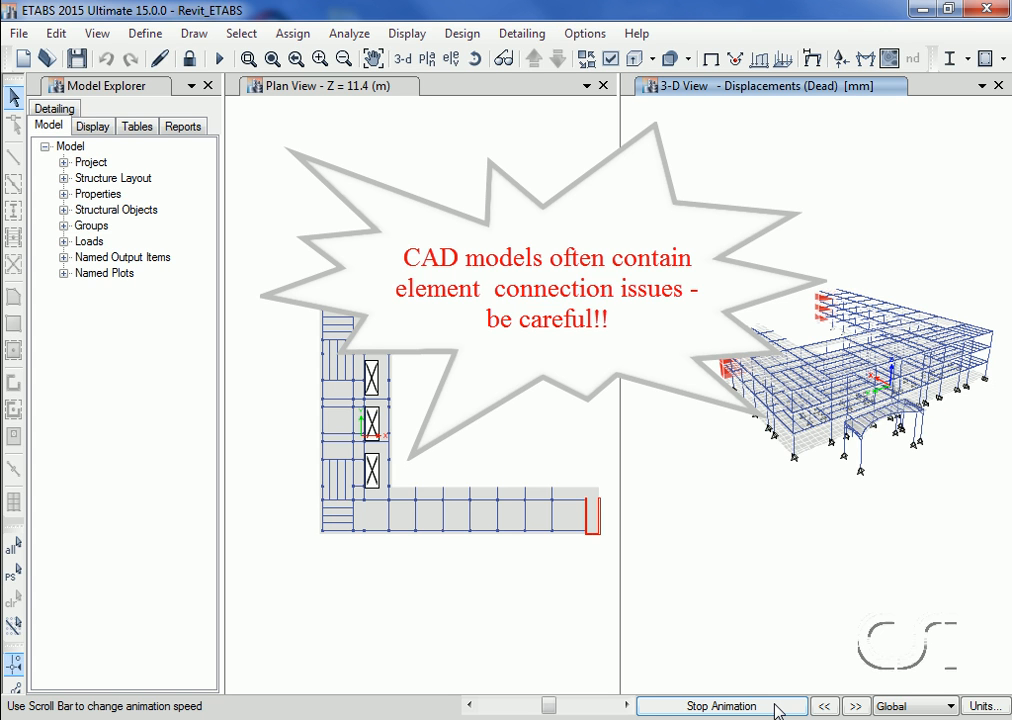
pyautogui.click(722, 705)
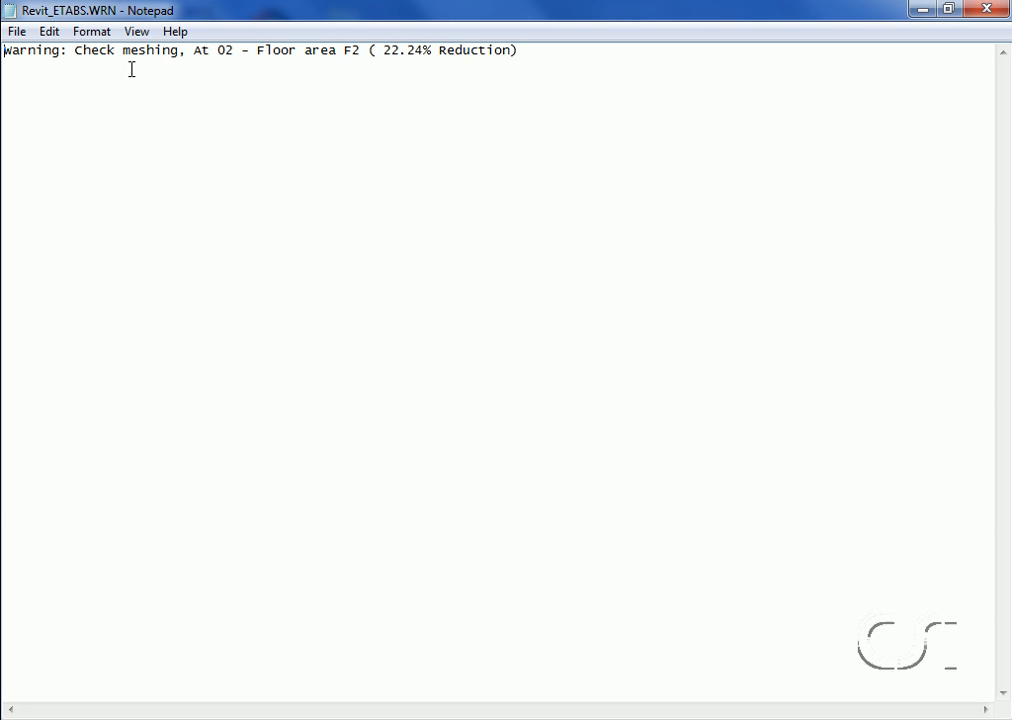
pyautogui.moveTo(363, 72)
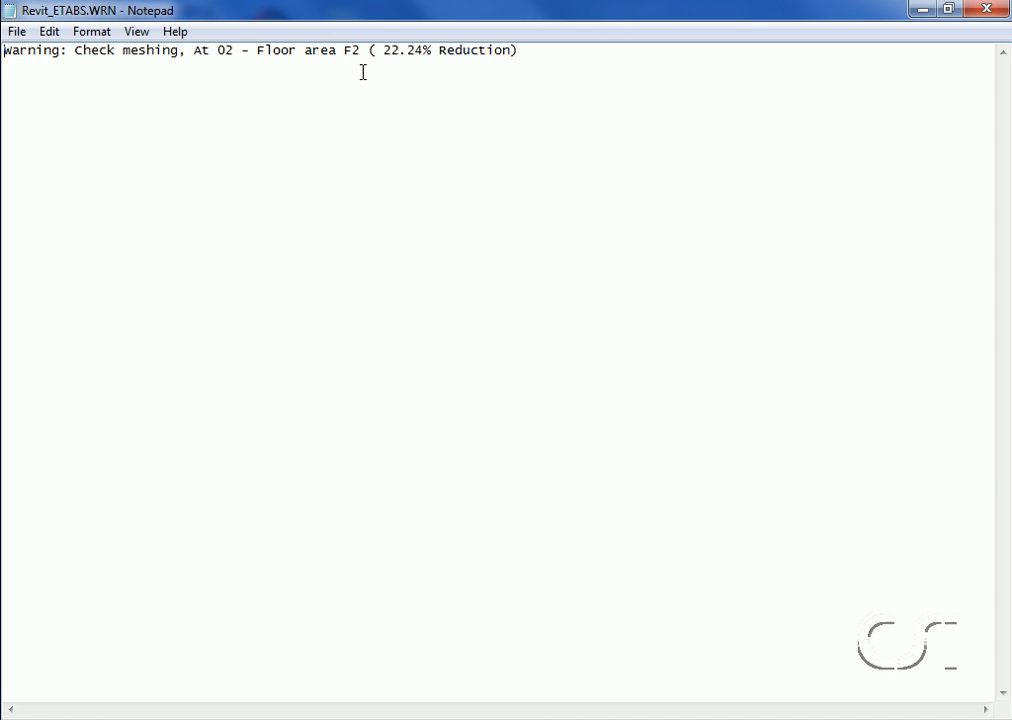
# Close the Revit_ETABS.WRN log after reviewing the meshing check at floor area F2
pyautogui.moveTo(65, 40); pyautogui.dragTo(370, 62)
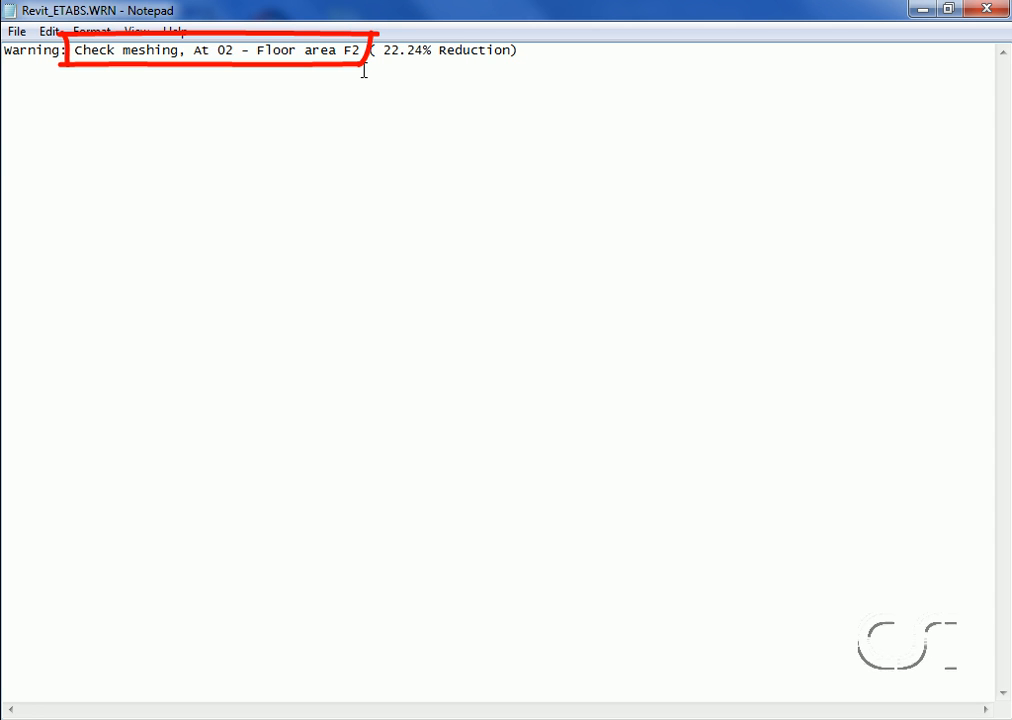
pyautogui.moveTo(867, 60)
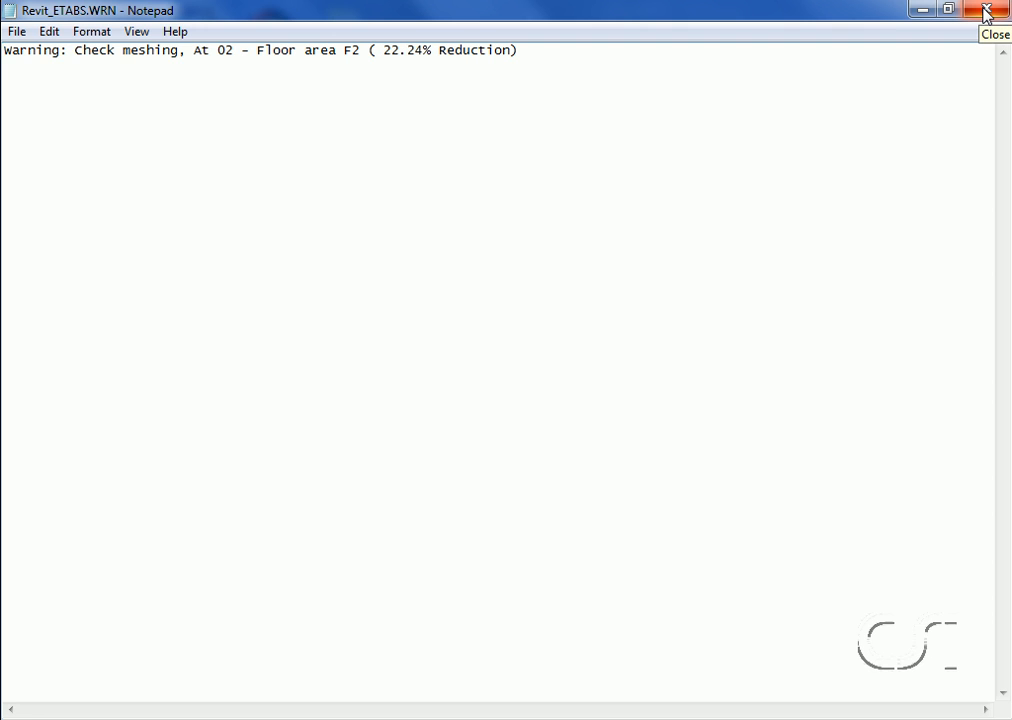
pyautogui.click(985, 10)
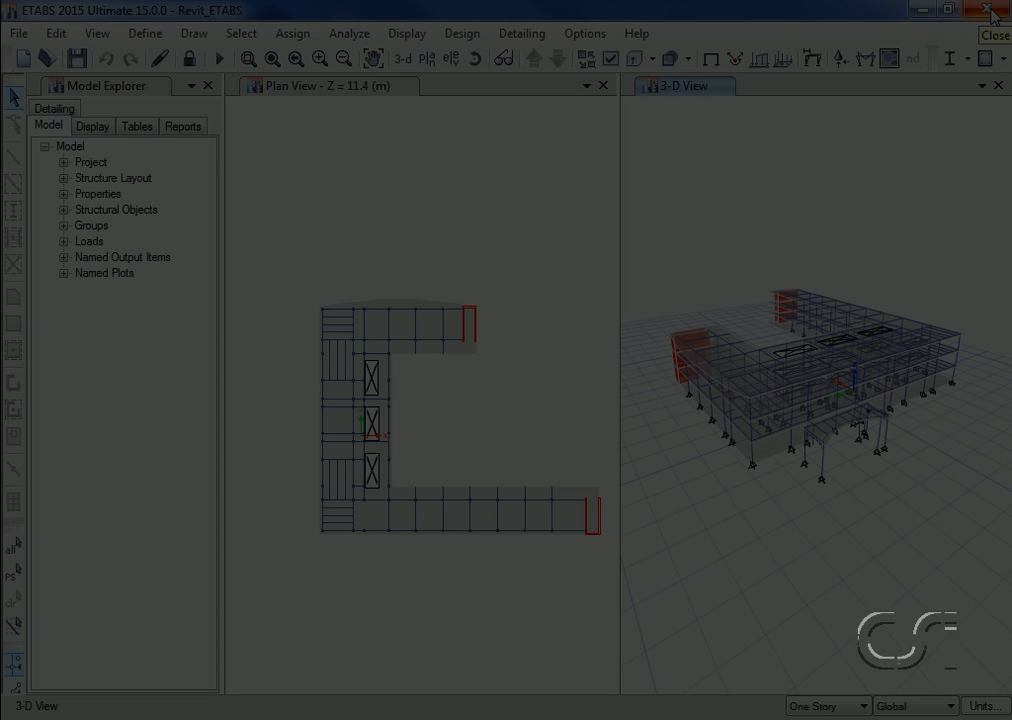
# Select floor shell F2 by its label using Select by Shell Labels
pyautogui.click(241, 33)
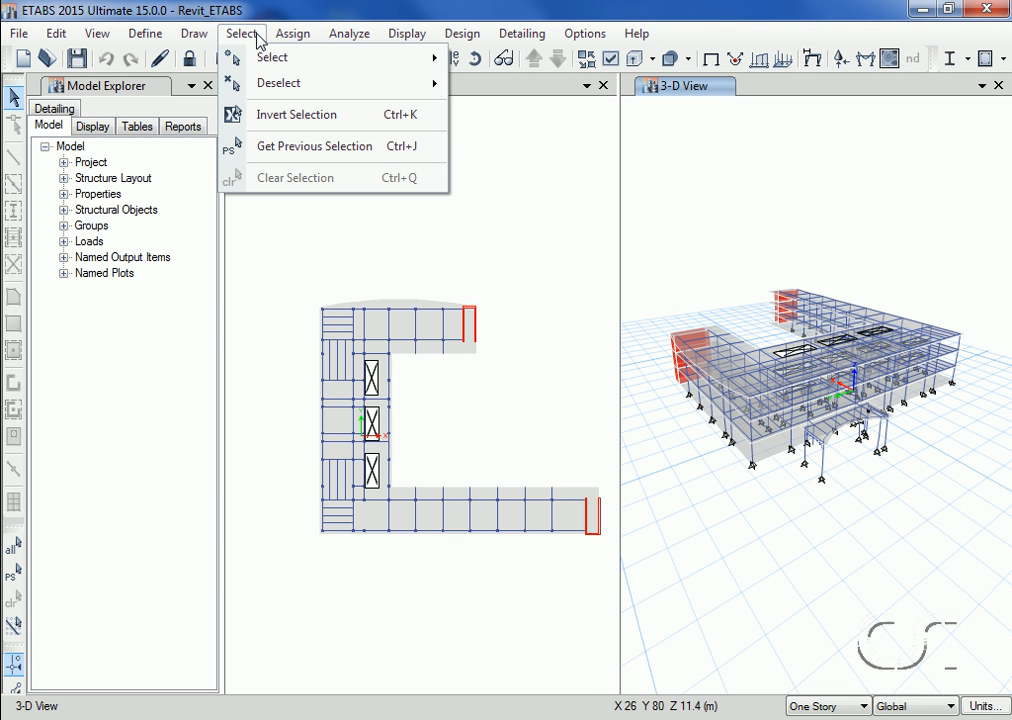
pyautogui.moveTo(272, 57)
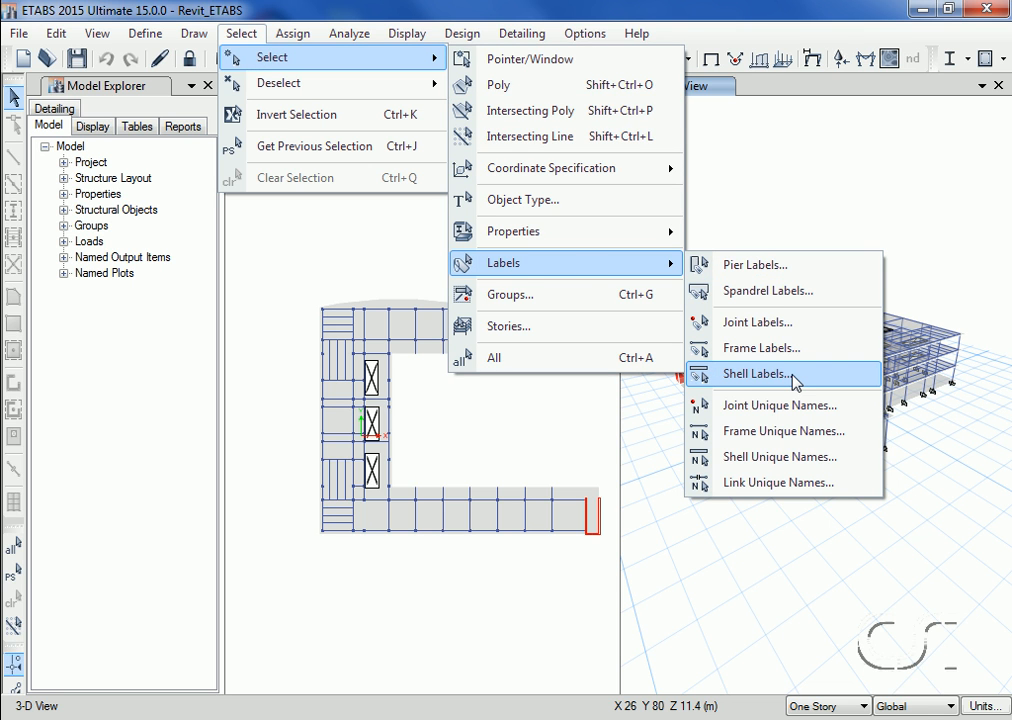
pyautogui.click(755, 374)
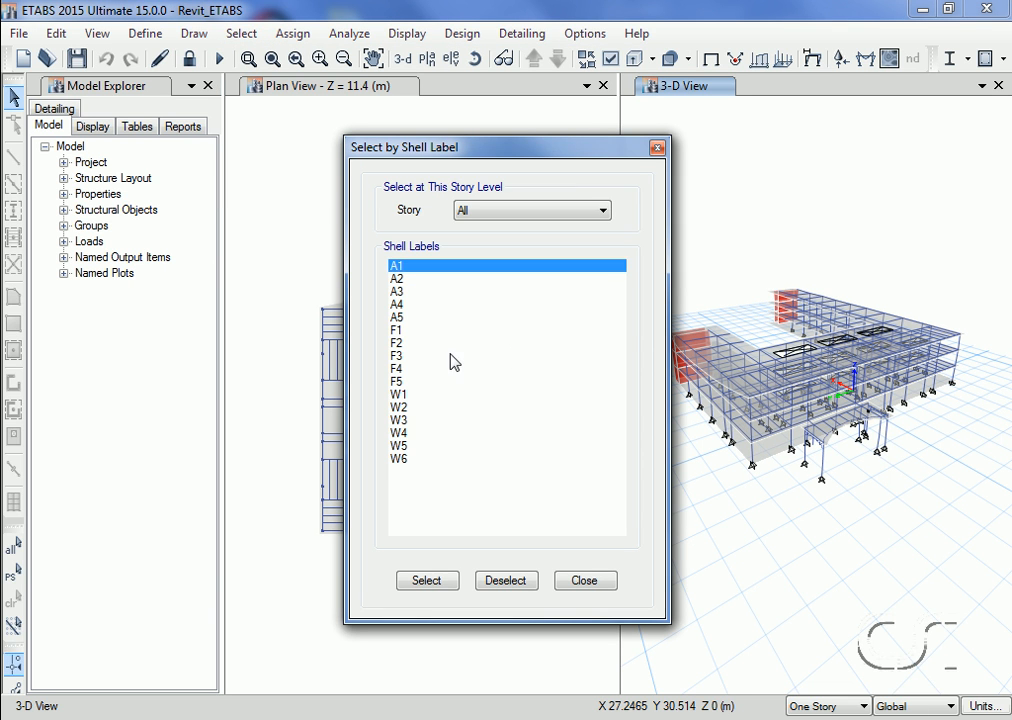
pyautogui.click(398, 343)
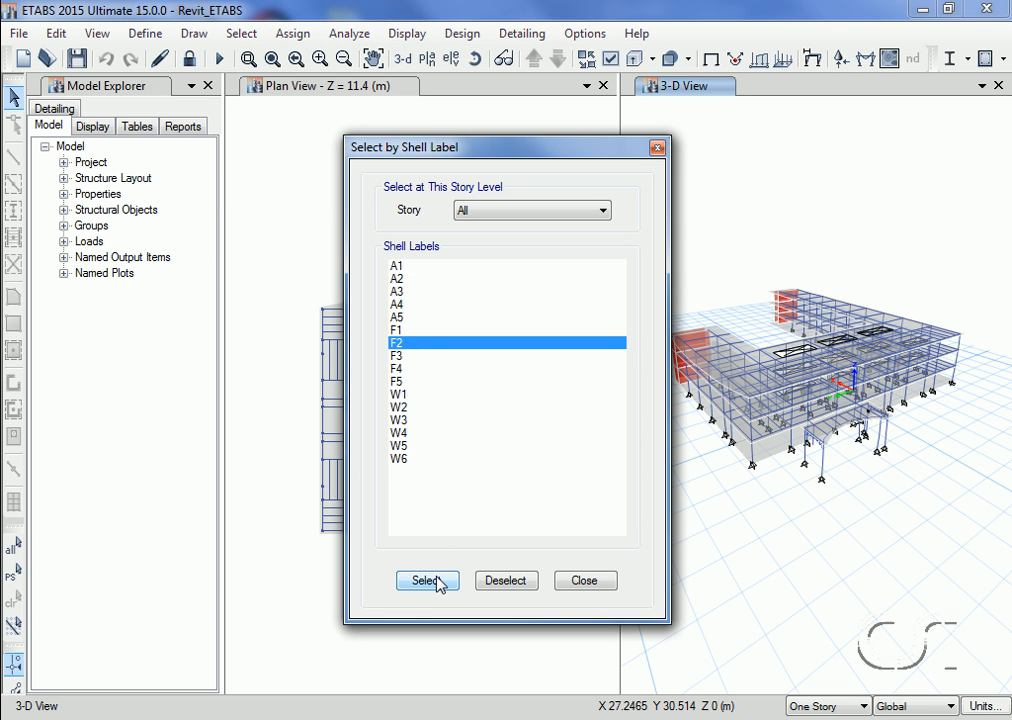
pyautogui.click(427, 580)
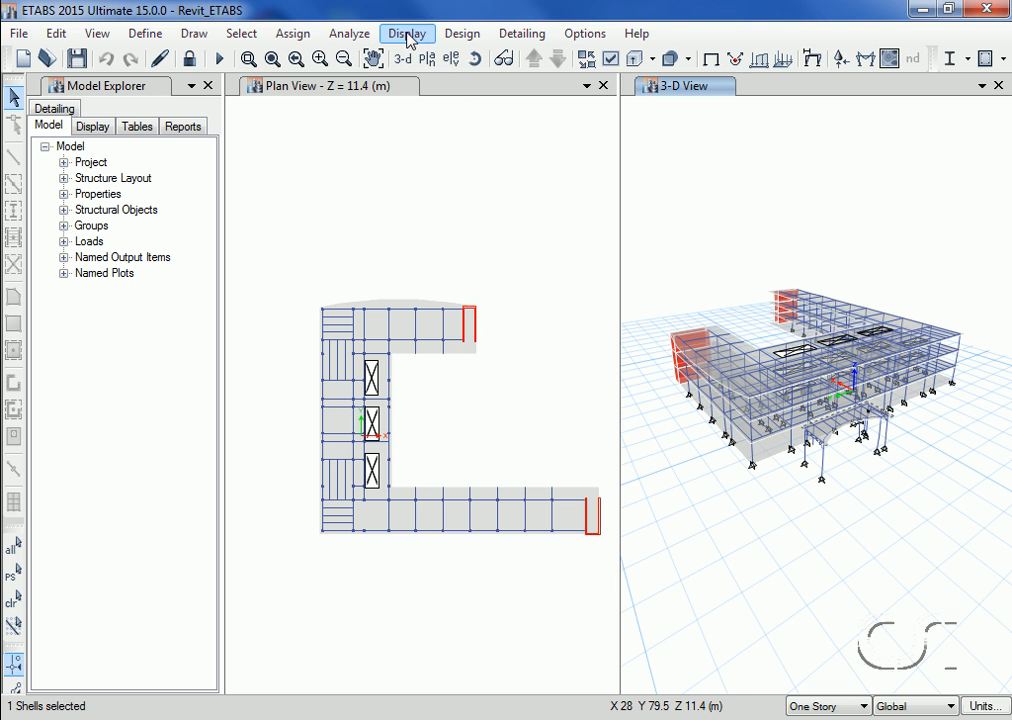
# Plot the Dead-case Moment 3-3 frame force diagram, peaking at 1173.59 kN-m
pyautogui.click(406, 33)
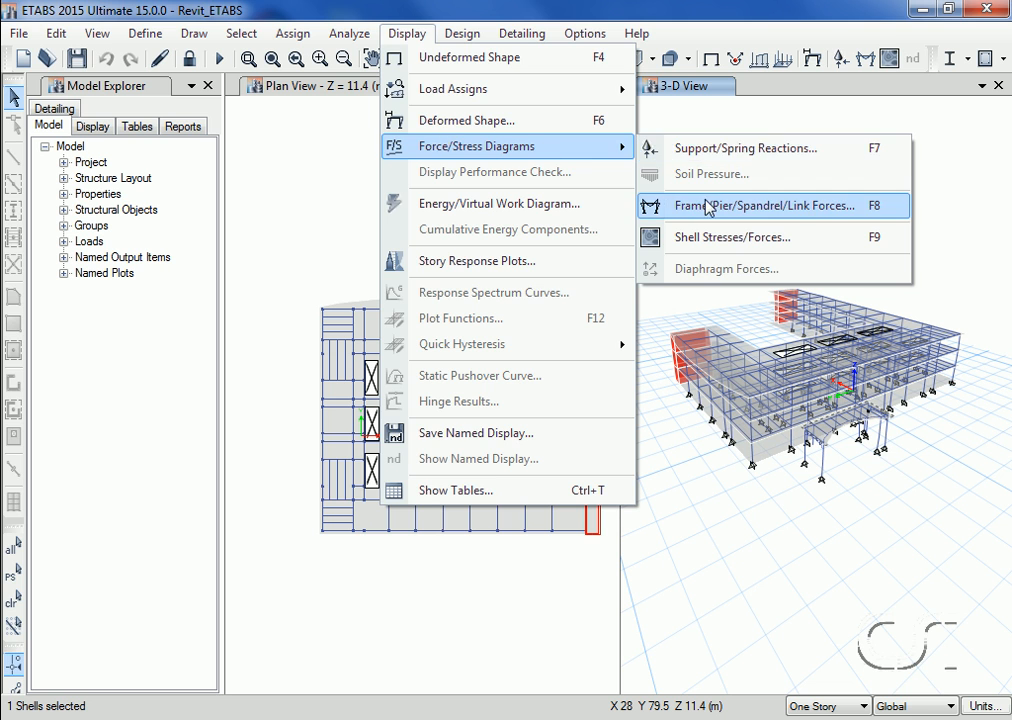
pyautogui.click(765, 205)
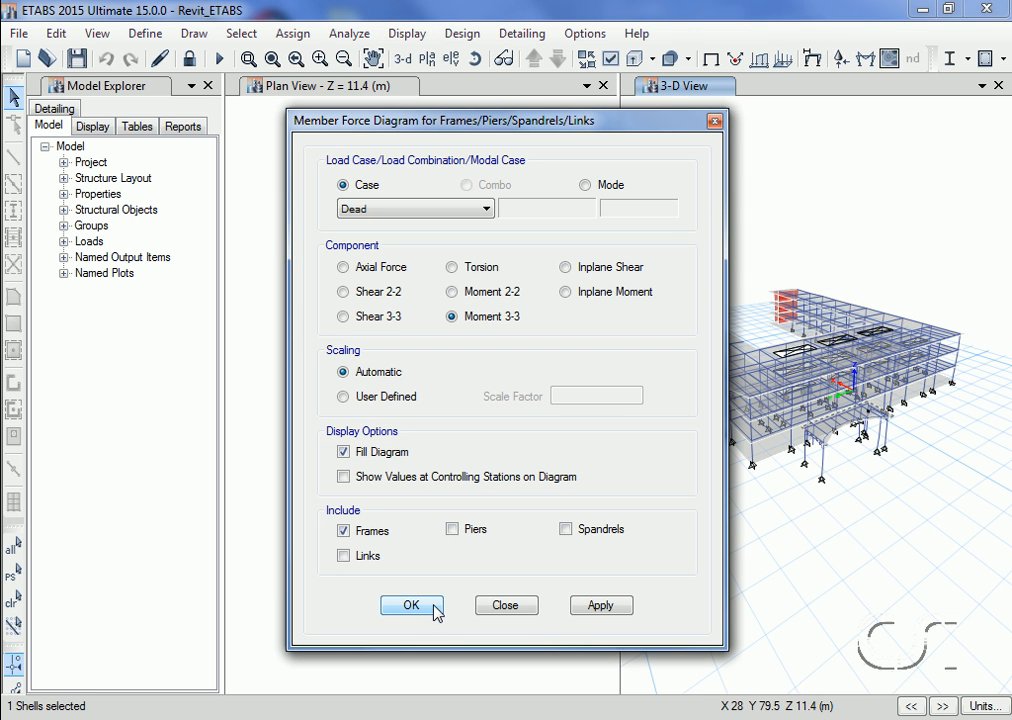
pyautogui.click(410, 605)
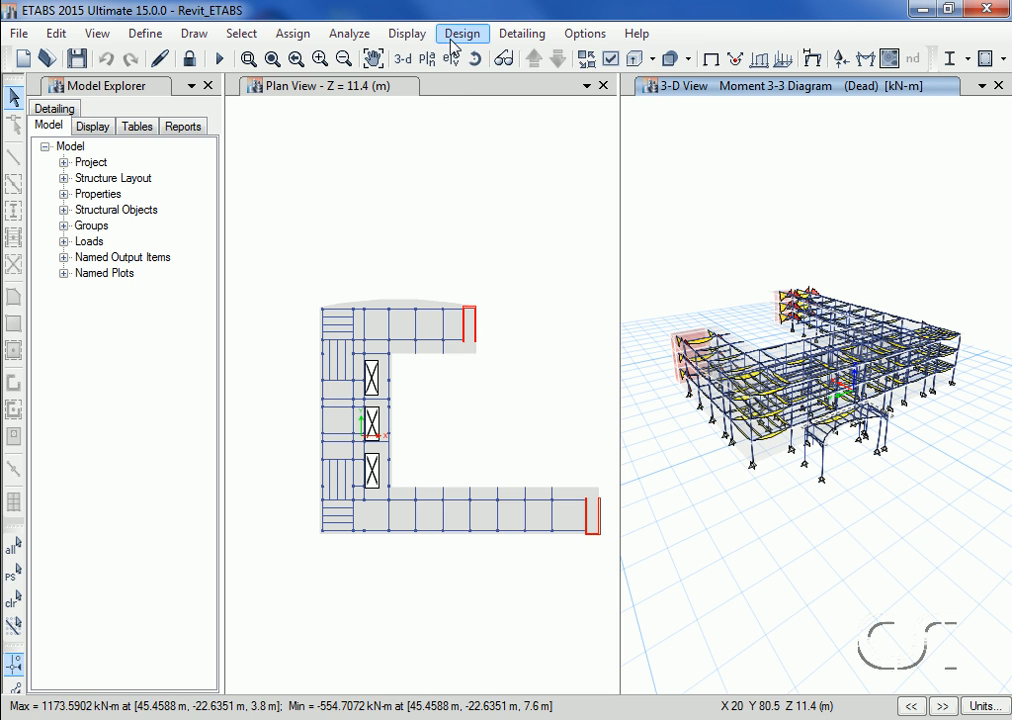
# Run Concrete Frame Design Start Design/Check and zoom onto the column with 8521 reinforcing
pyautogui.click(462, 33)
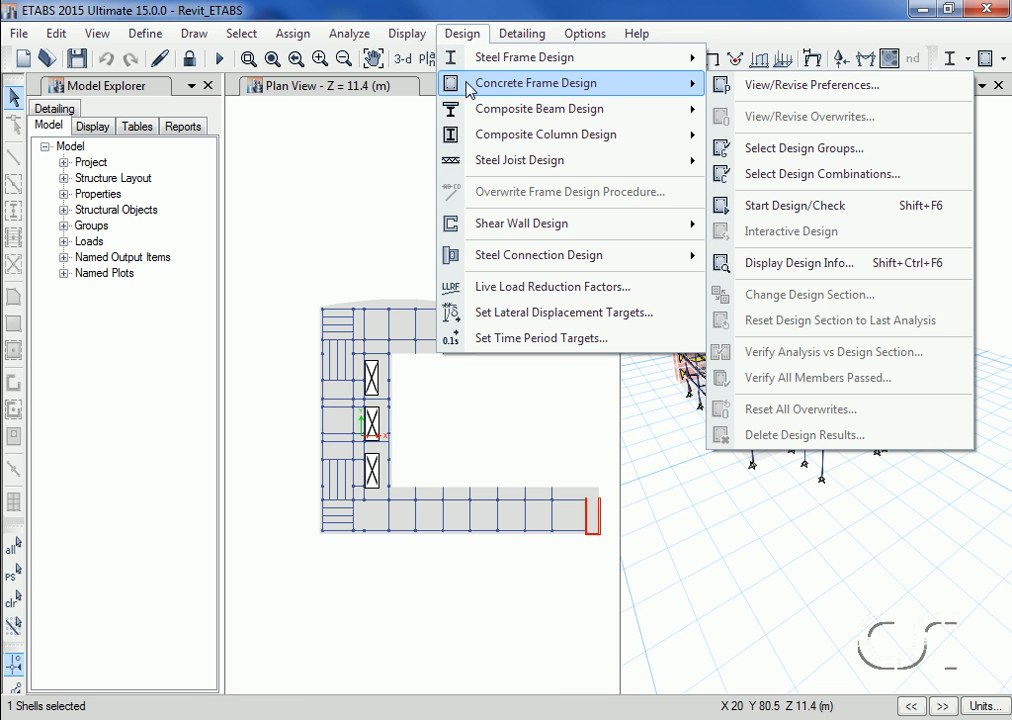
pyautogui.moveTo(766, 211)
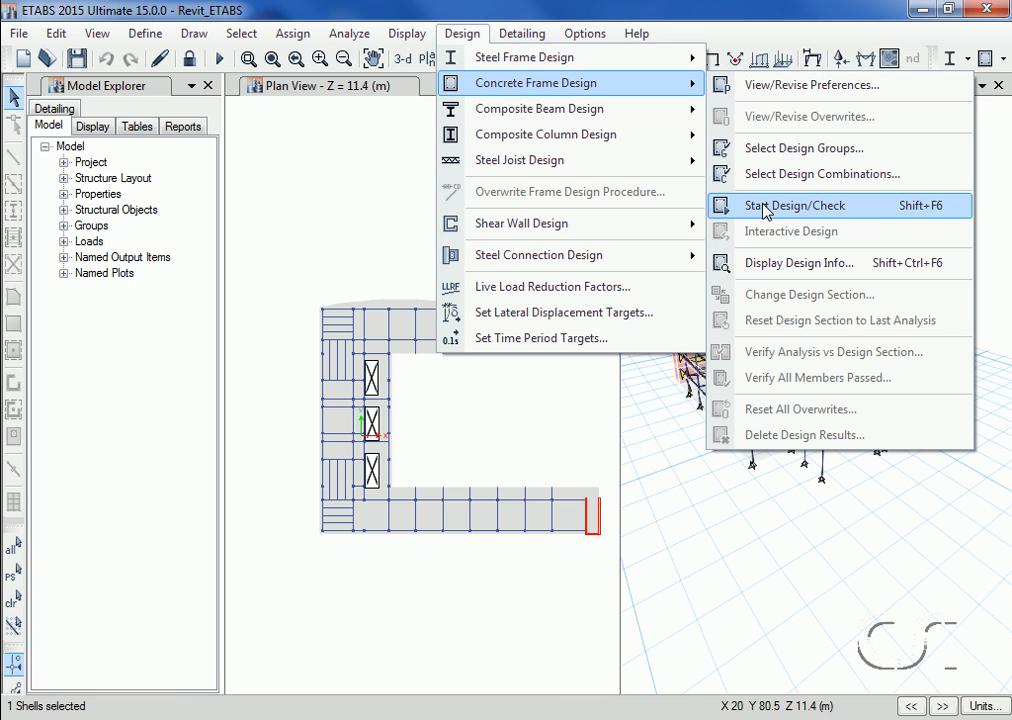
pyautogui.click(793, 205)
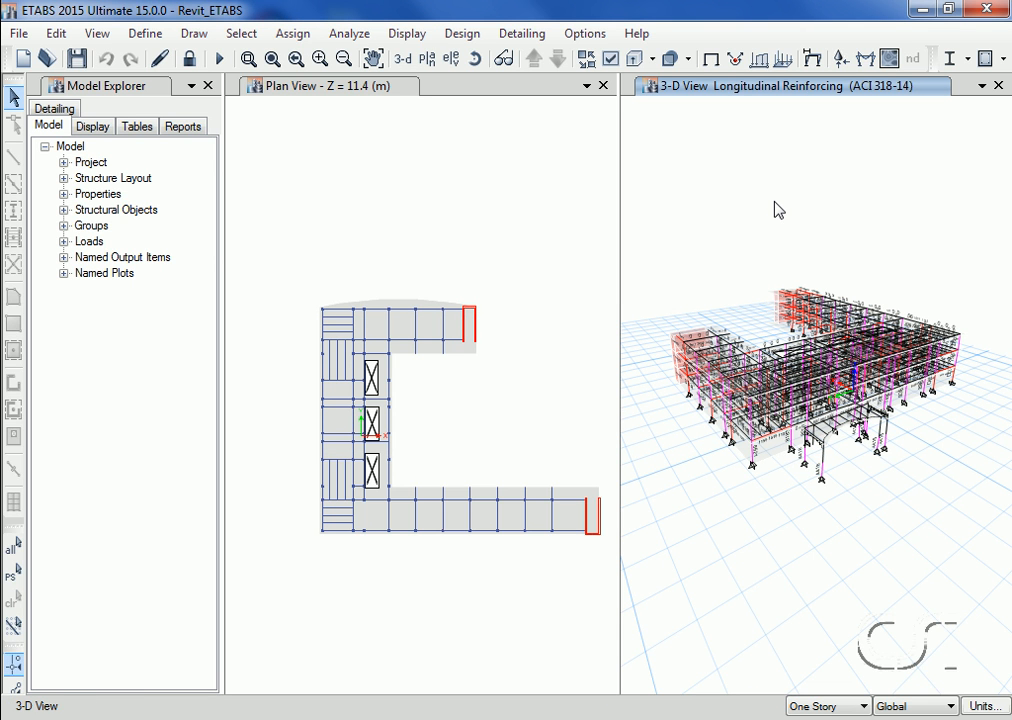
pyautogui.moveTo(398, 118)
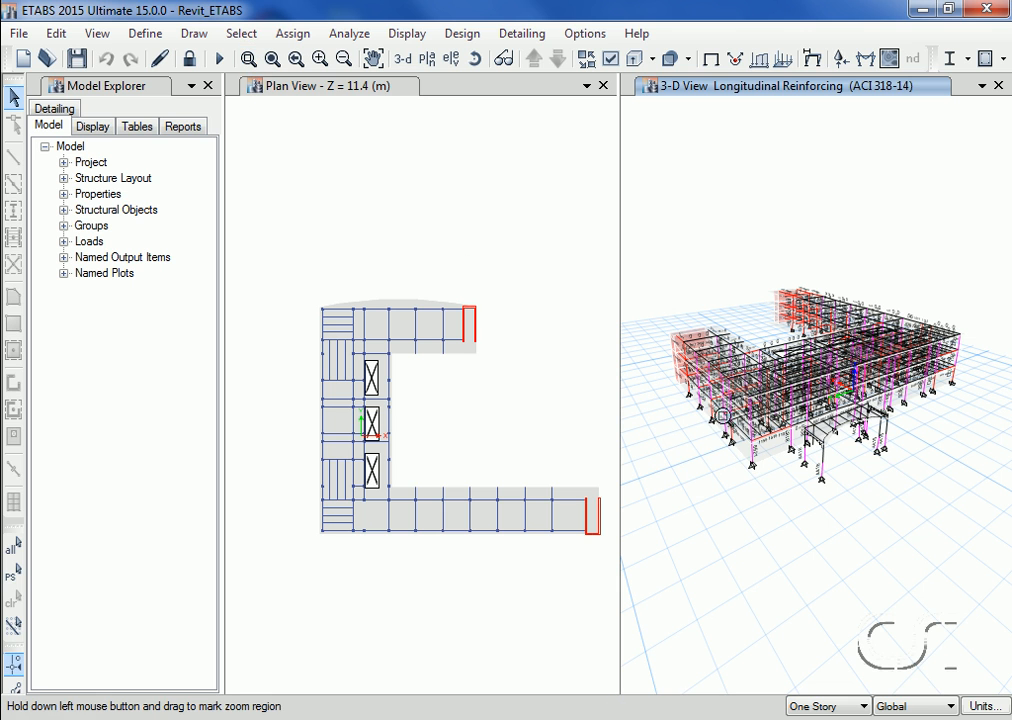
pyautogui.moveTo(720, 415); pyautogui.dragTo(780, 500)
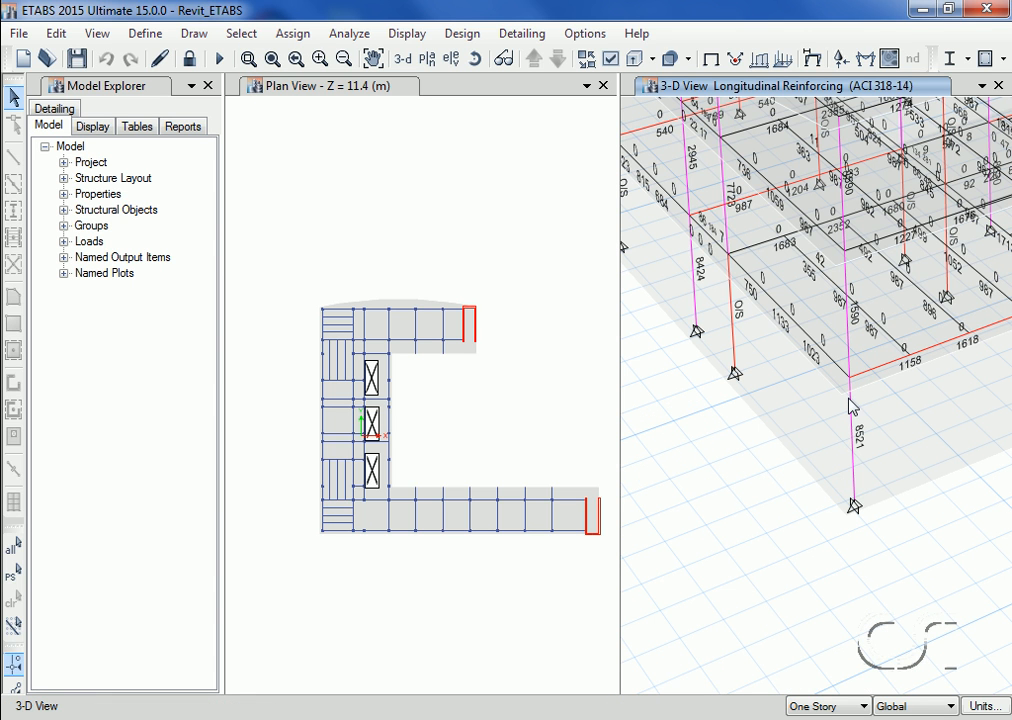
pyautogui.moveTo(857, 473)
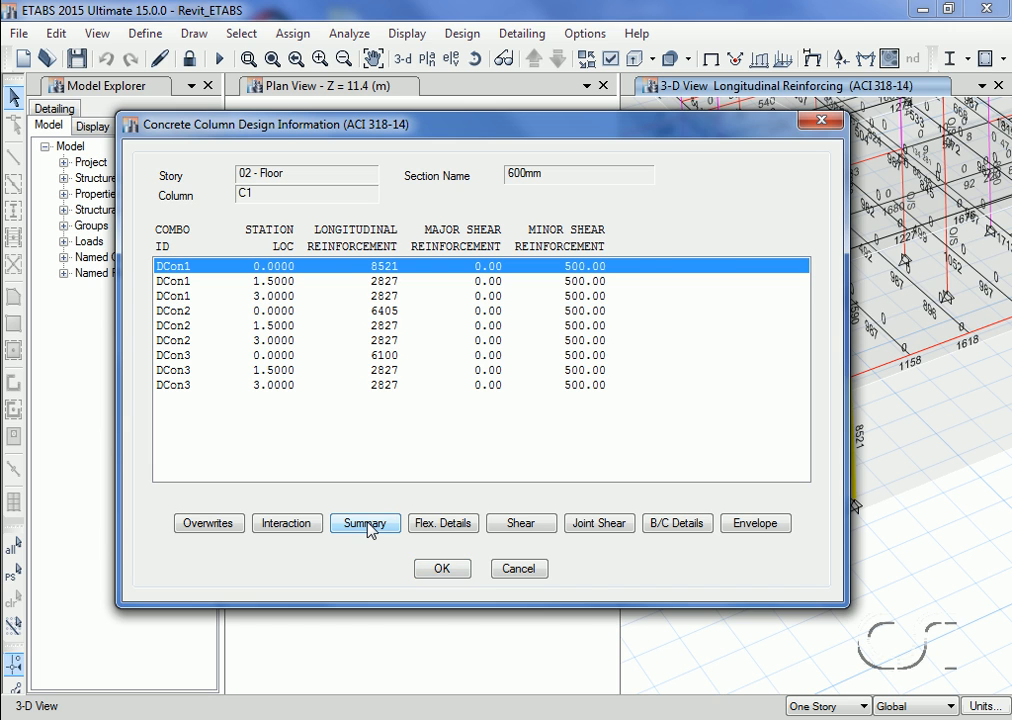
# Open and close column C1's design summary report, then dismiss its design information
pyautogui.click(365, 523)
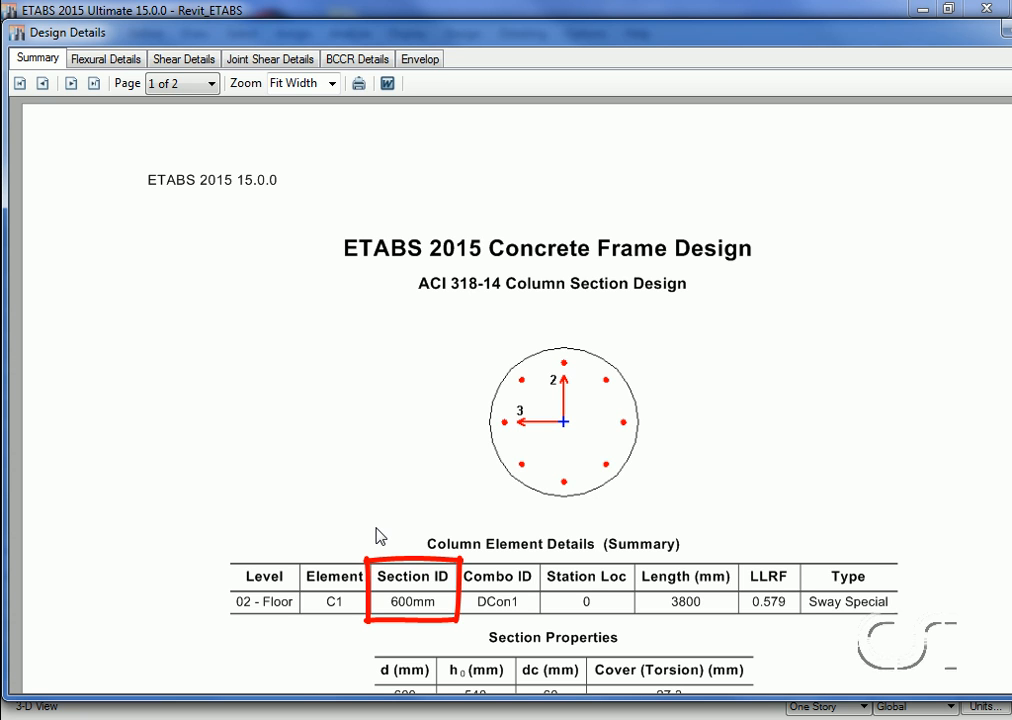
pyautogui.moveTo(377, 583)
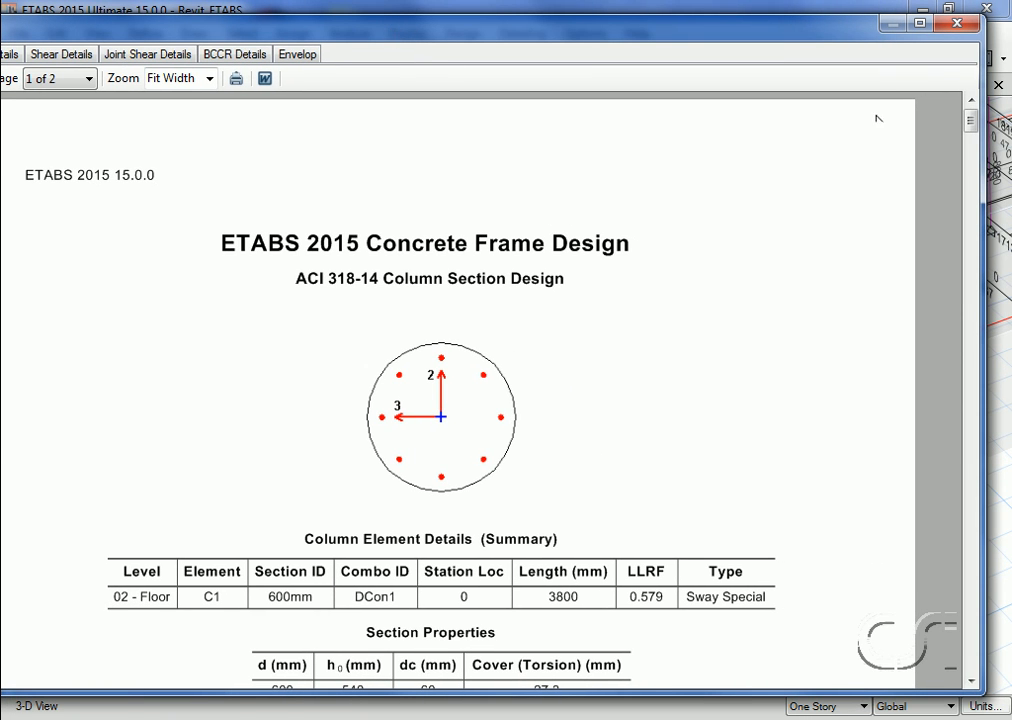
pyautogui.moveTo(958, 24)
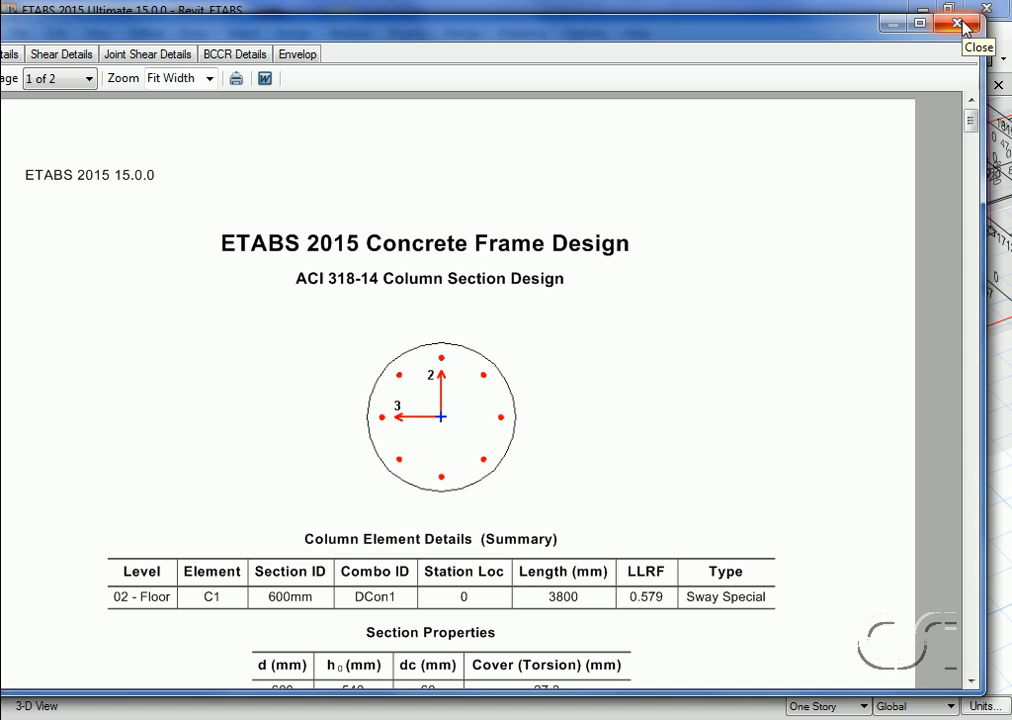
pyautogui.click(952, 28)
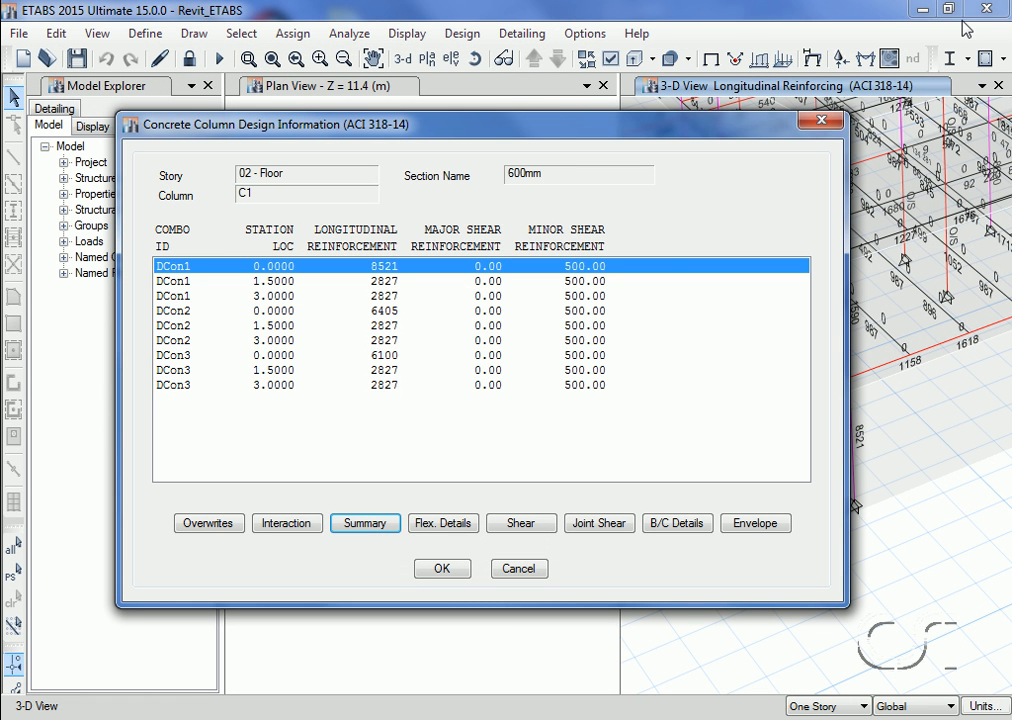
pyautogui.moveTo(648, 330)
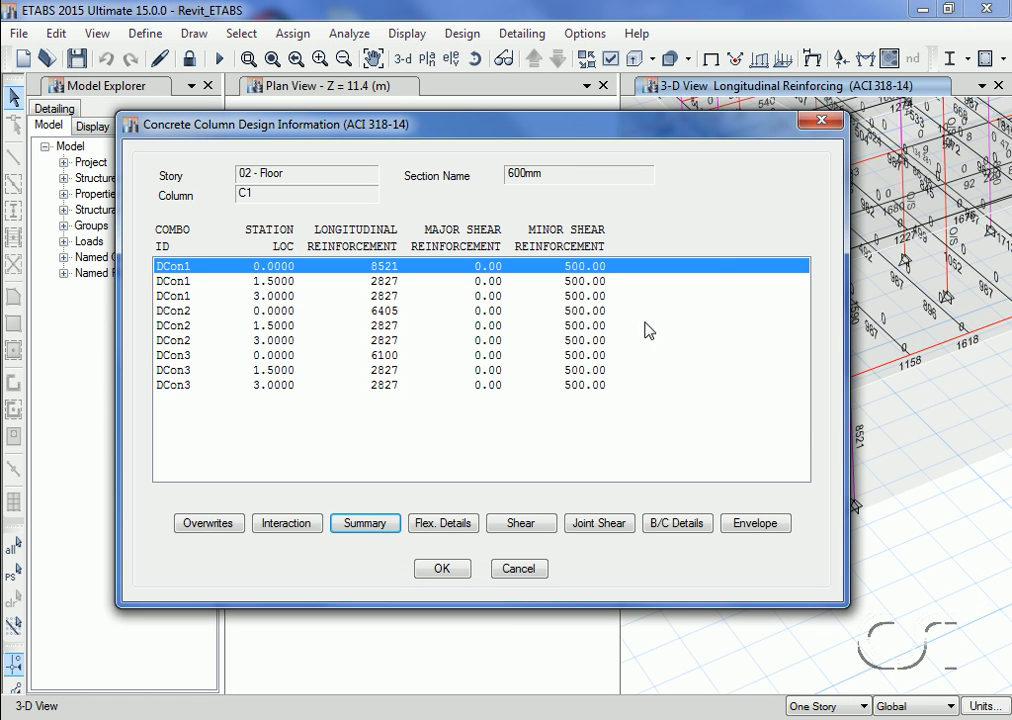
pyautogui.click(442, 568)
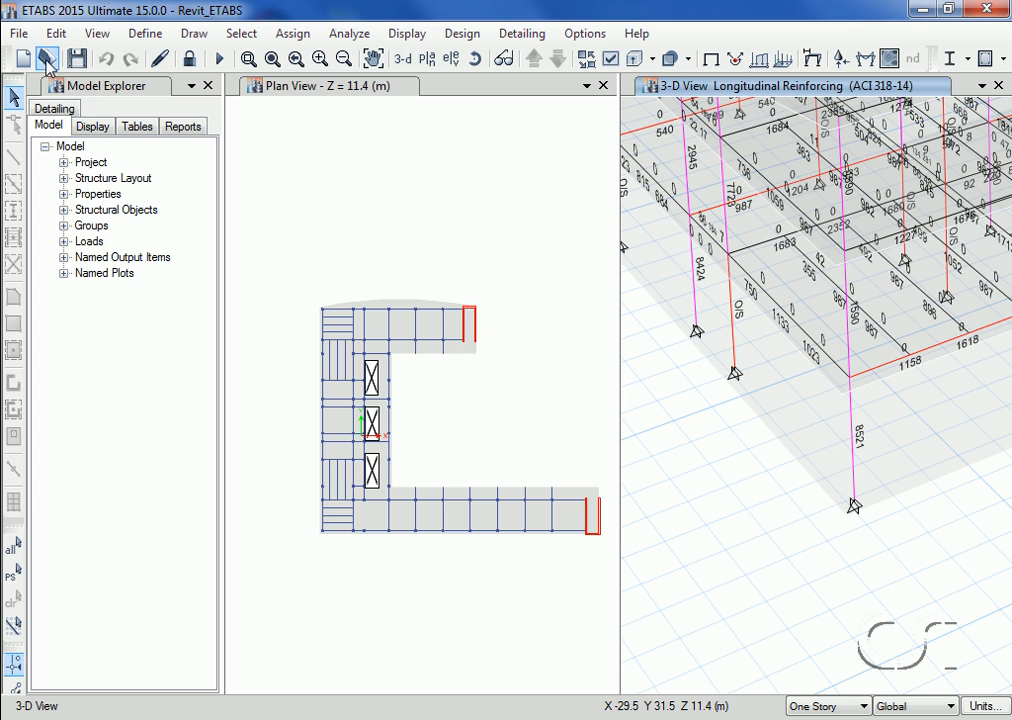
# Save a Revit Structure .exr export of the model as ETABS_Revit
pyautogui.click(17, 33)
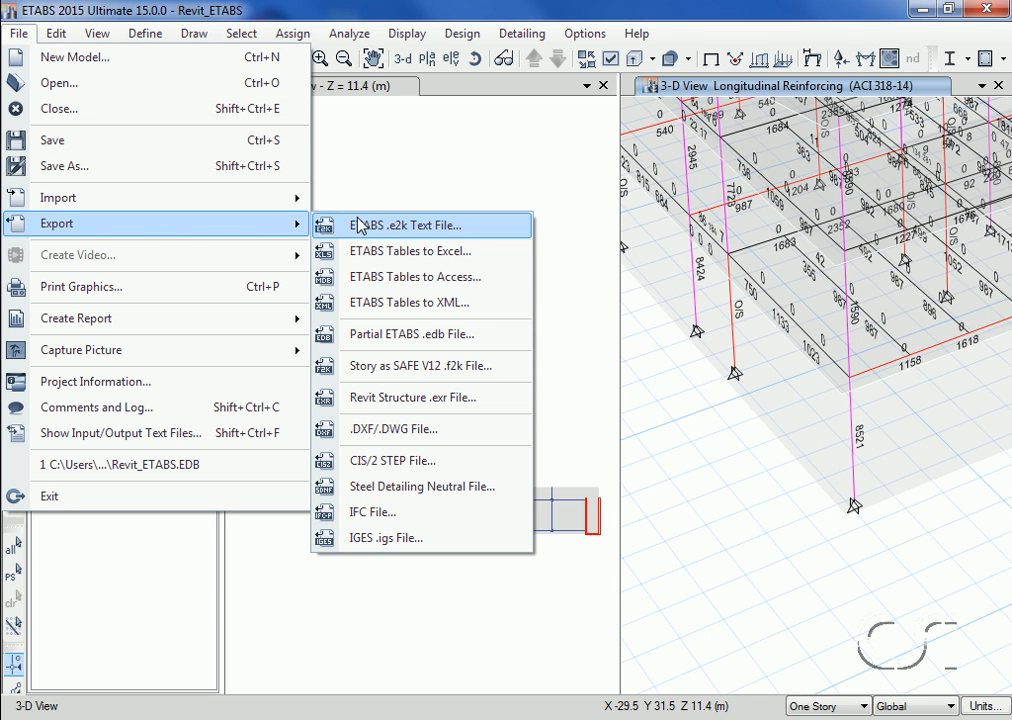
pyautogui.moveTo(394, 407)
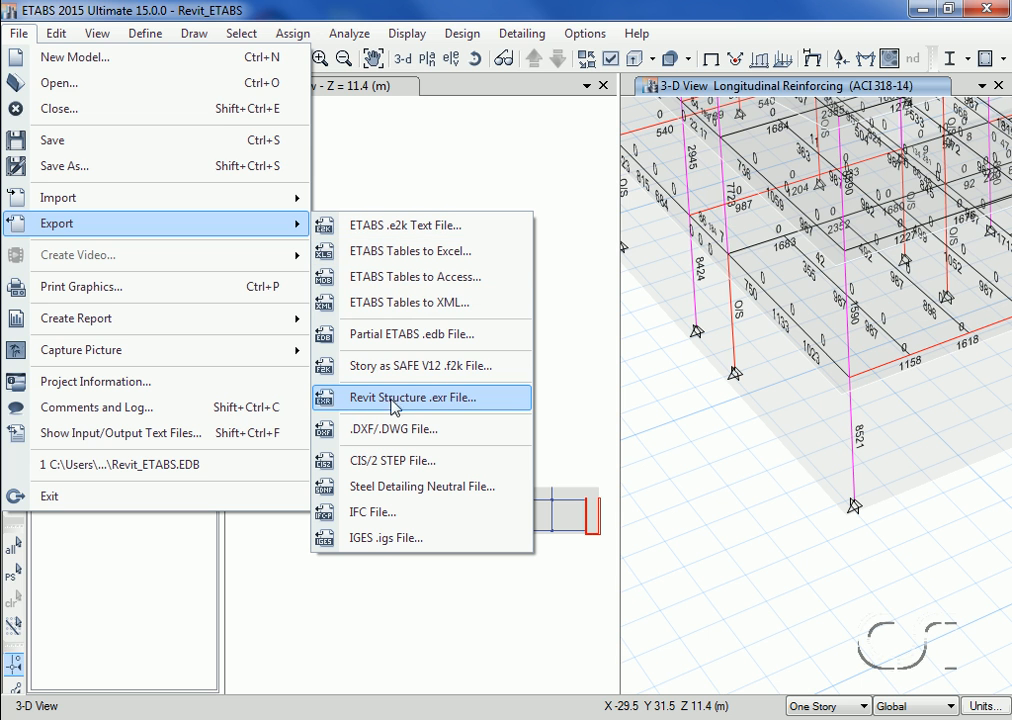
pyautogui.moveTo(443, 417)
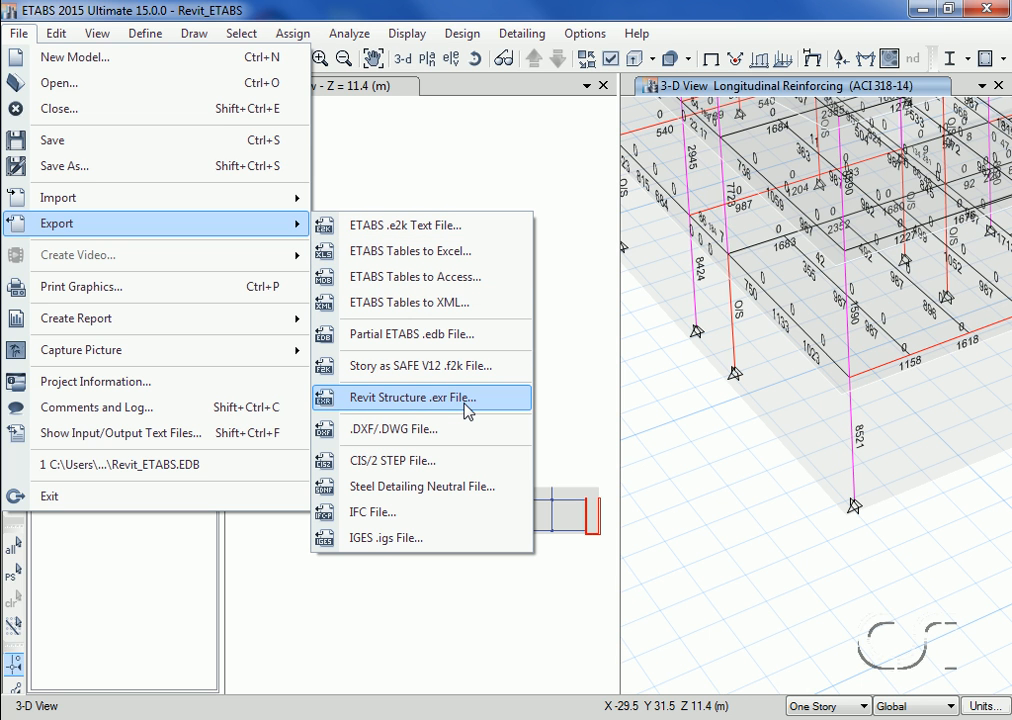
pyautogui.click(408, 396)
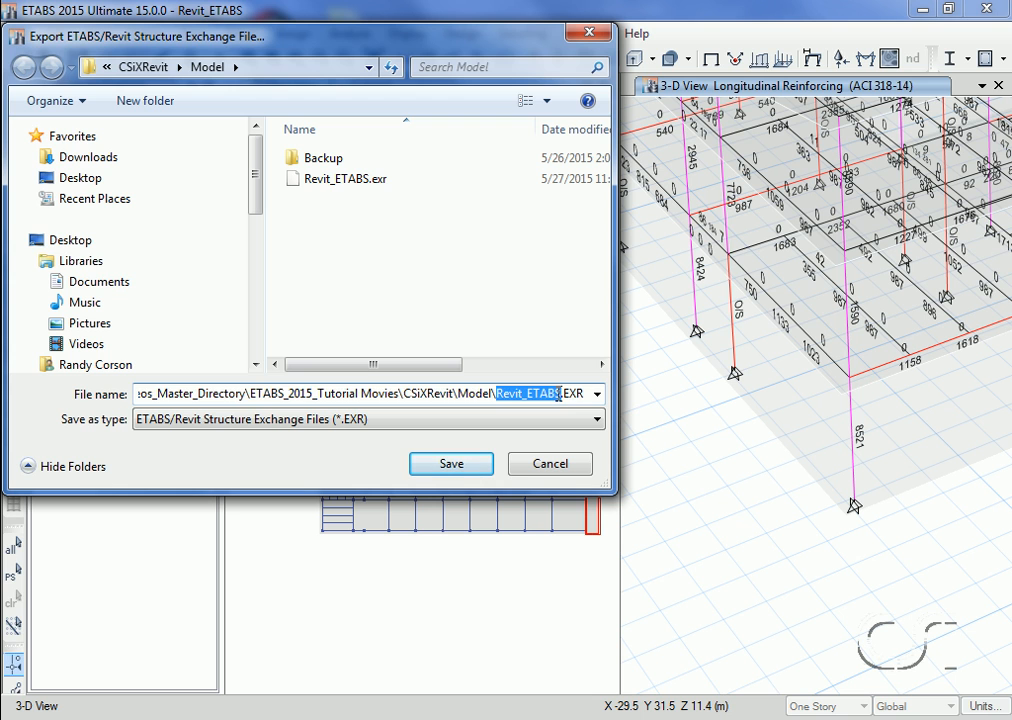
pyautogui.write('ETABS_')
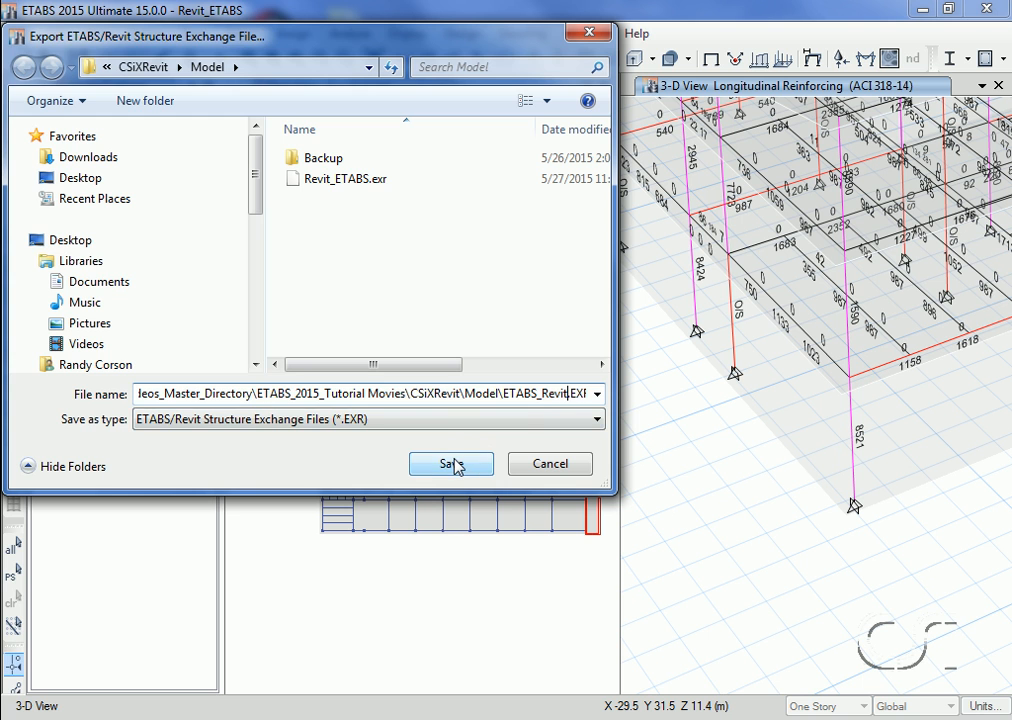
pyautogui.click(448, 463)
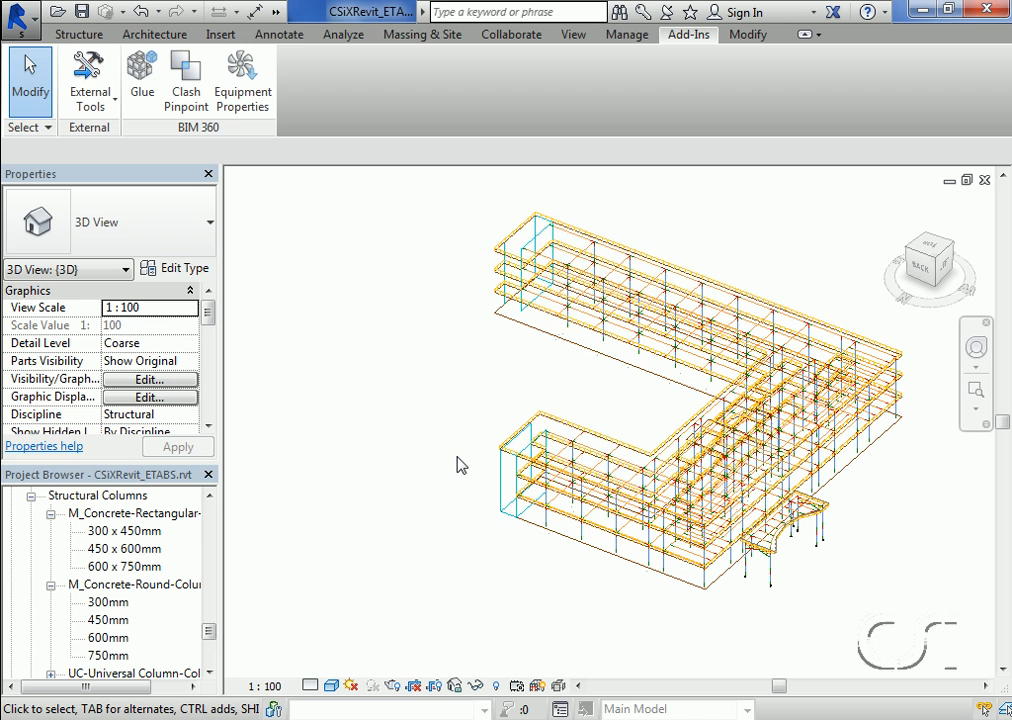
pyautogui.moveTo(681, 47)
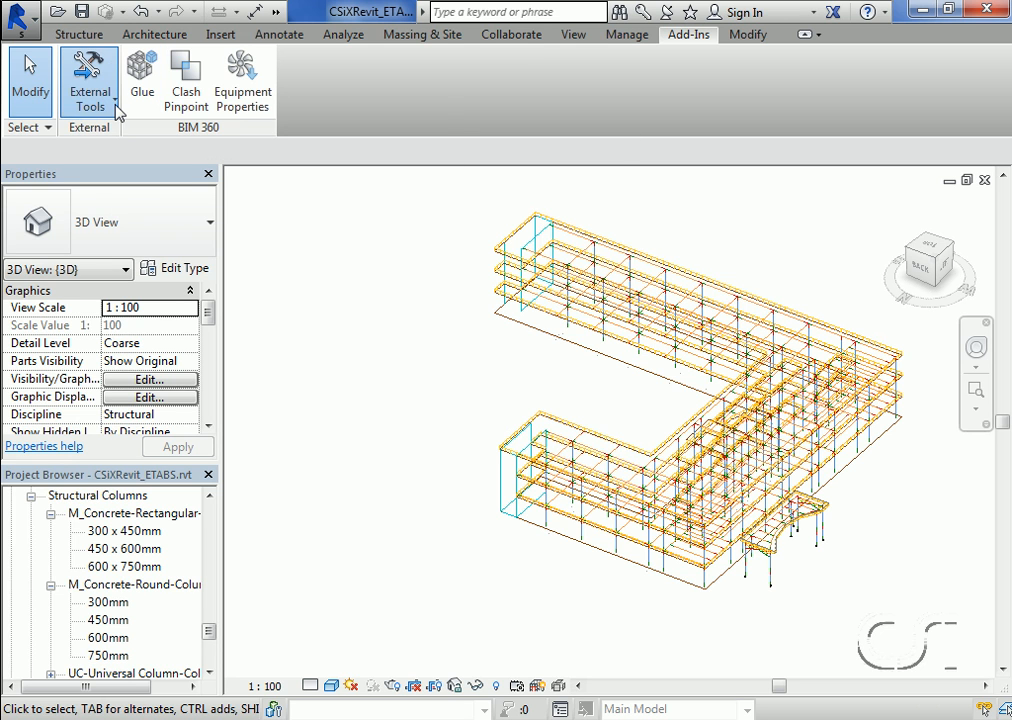
# Import ETABS_Revit.EXR via External Tools to update the existing Revit project
pyautogui.click(90, 80)
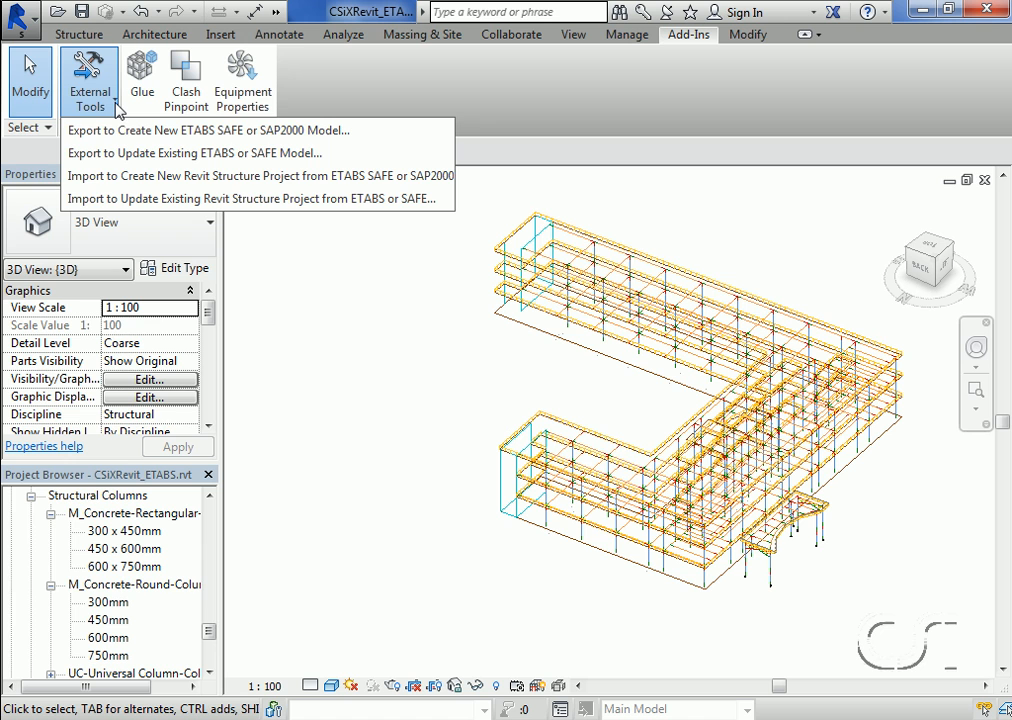
pyautogui.moveTo(110, 198)
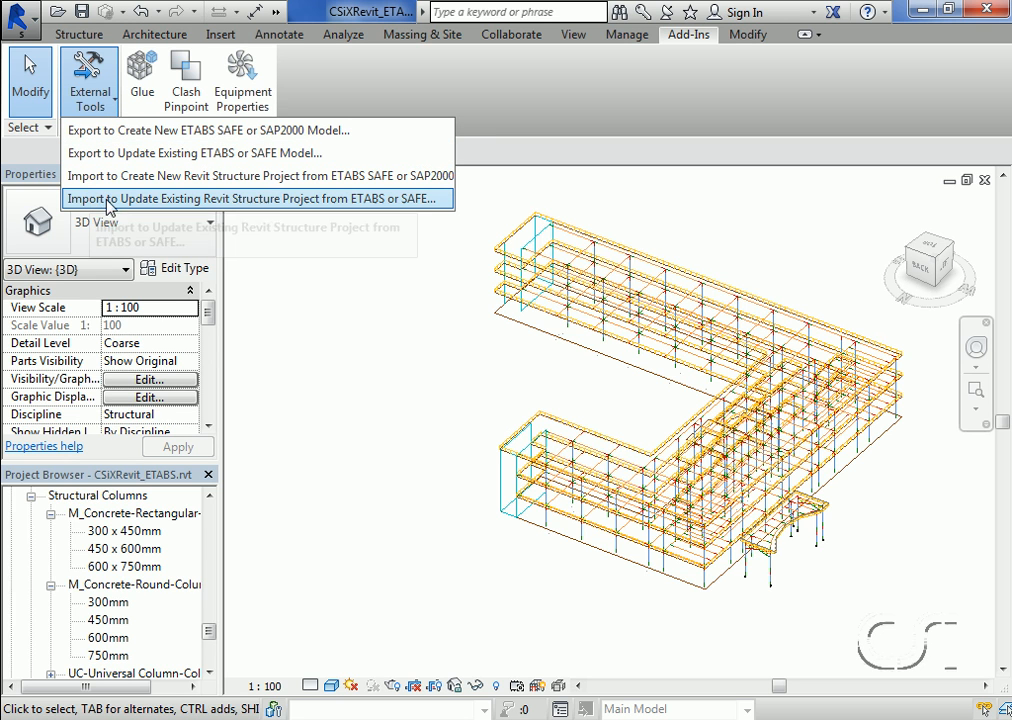
pyautogui.moveTo(165, 205)
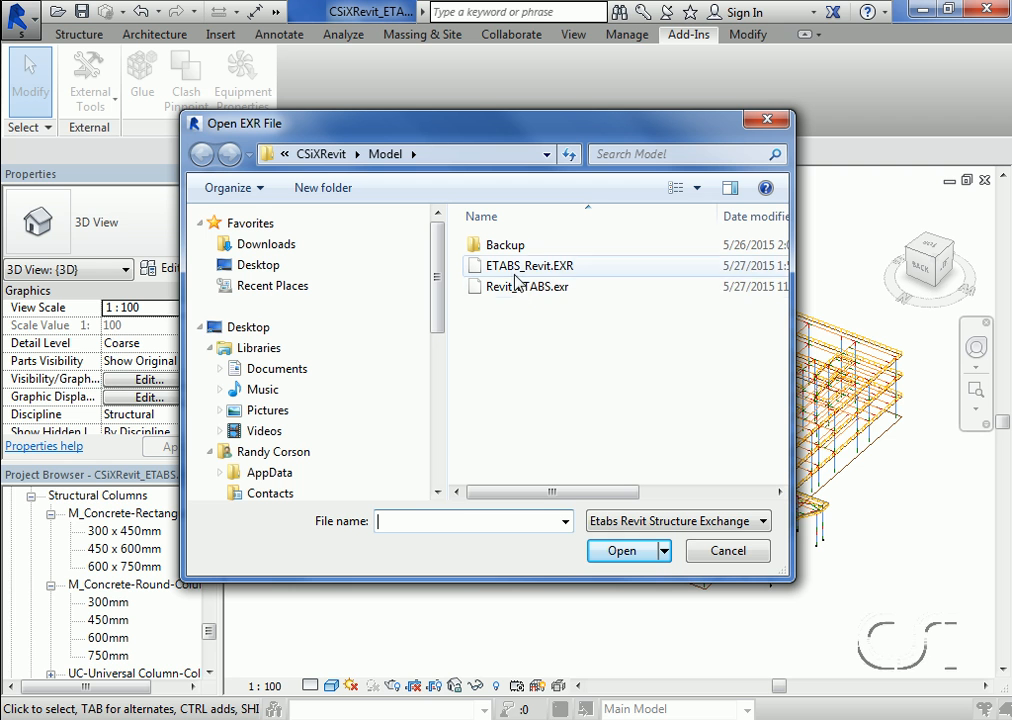
pyautogui.click(524, 265)
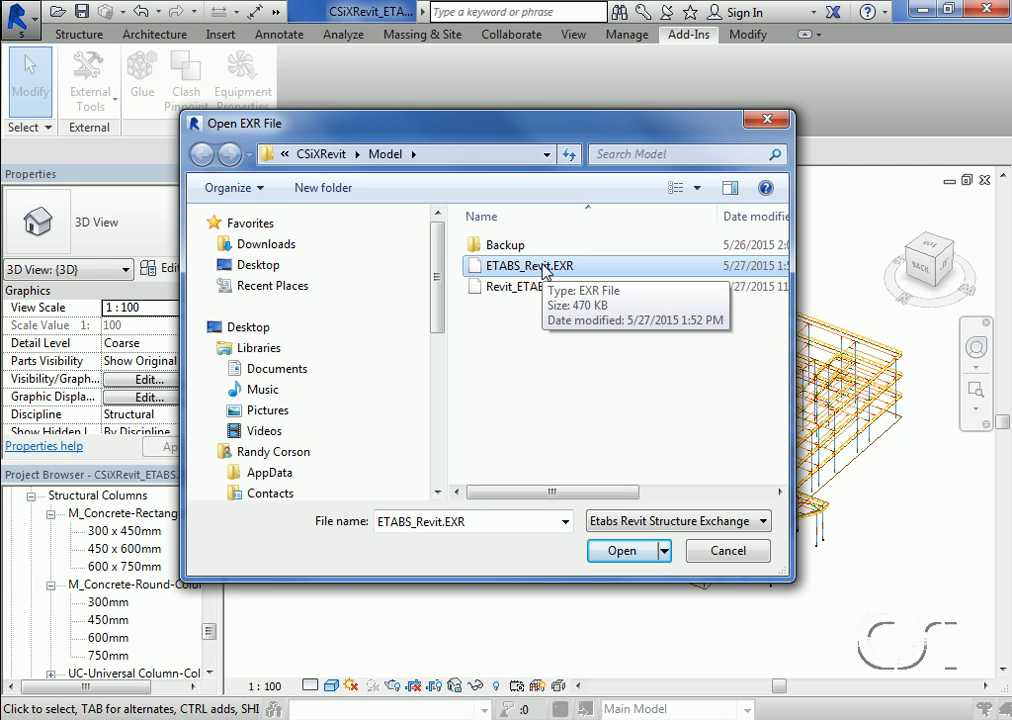
pyautogui.click(619, 550)
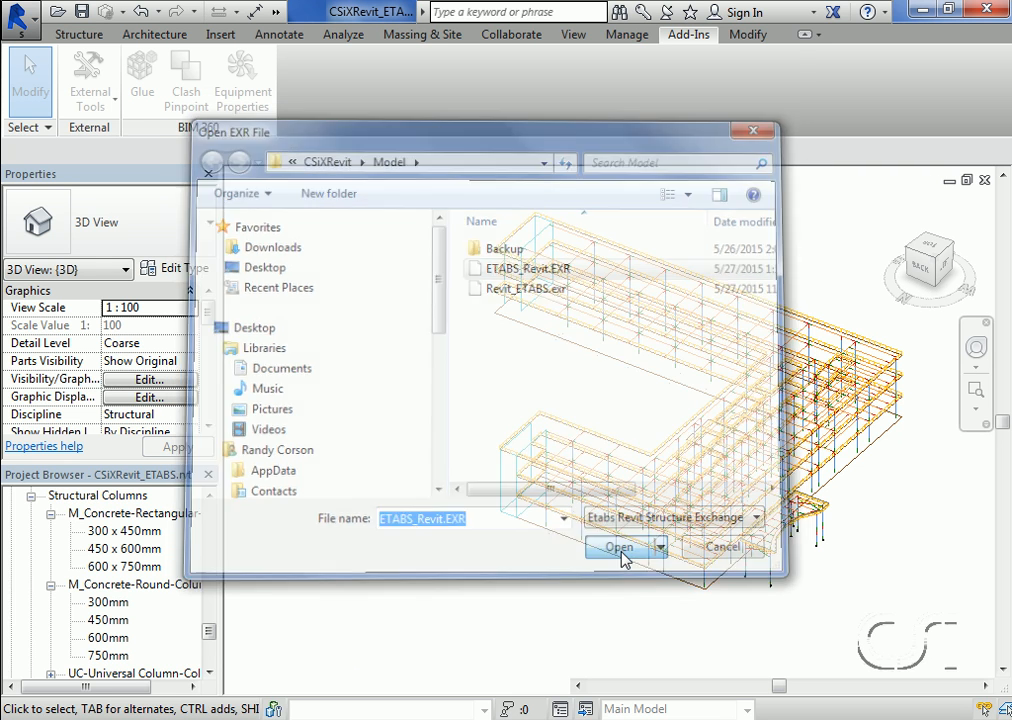
# Confirm the 600mm ETABS section maps to the 600mm round concrete column, updating both locations and designs
pyautogui.click(618, 546)
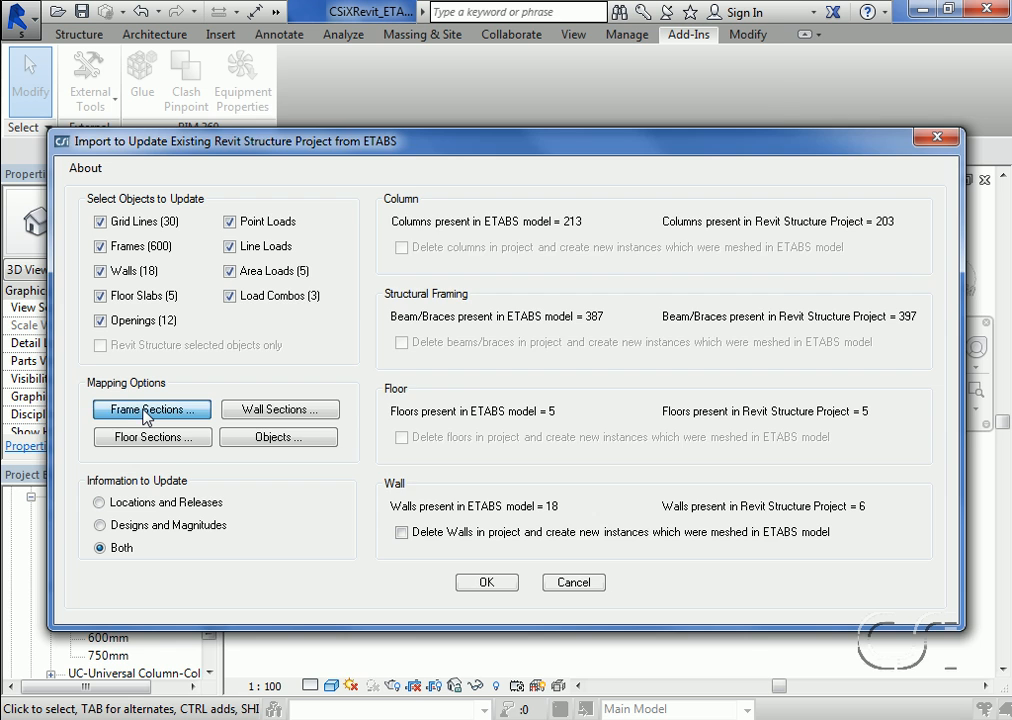
pyautogui.click(151, 409)
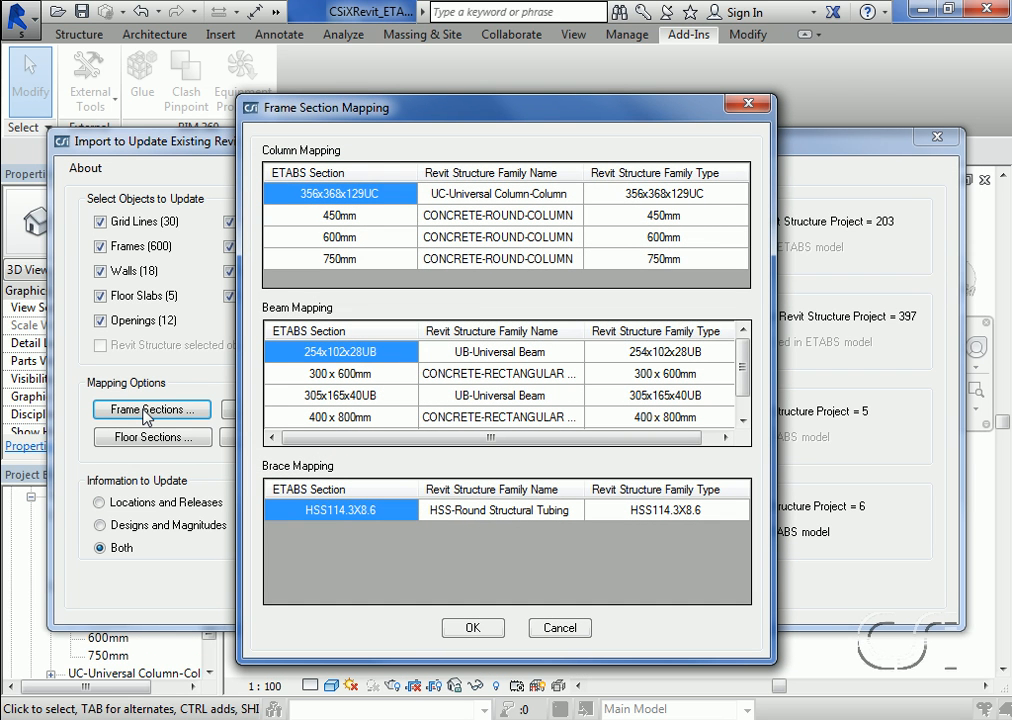
pyautogui.moveTo(347, 243)
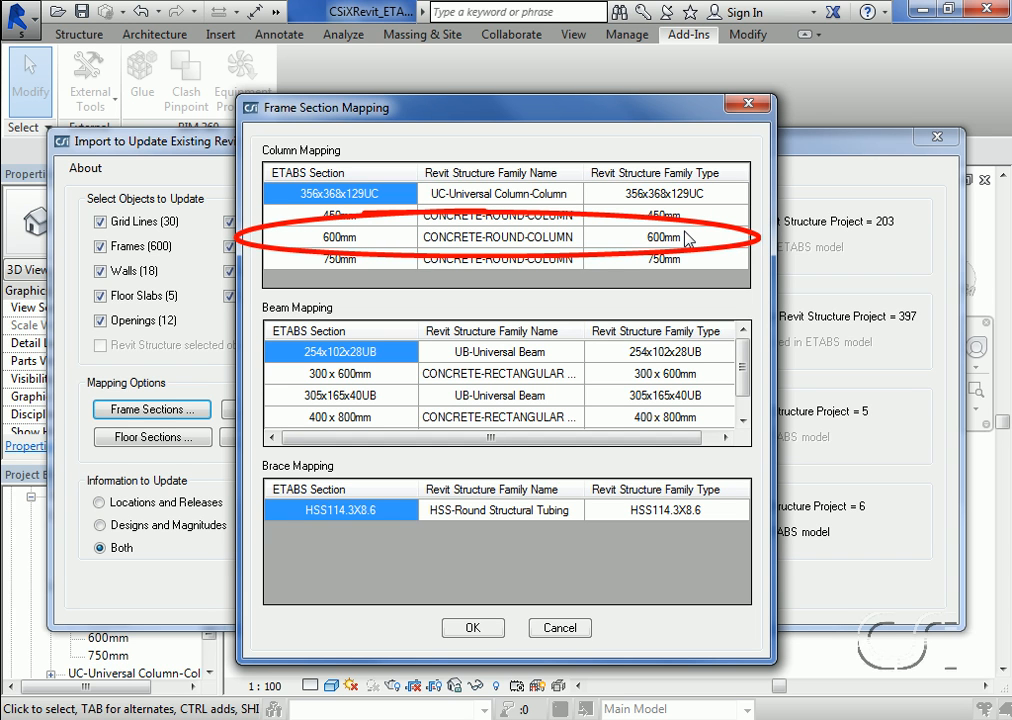
pyautogui.moveTo(687, 240)
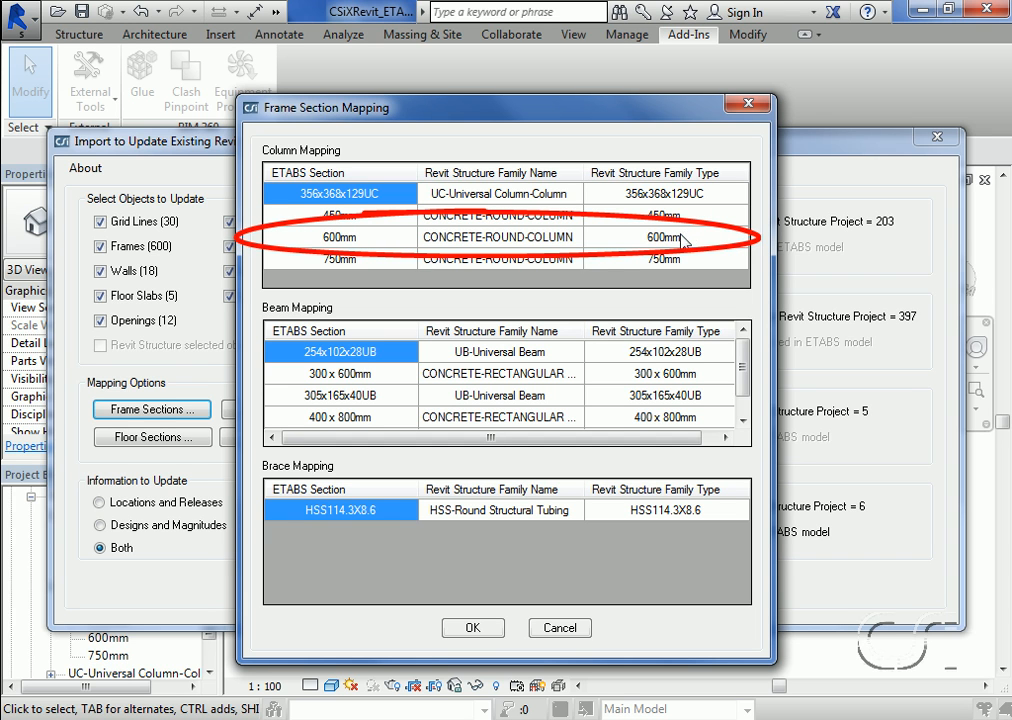
pyautogui.click(472, 628)
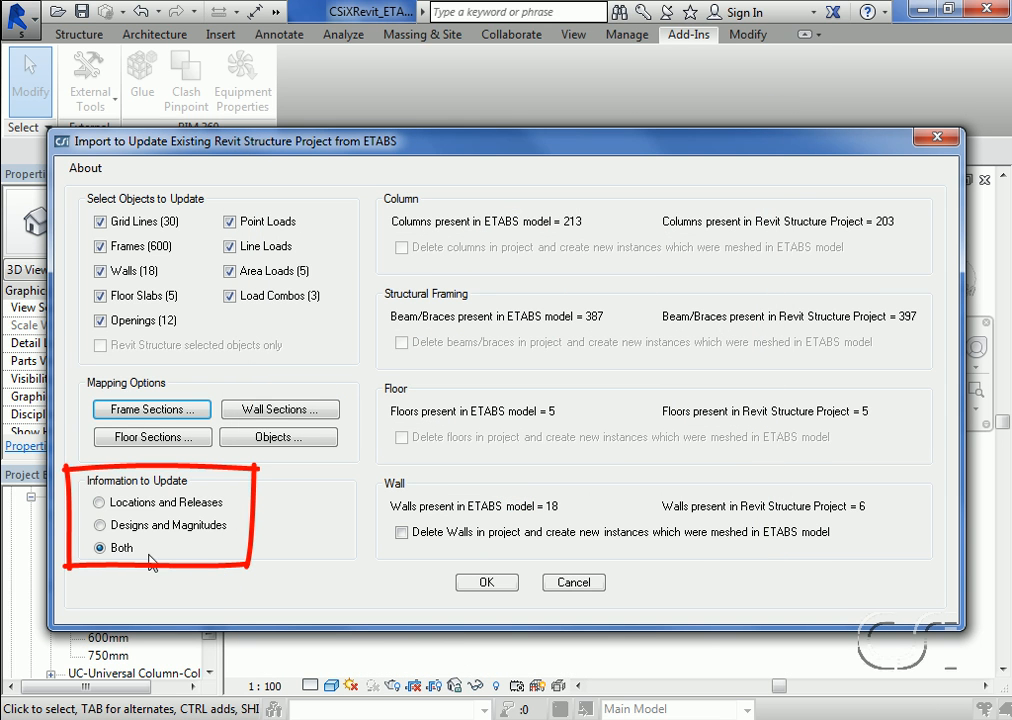
pyautogui.moveTo(132, 545)
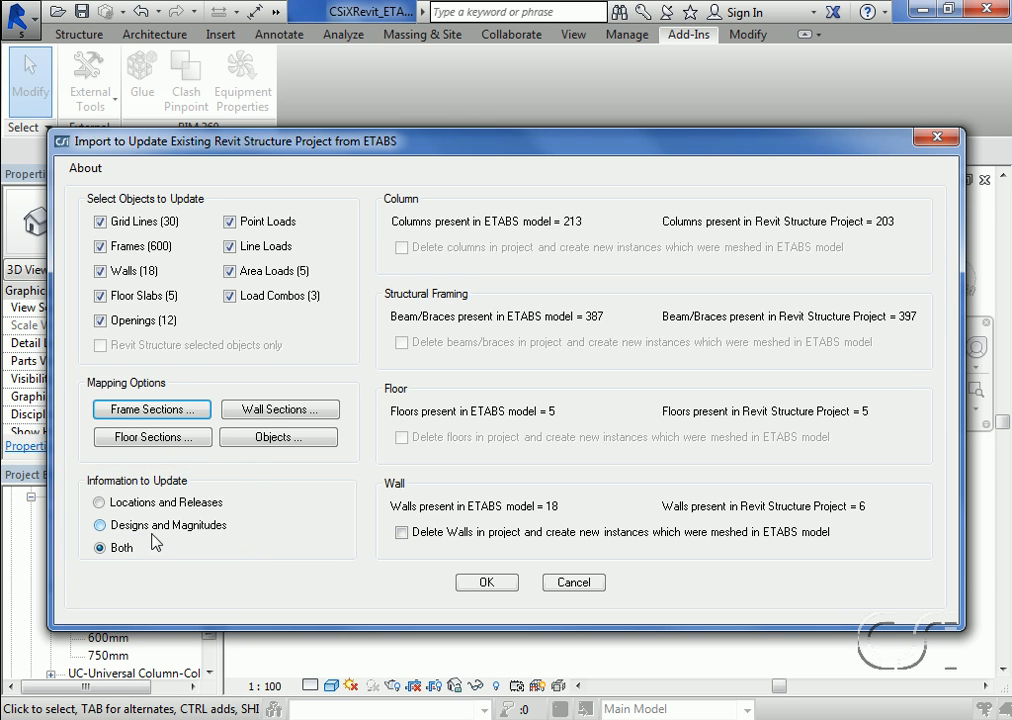
pyautogui.moveTo(477, 584)
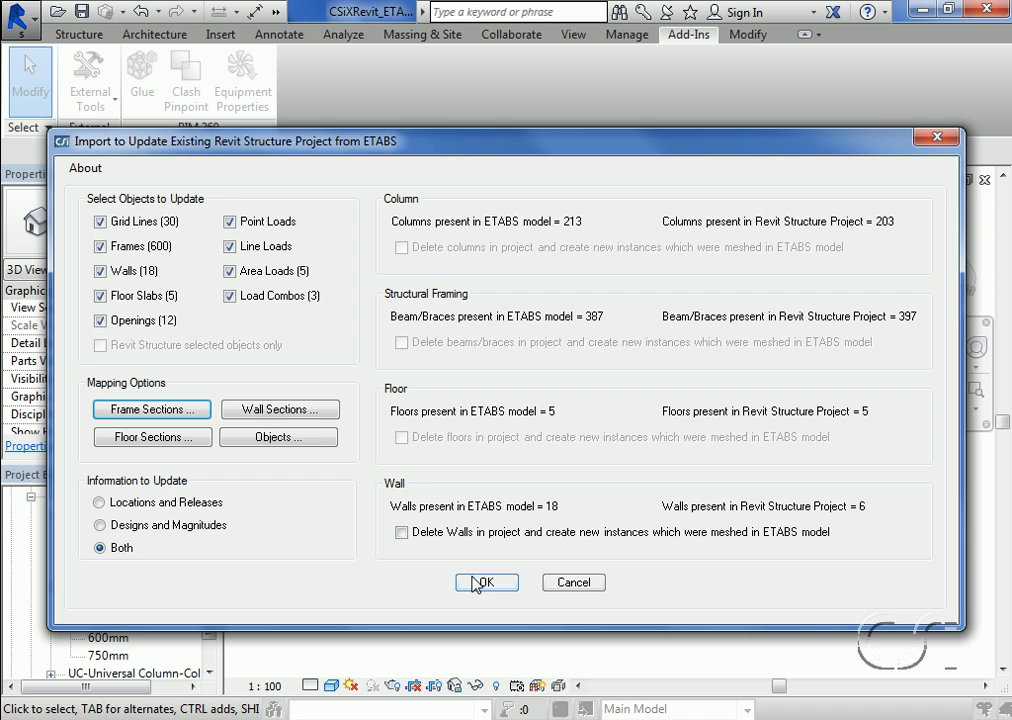
# Run the ETABS update on the Revit project and dismiss the 600-frames-updated summary
pyautogui.click(486, 582)
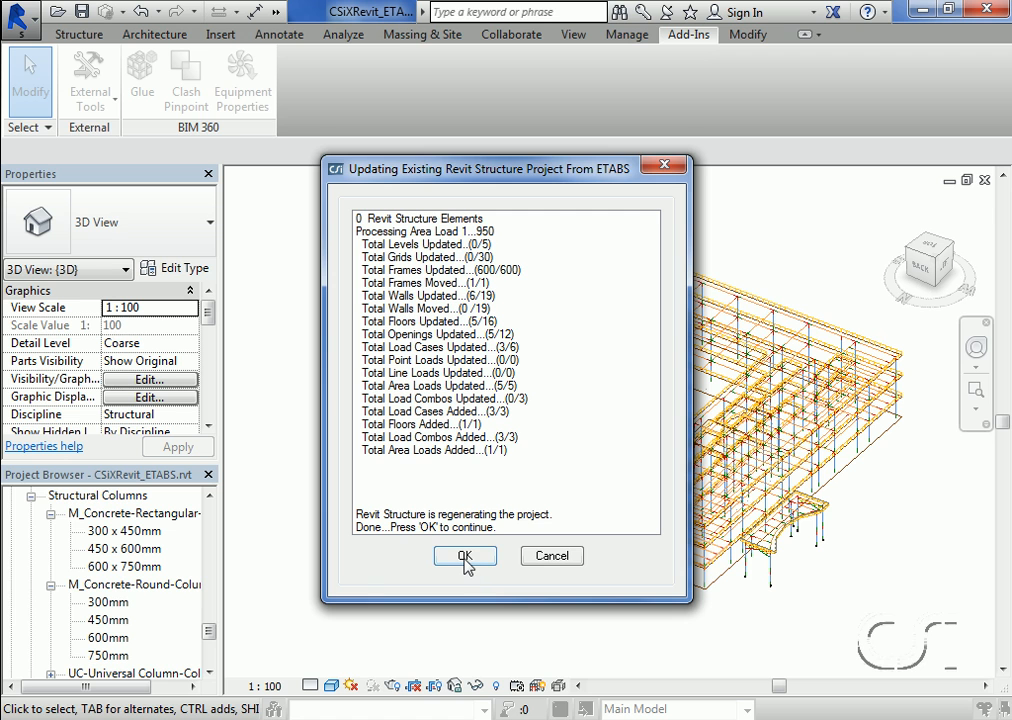
pyautogui.click(465, 556)
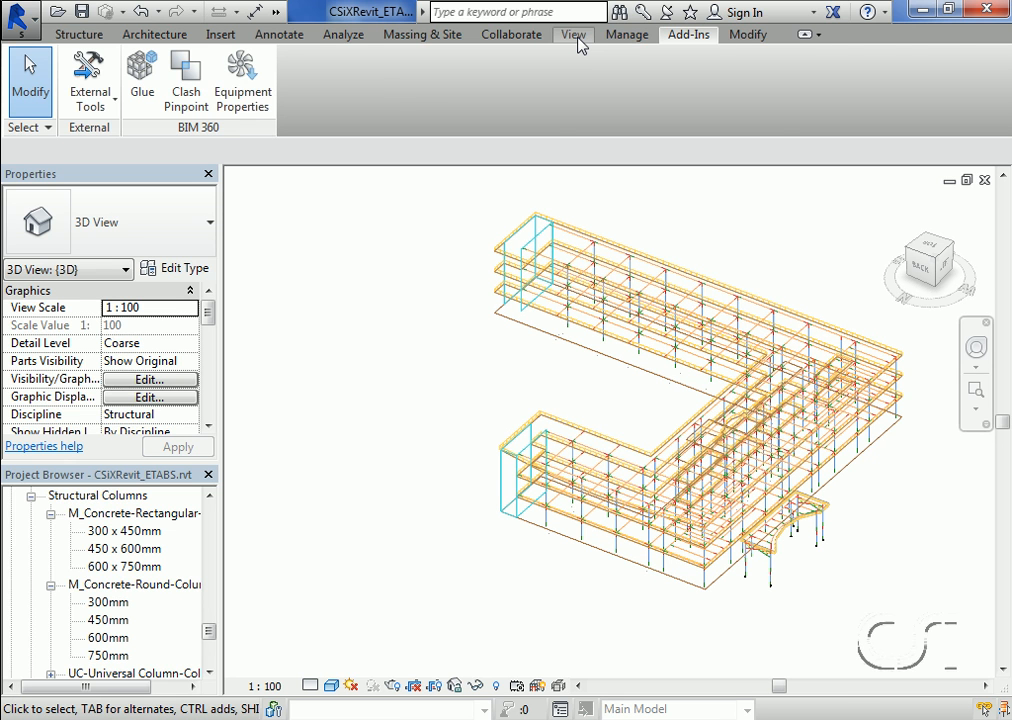
# Turn off Show analytical model categories in the 3D view's Visibility/Graphics settings
pyautogui.click(573, 34)
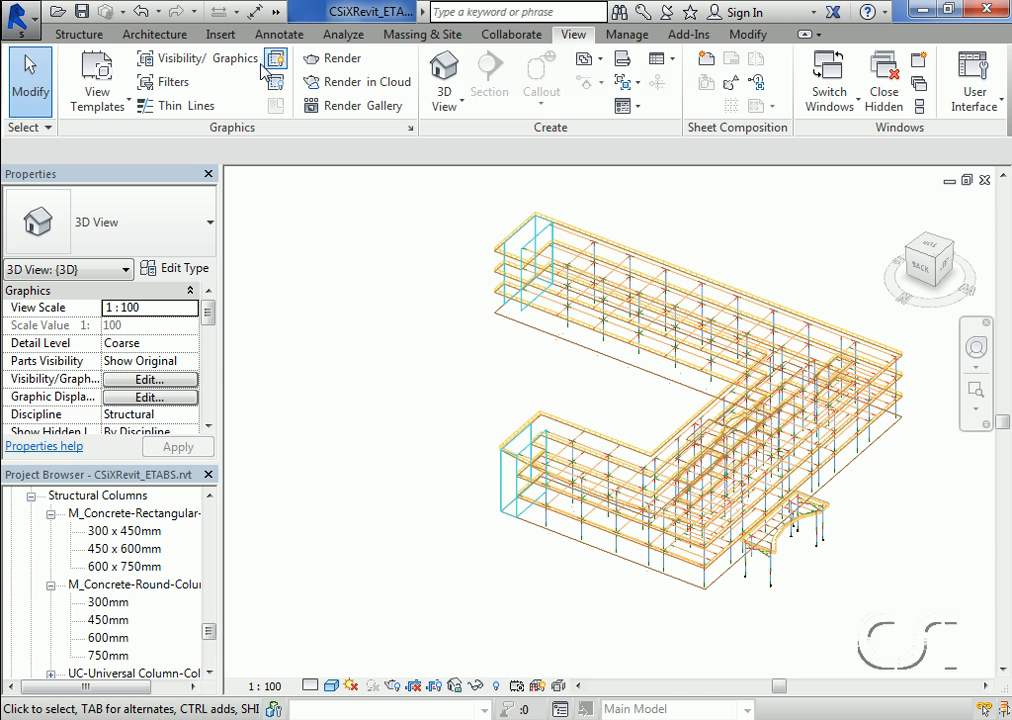
pyautogui.click(149, 379)
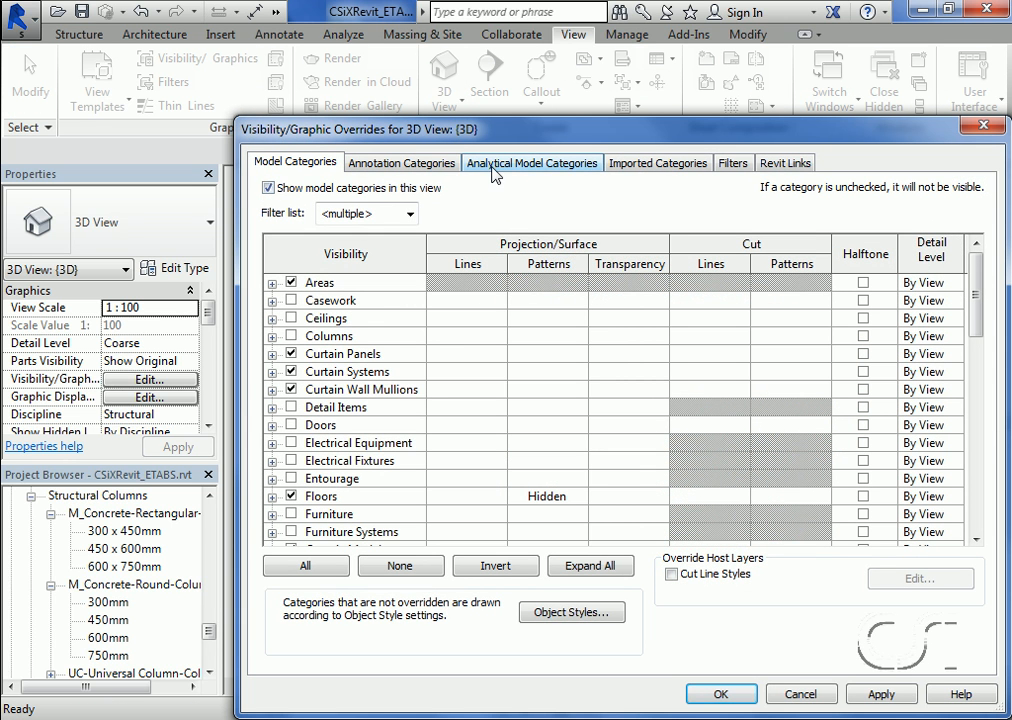
pyautogui.click(532, 162)
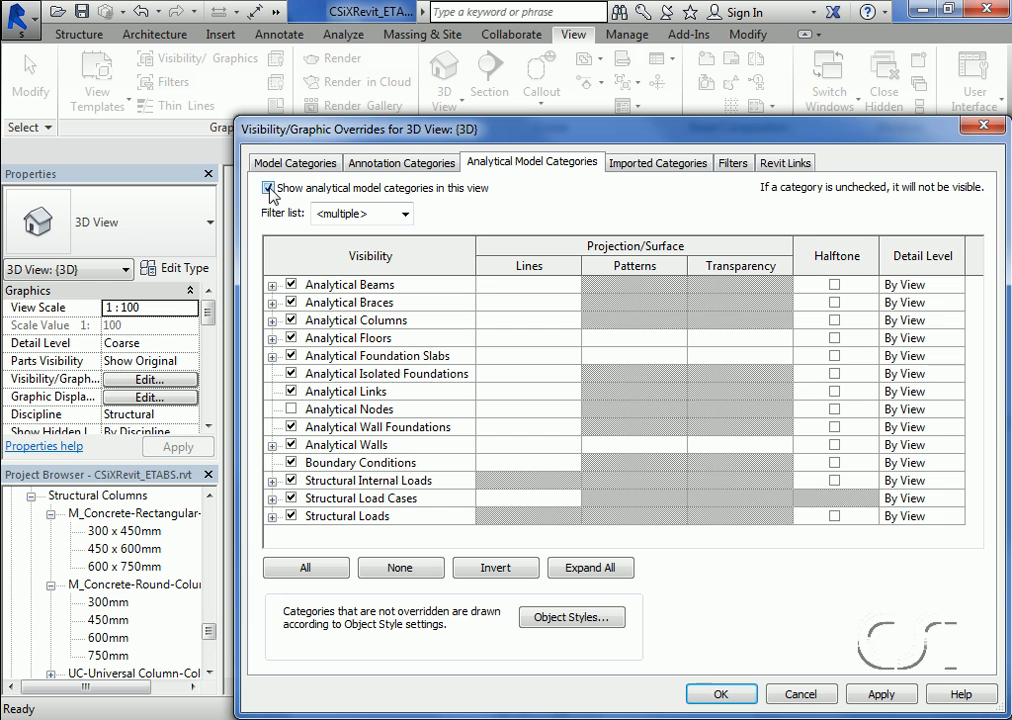
pyautogui.click(268, 188)
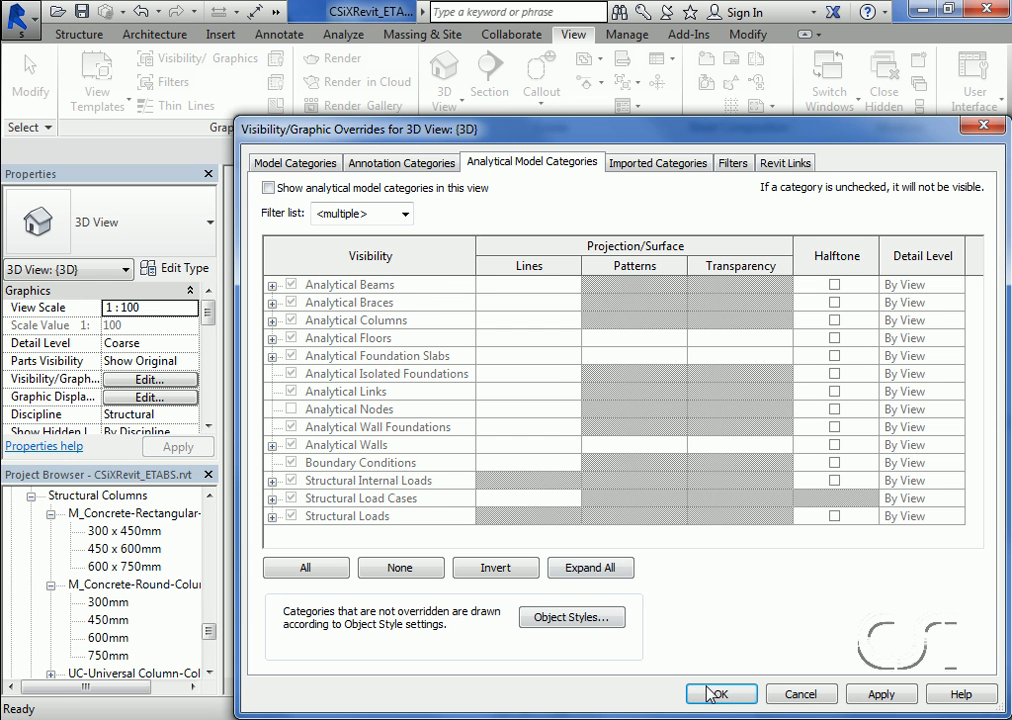
pyautogui.click(725, 693)
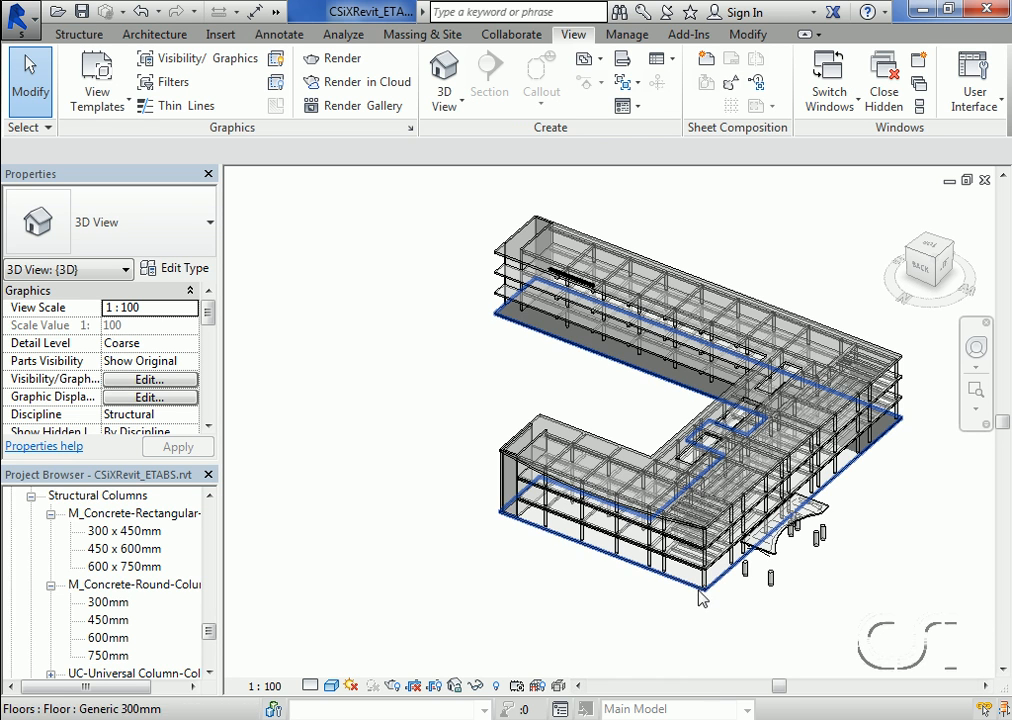
# Select corner column A-1 and view it from the top to verify the 600mm round size
pyautogui.click(703, 595)
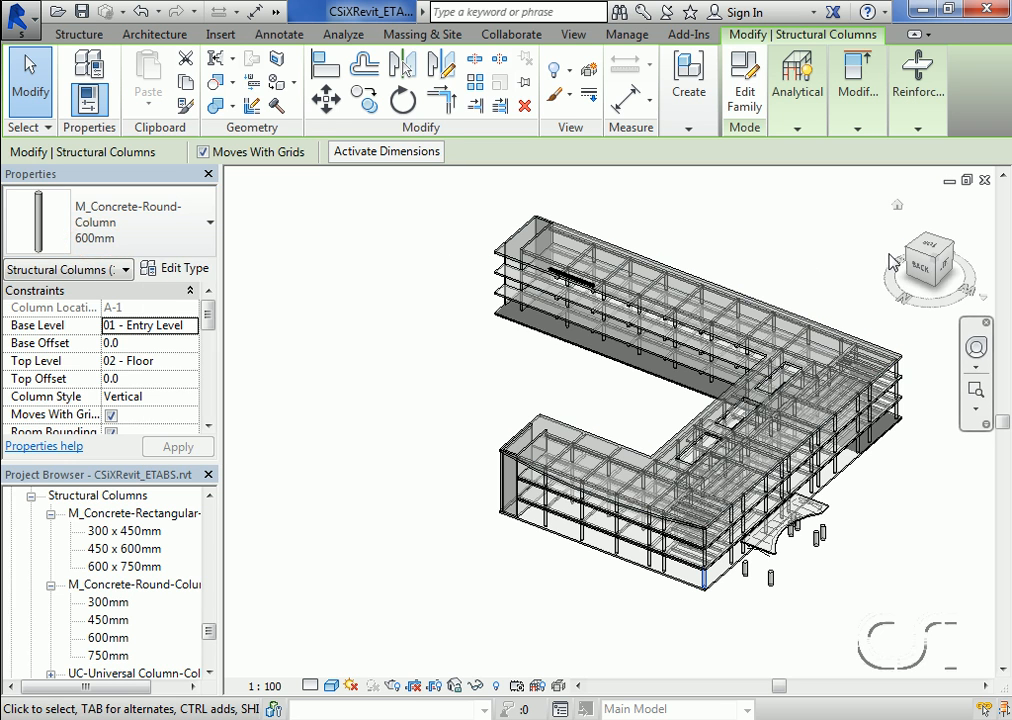
pyautogui.moveTo(928, 252)
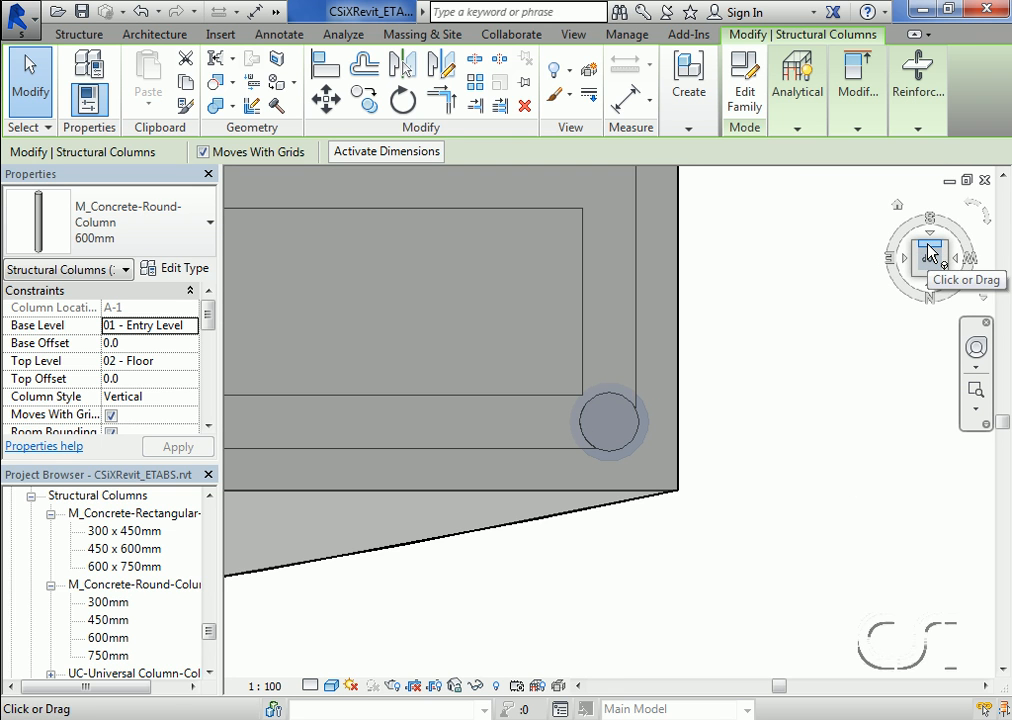
pyautogui.click(973, 391)
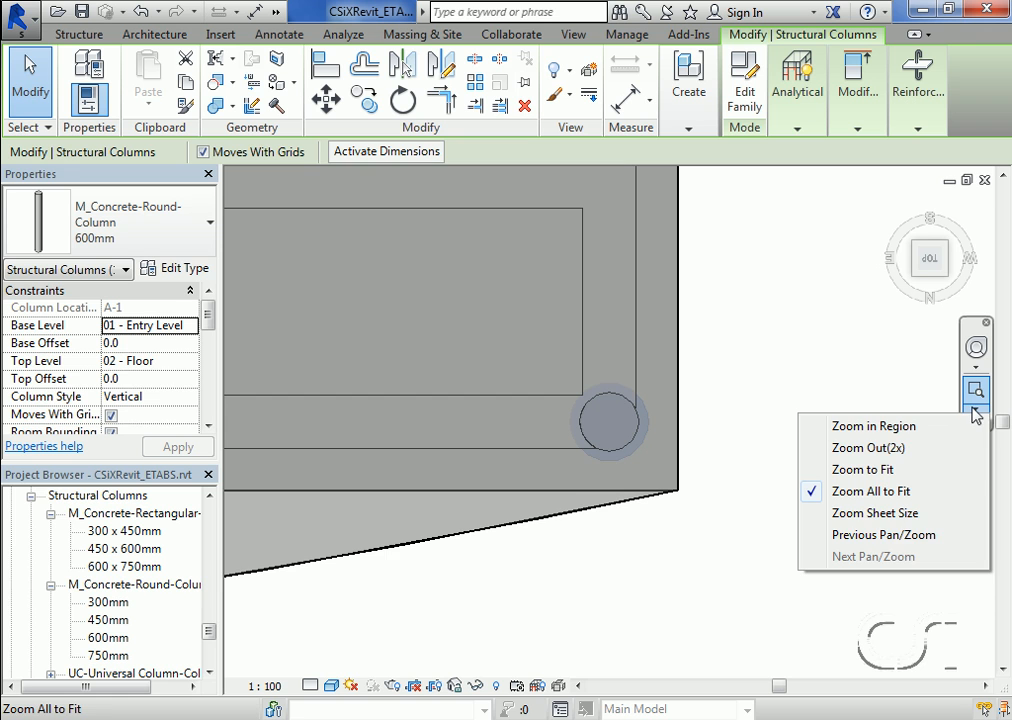
pyautogui.click(862, 491)
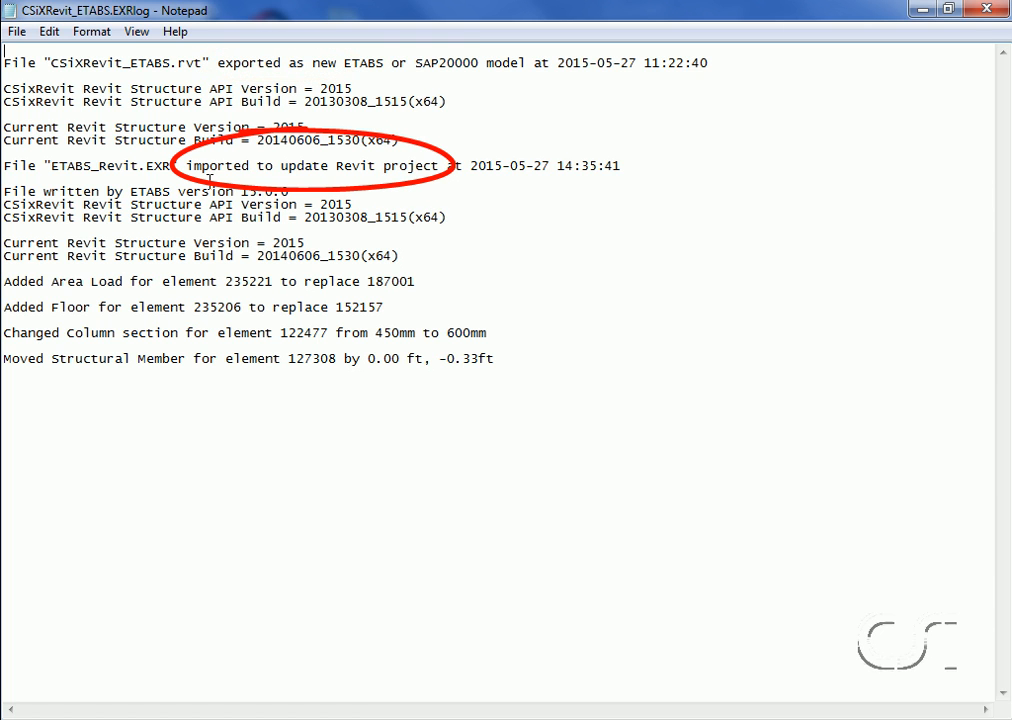
pyautogui.moveTo(360, 195)
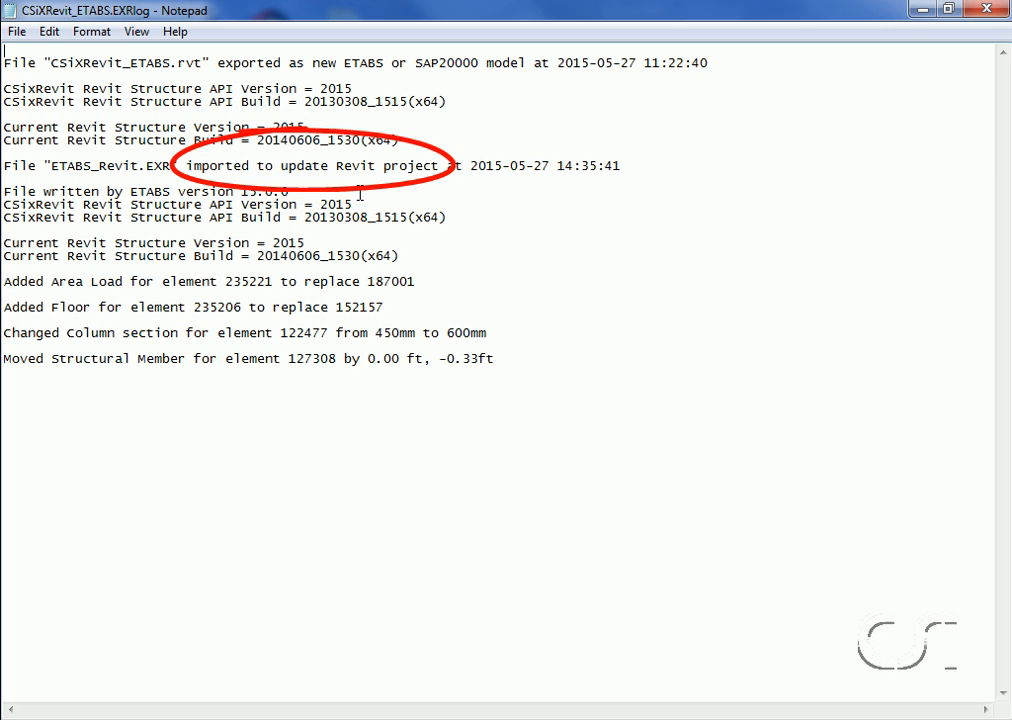